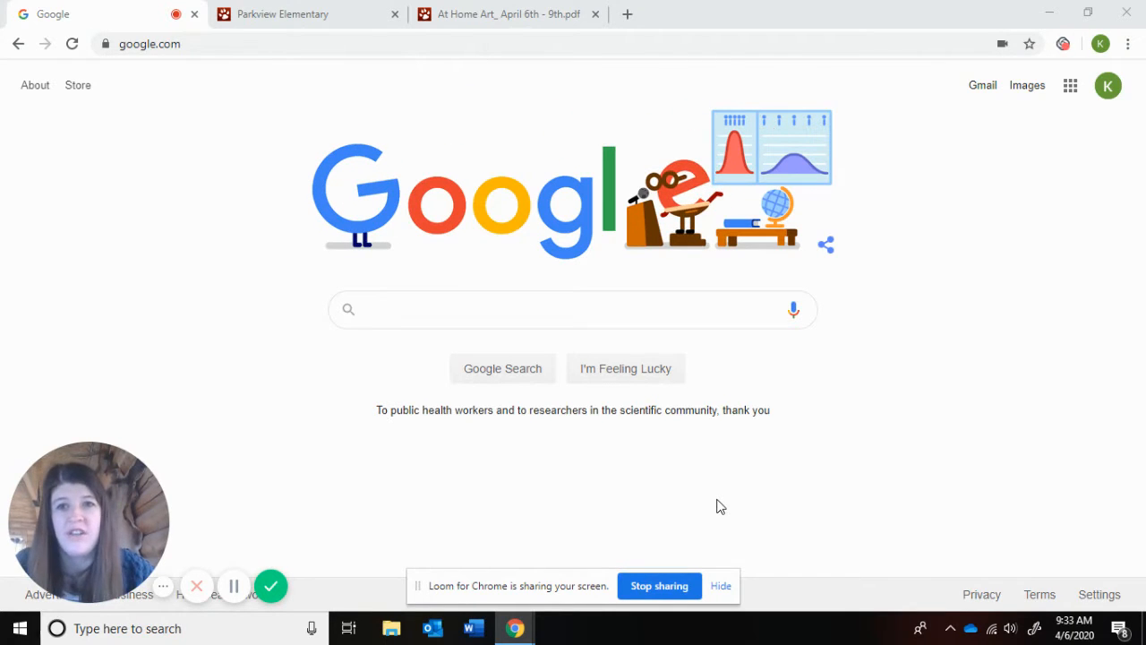
mouse_move(333, 124)
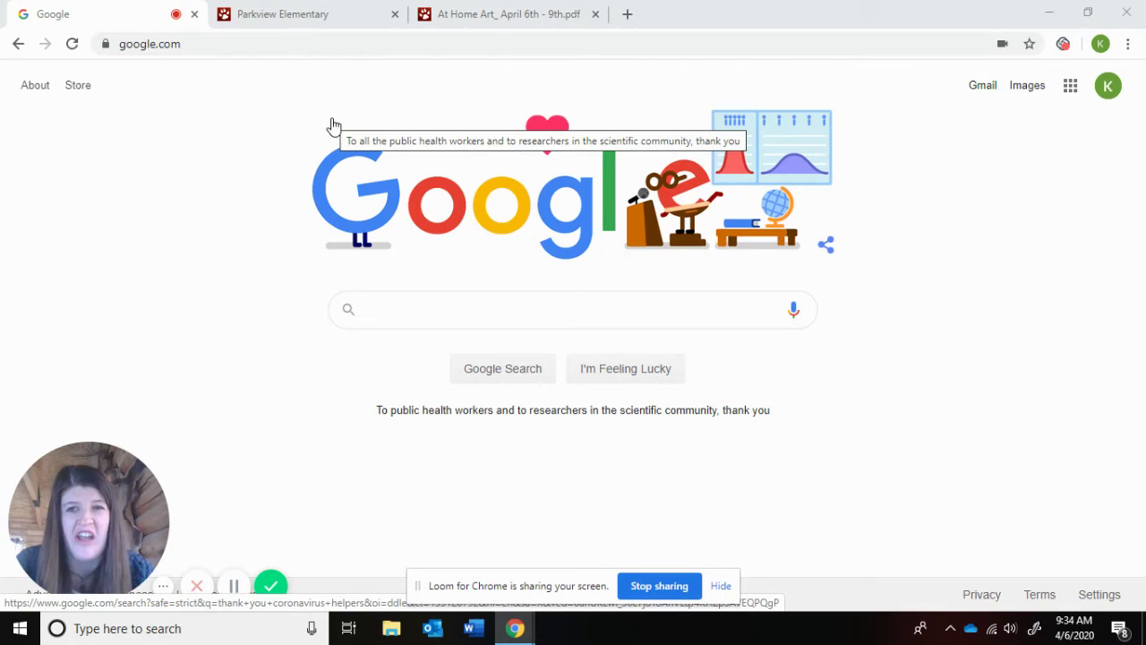
Step: Switch to the Parkview Elementary tab showing the art teacher's Links page
left_click(282, 13)
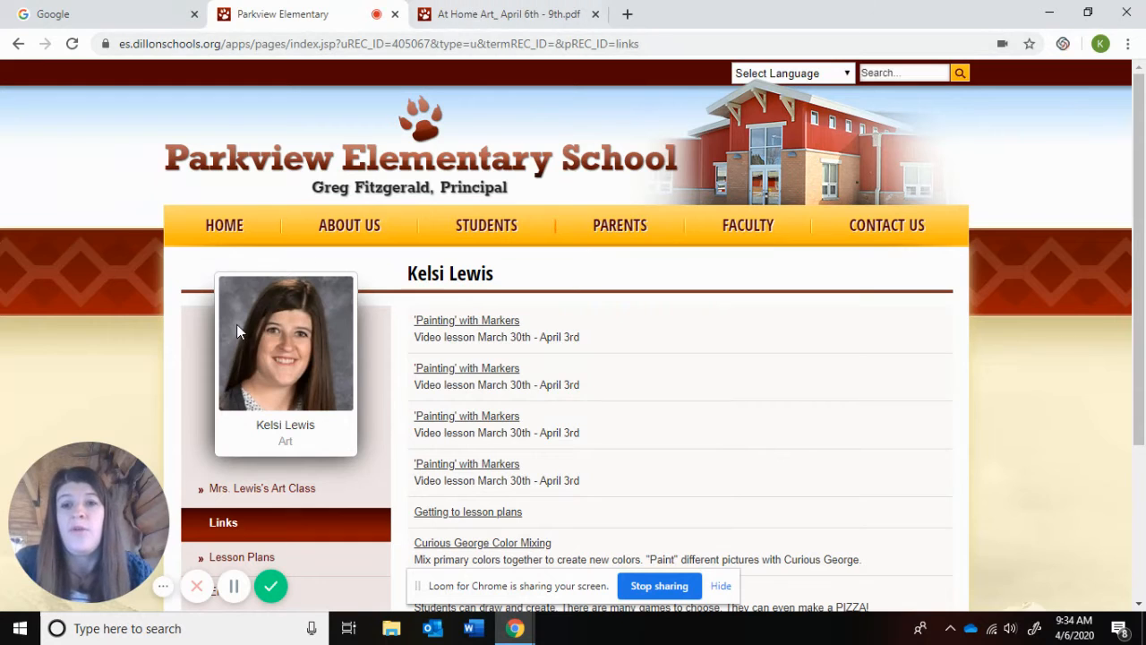
mouse_move(455, 185)
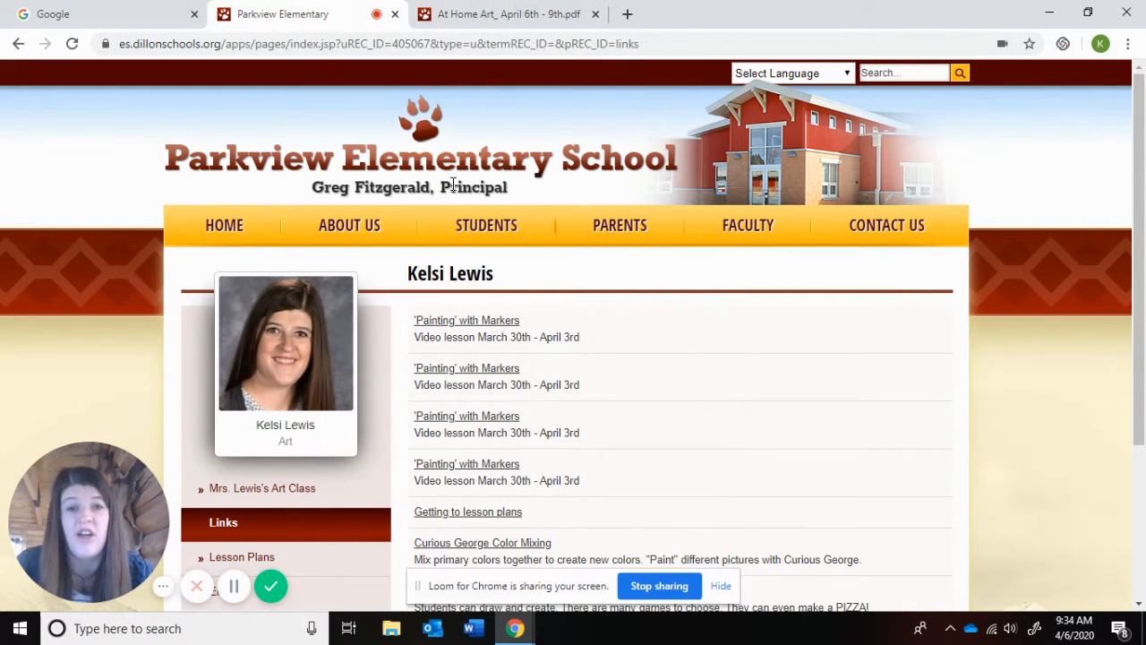
mouse_move(625, 179)
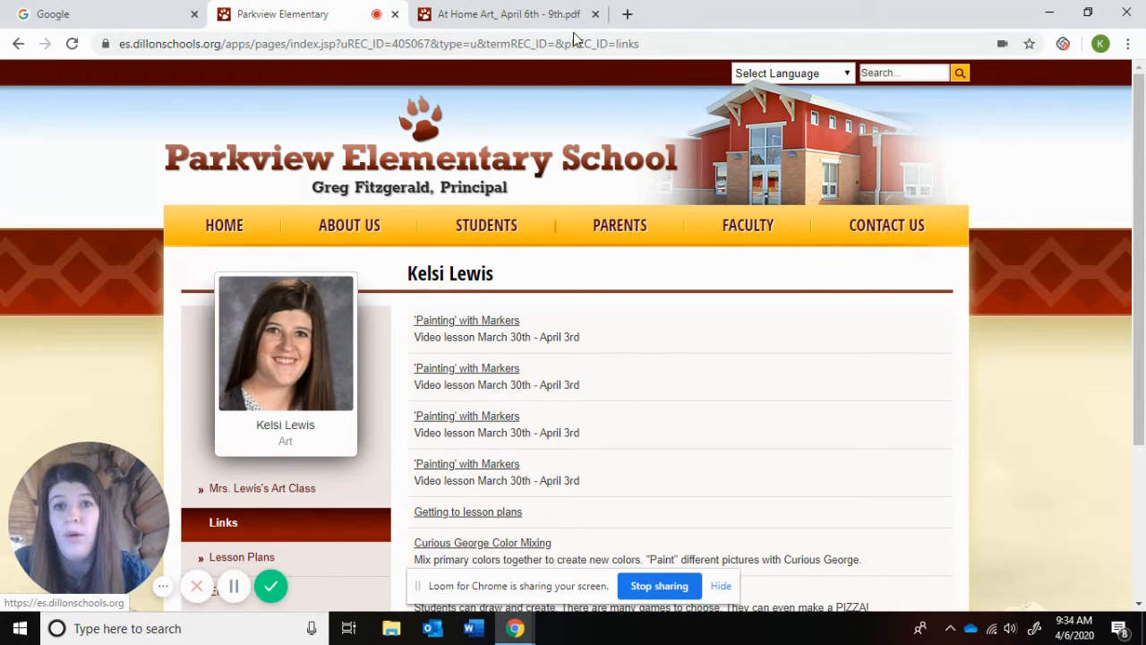
Step: Open the At Home Art PDF and review its Robots and shapes project table
left_click(502, 13)
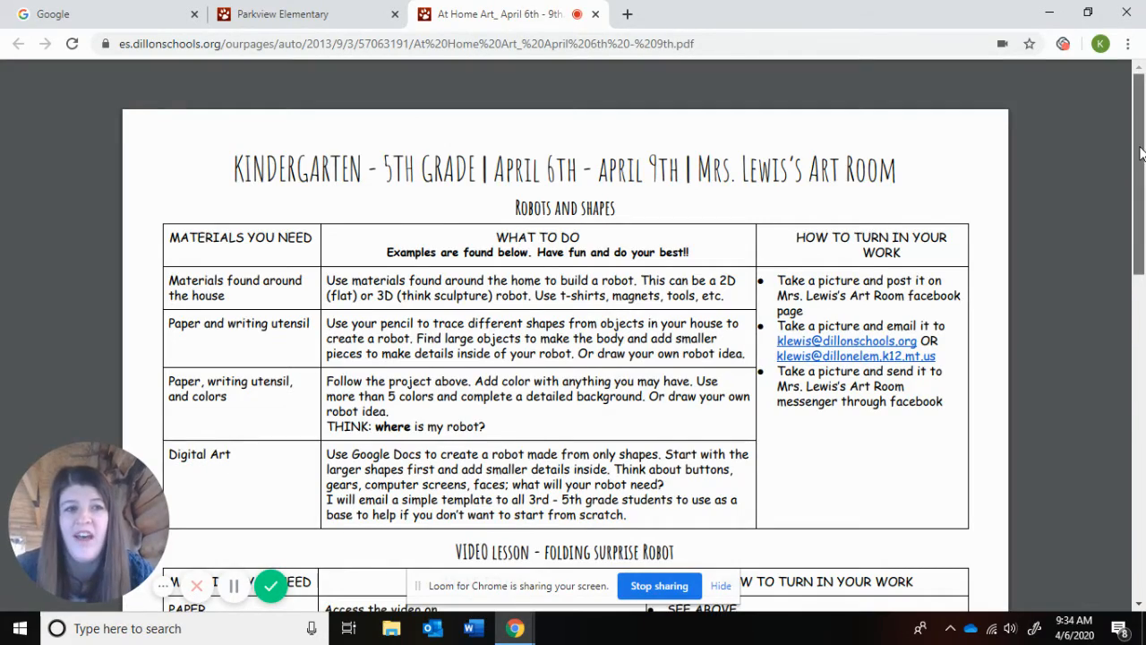
scroll("down", 3)
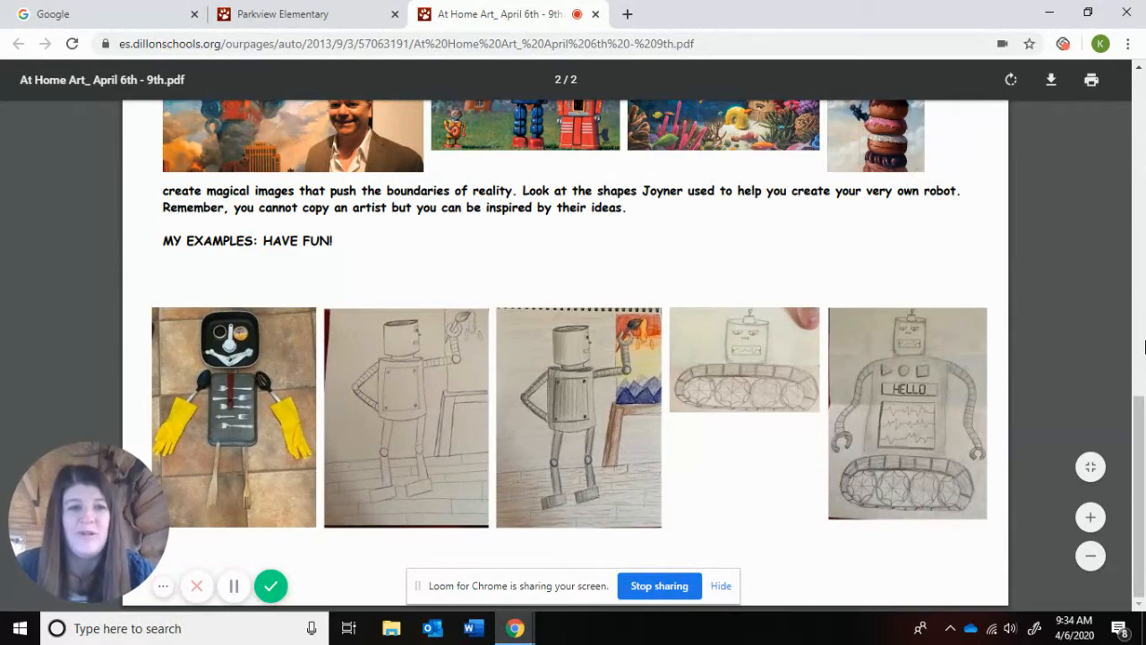
scroll("up", 3)
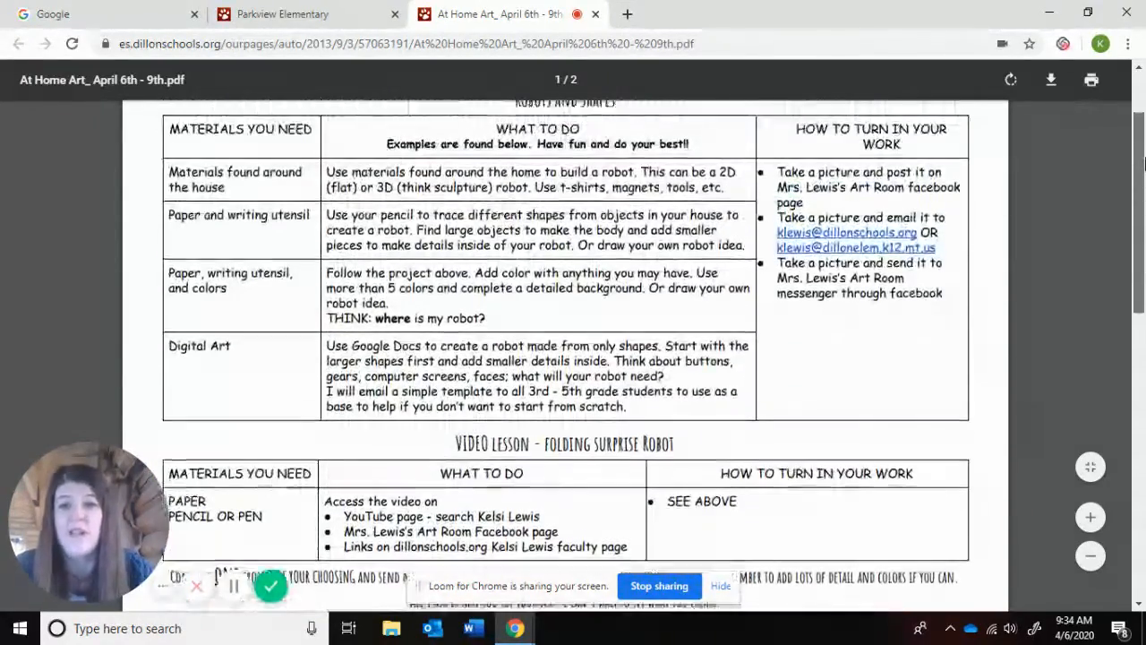
scroll("up", 3)
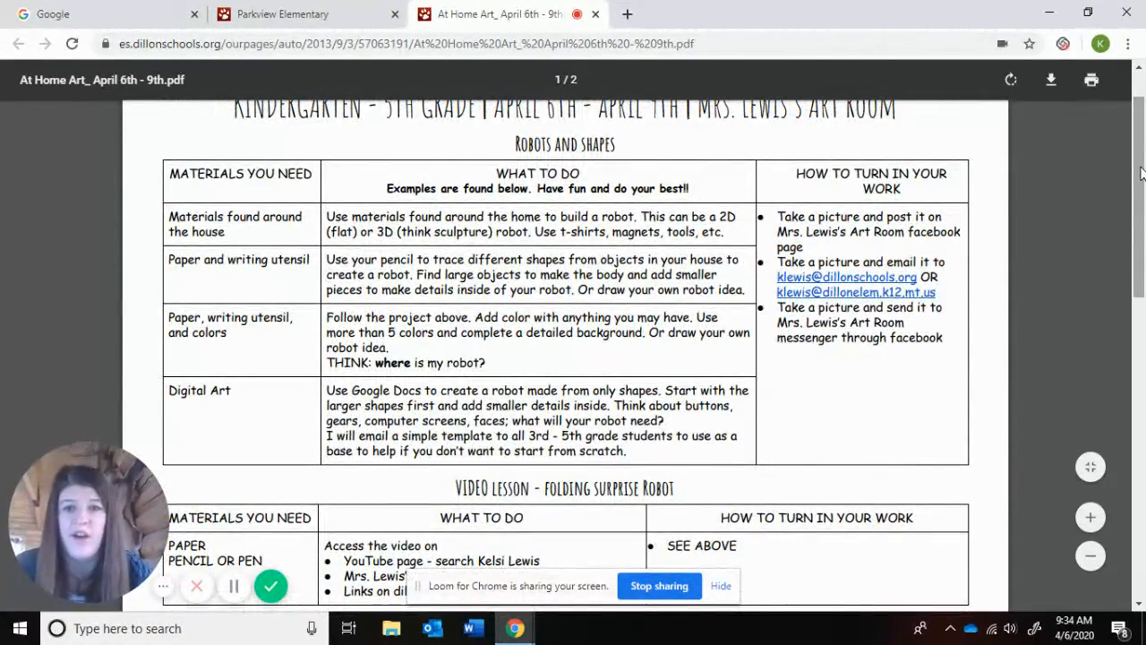
scroll("down", 3)
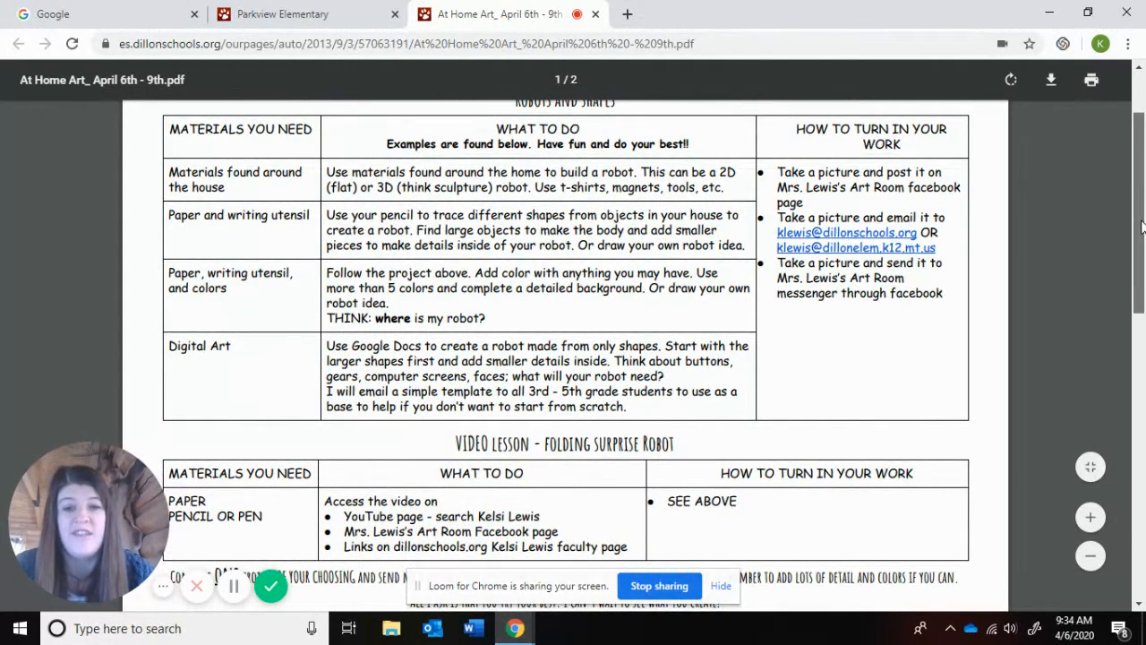
scroll("down", 3)
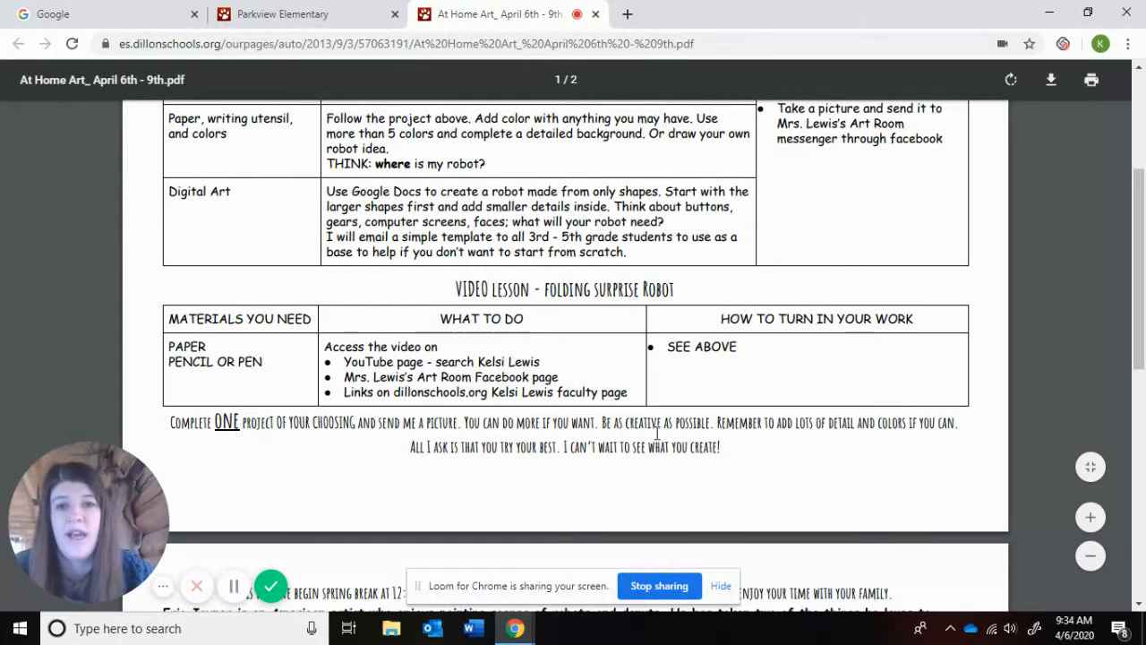
scroll("up", 3)
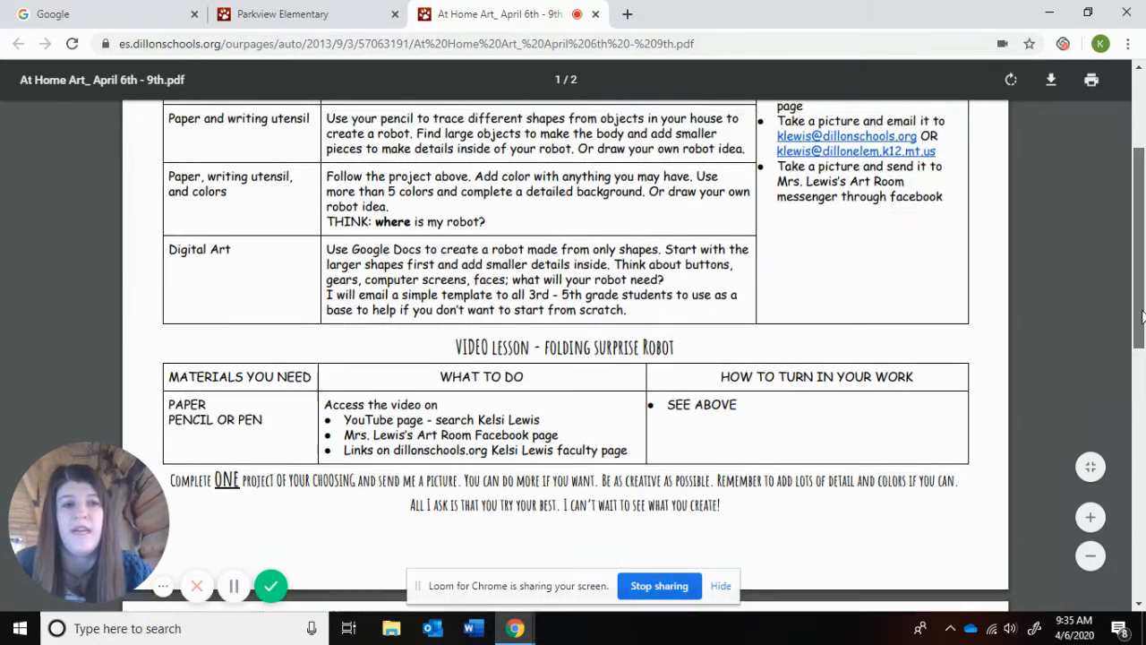
scroll("up", 3)
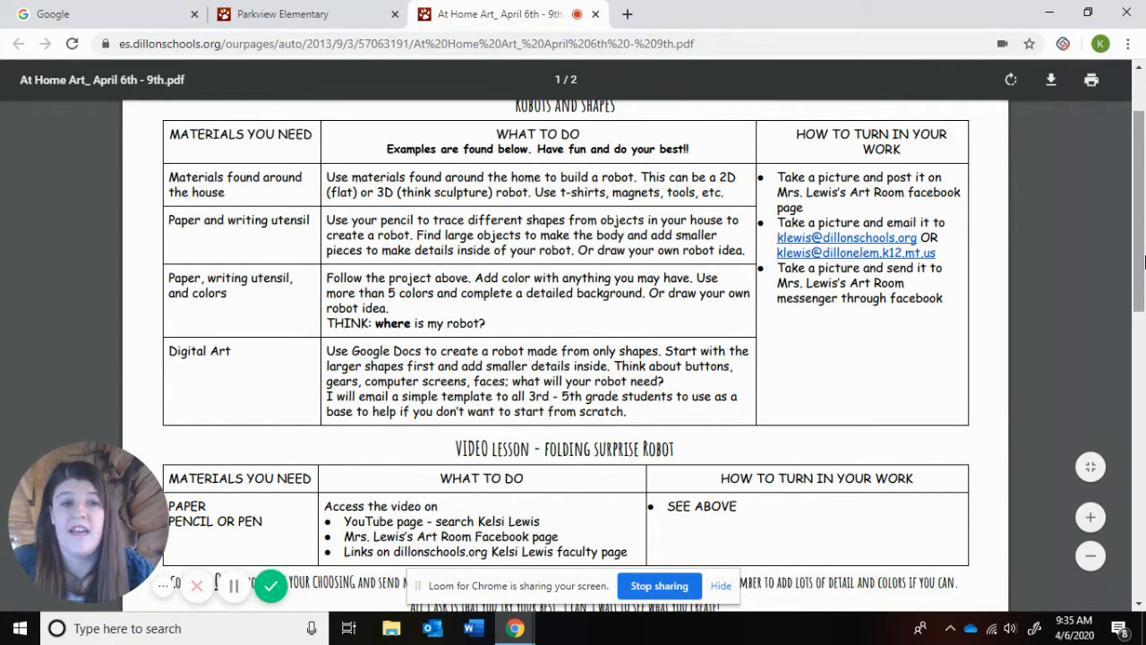
scroll("up", 3)
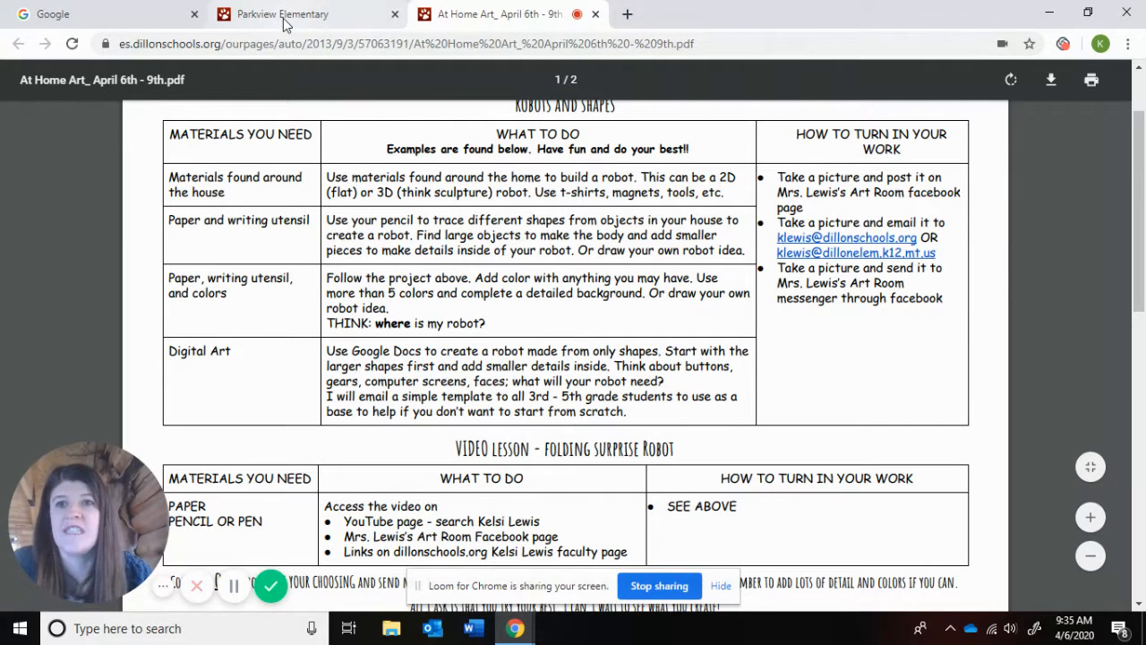
Step: Revisit the Parkview Elementary teacher page, then return to the Google homepage
left_click(282, 15)
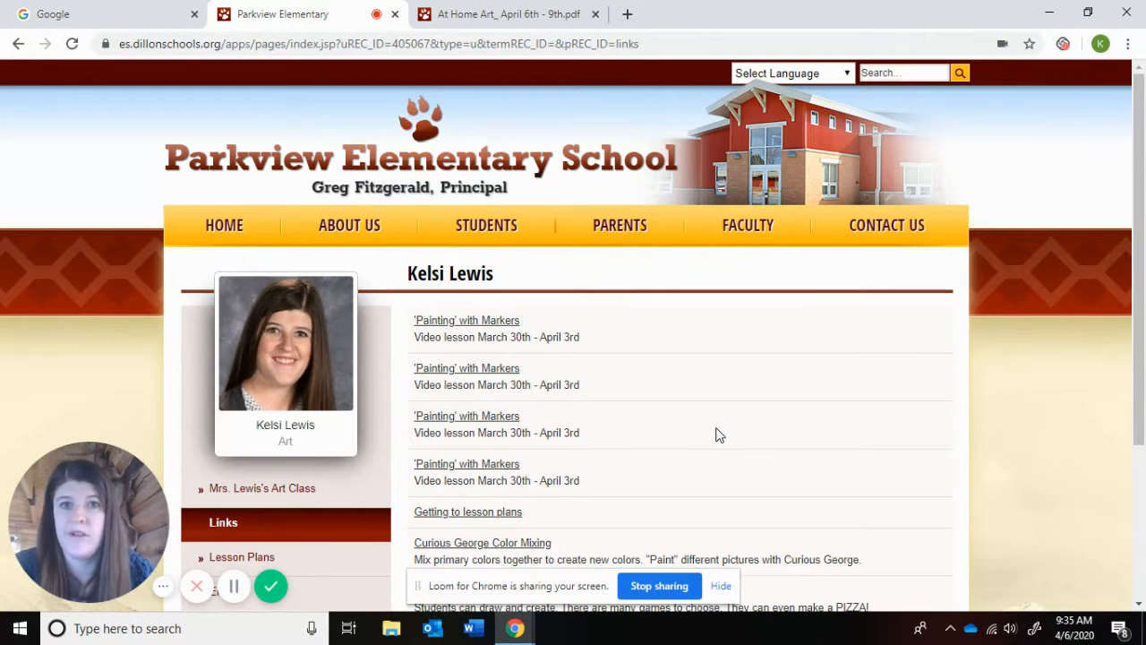
mouse_move(164, 429)
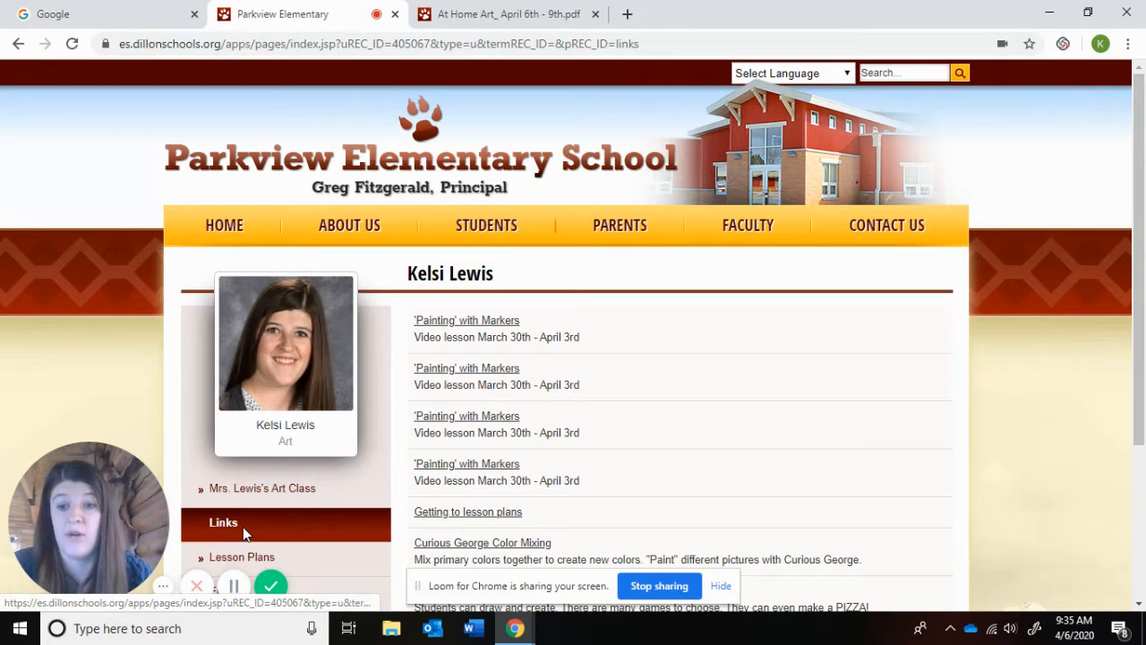
mouse_move(479, 497)
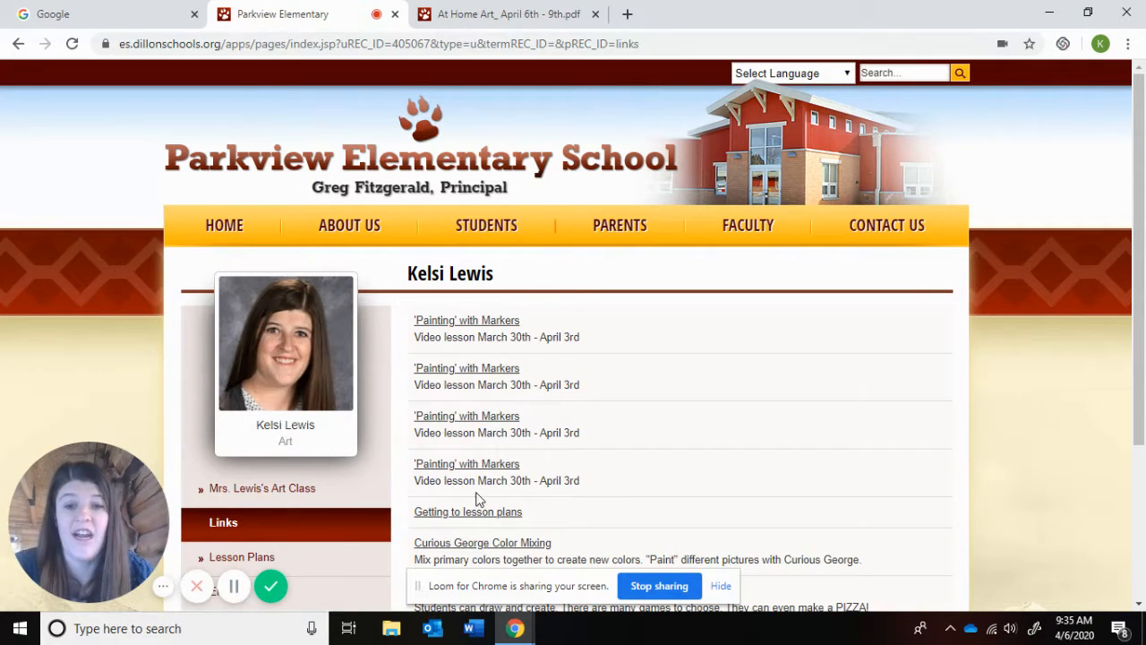
mouse_move(580, 462)
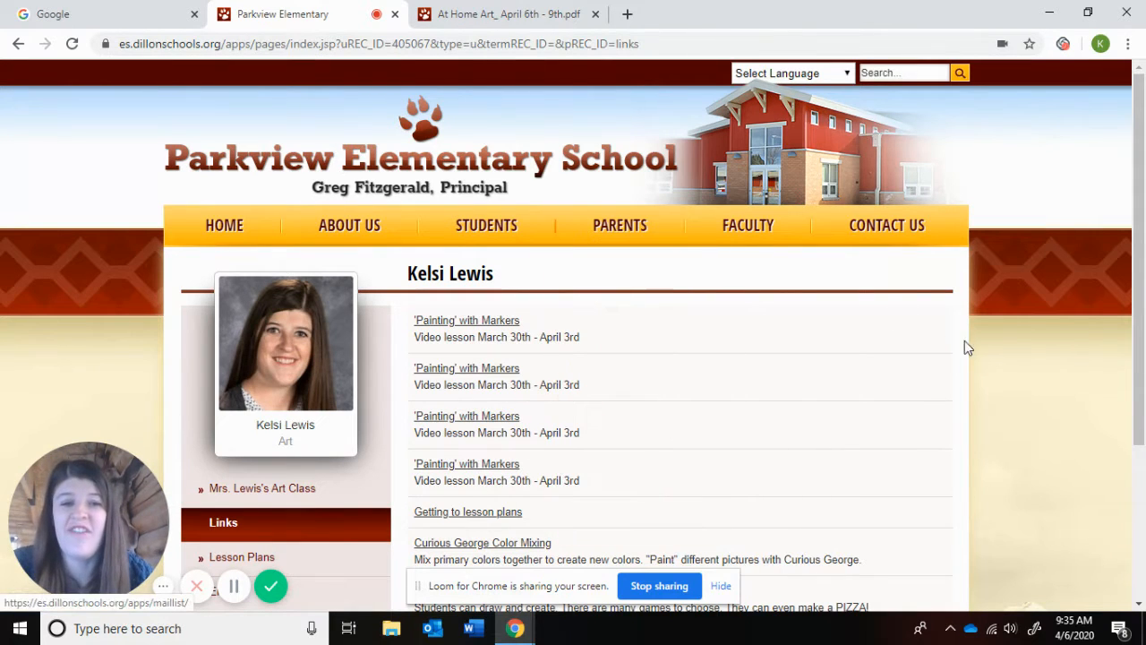
mouse_move(1001, 389)
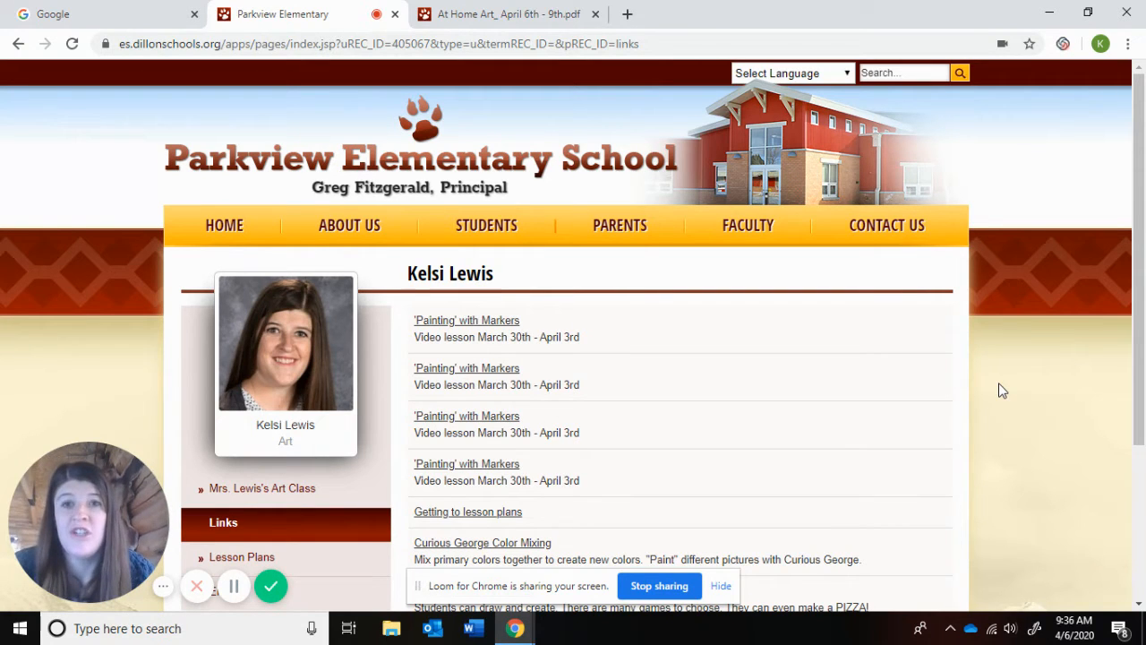
mouse_move(102, 154)
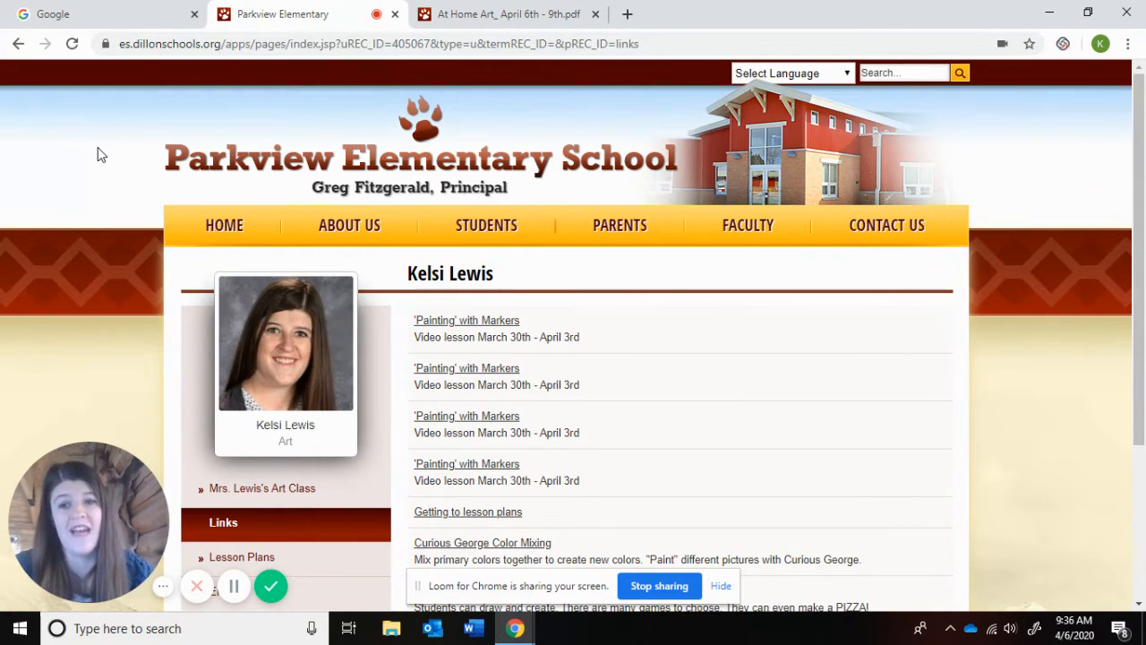
left_click(98, 14)
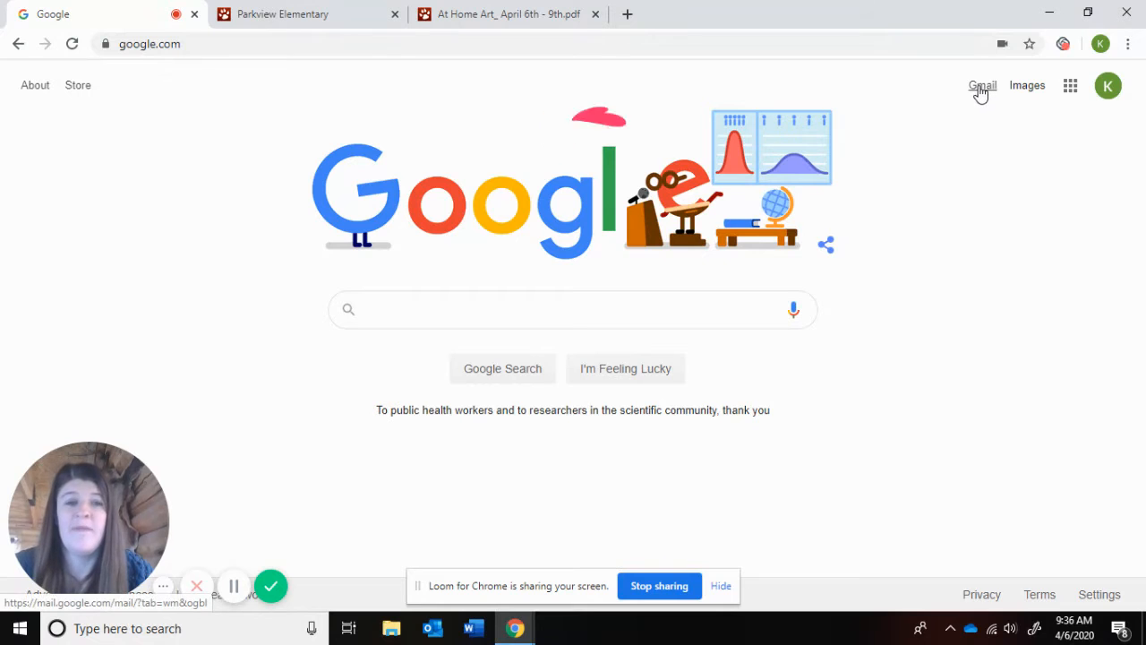
Step: Open the Robot Template in Docs from its share-invitation email in Gmail
left_click(982, 85)
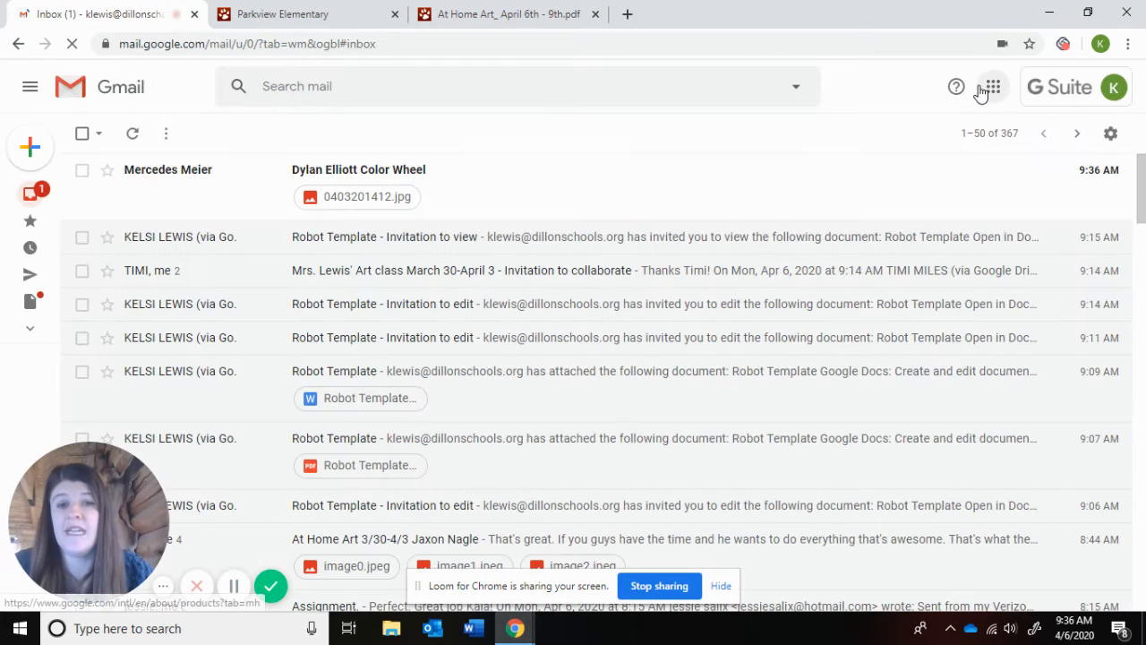
mouse_move(376, 237)
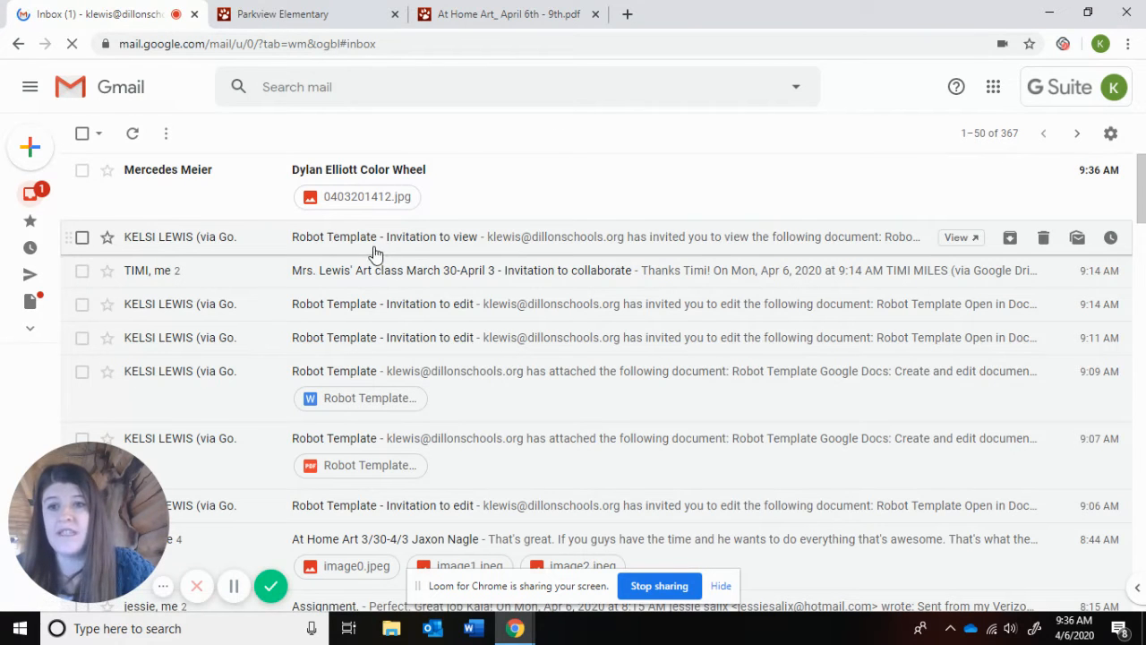
left_click(403, 237)
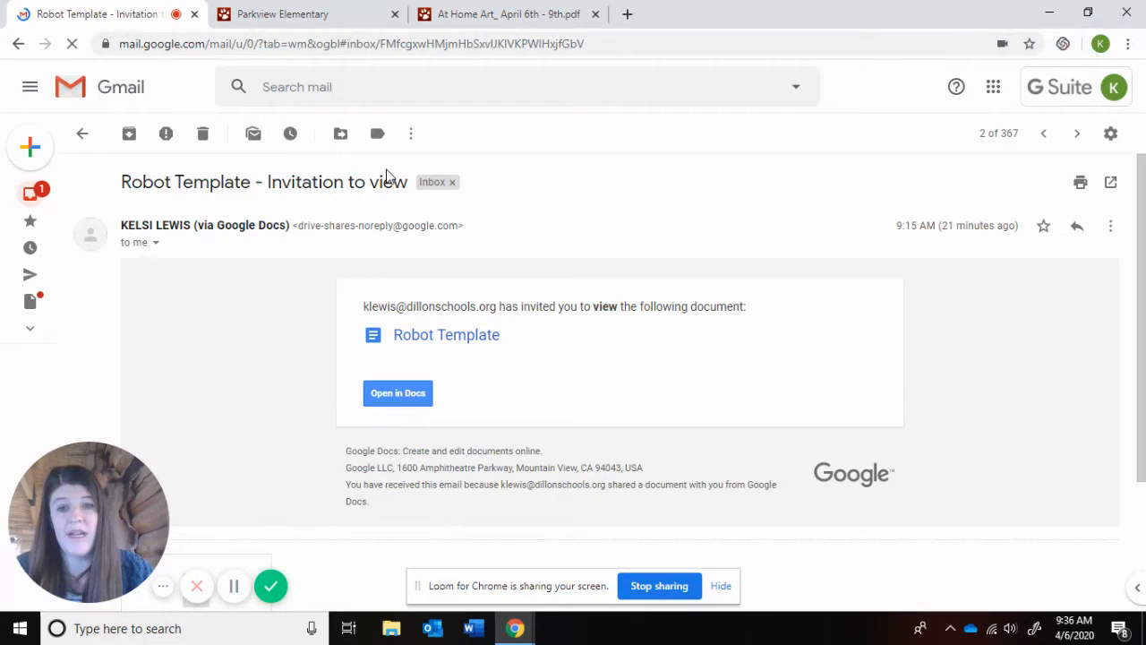
left_click(398, 394)
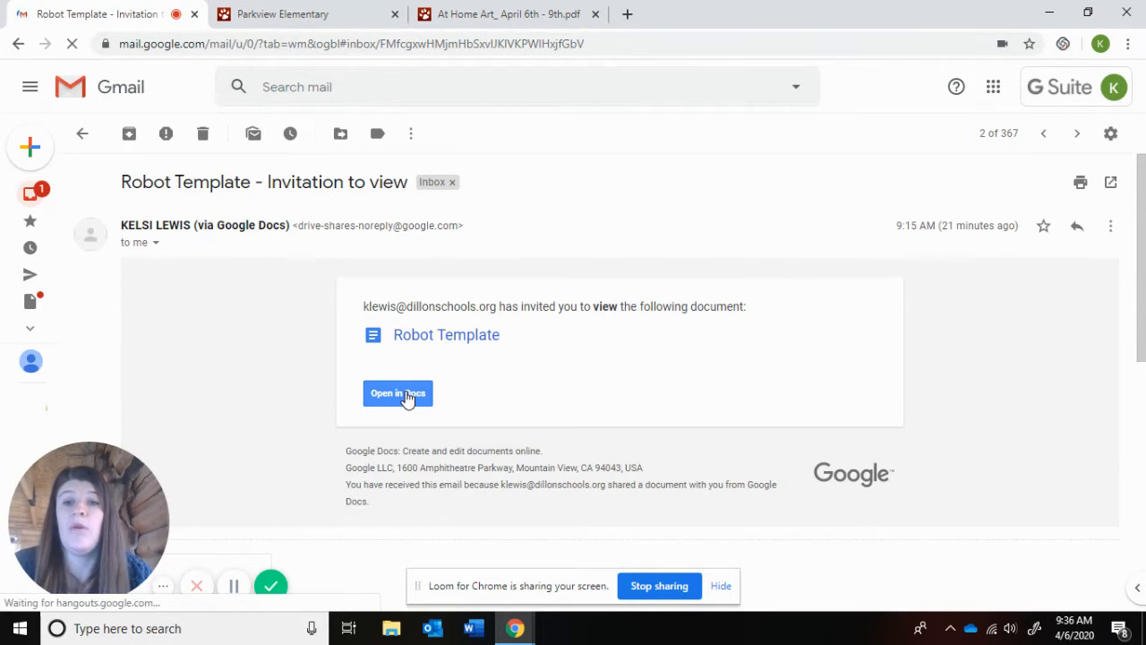
left_click(397, 393)
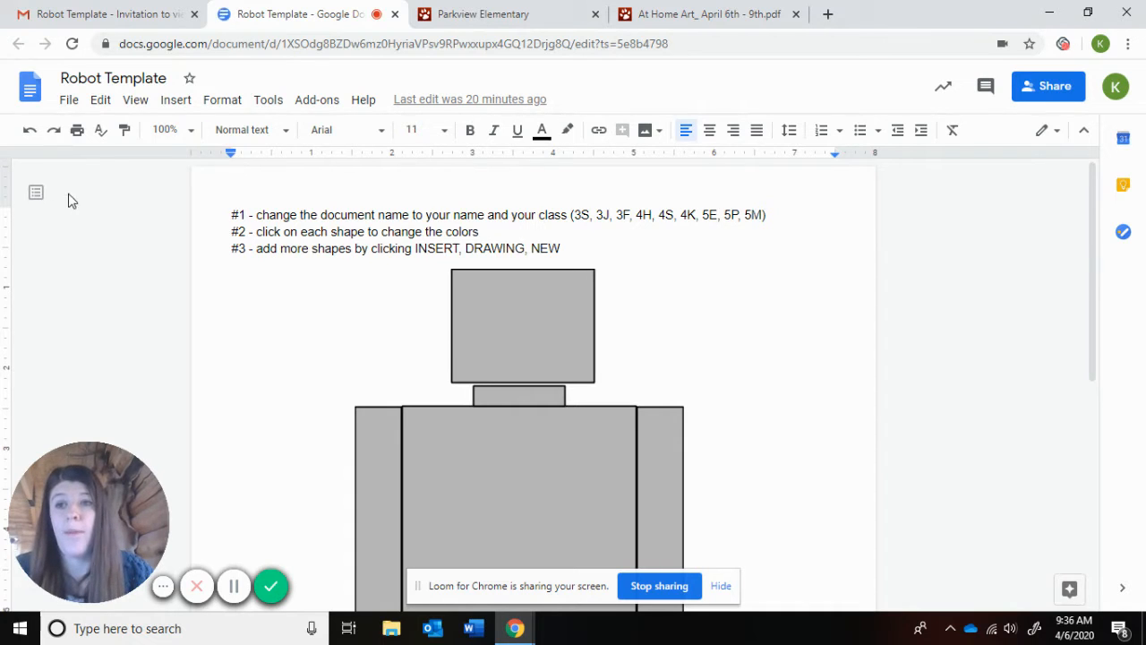
Step: Make a copy of the Robot Template named with 'Mrs. Lewis' and class '5M'
left_click(68, 99)
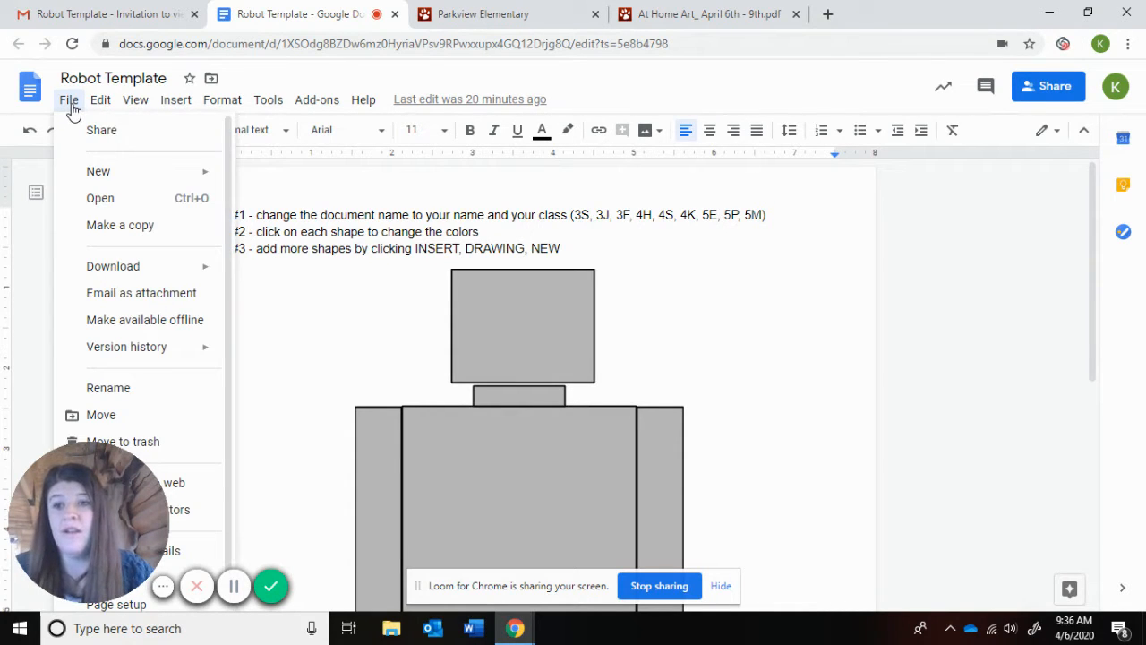
mouse_move(120, 225)
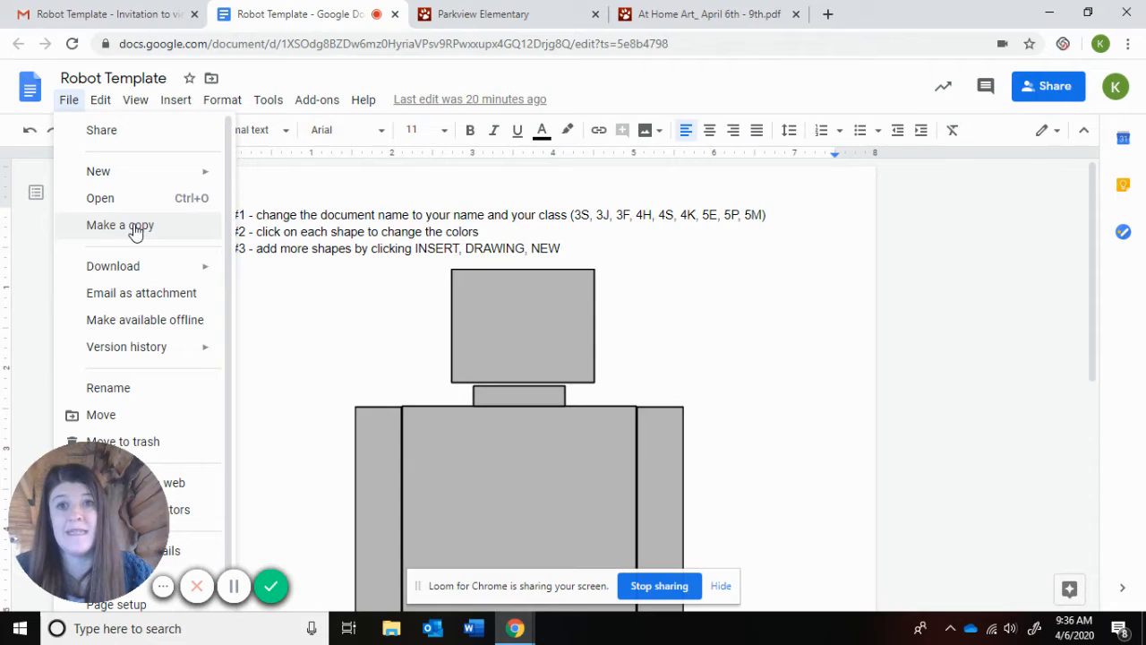
left_click(119, 225)
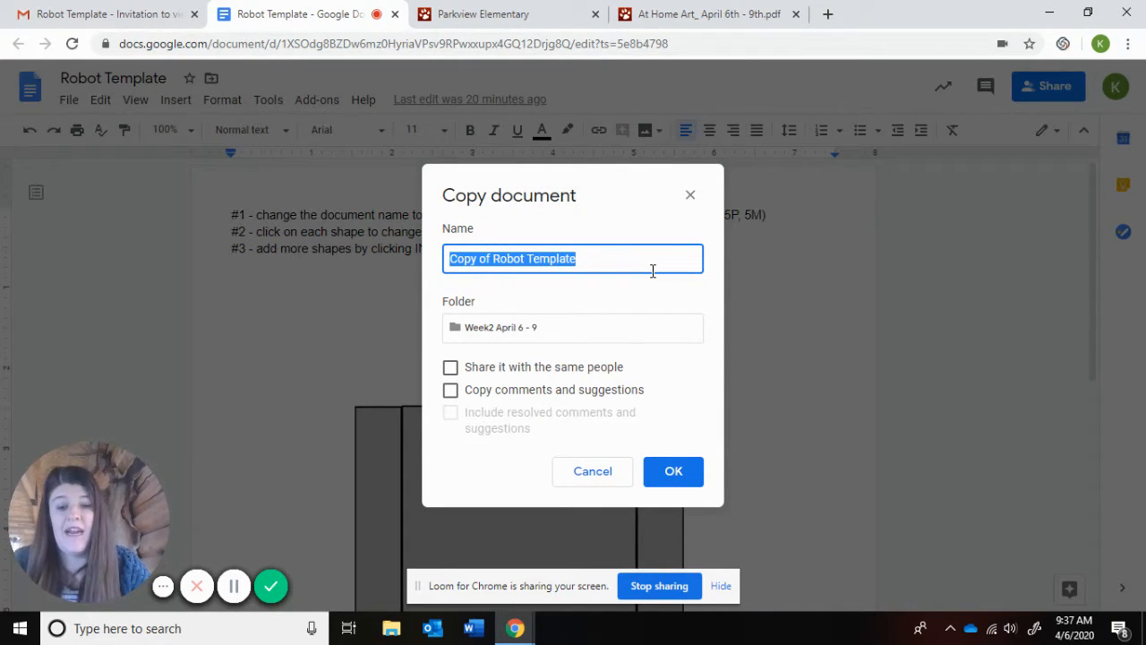
type("Mrs. Le")
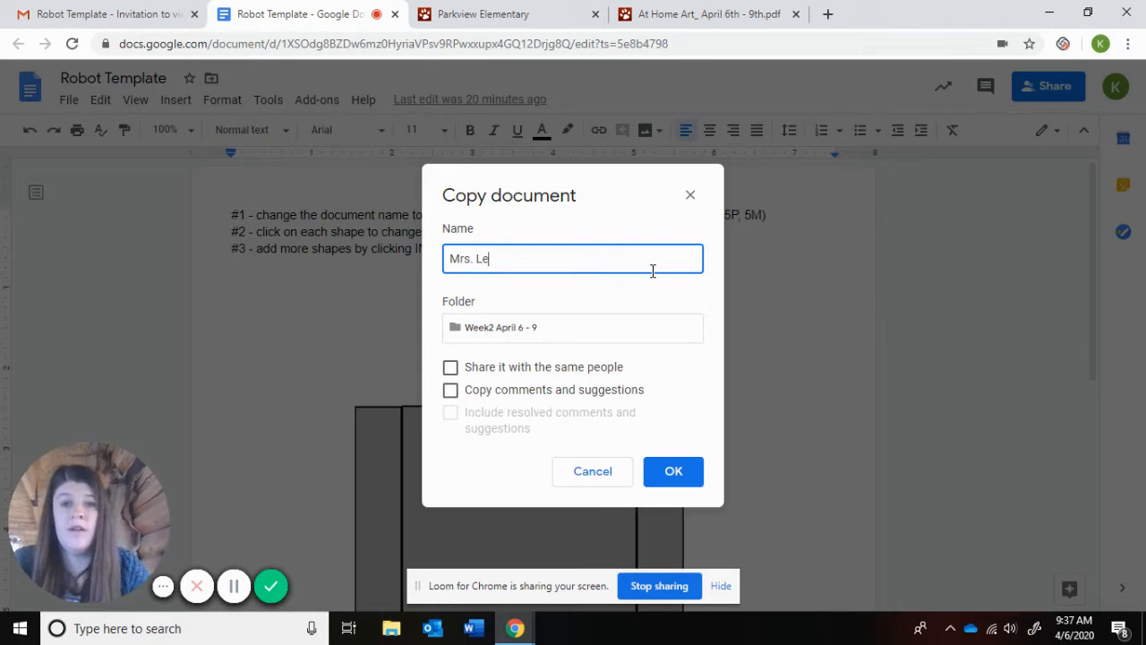
type("wis")
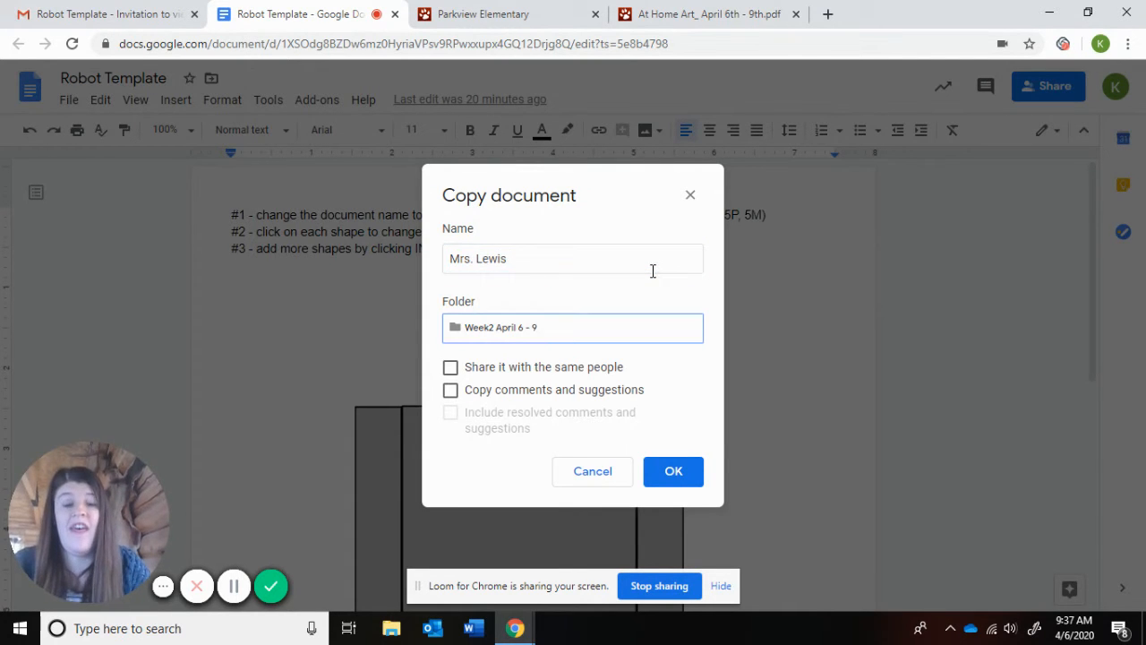
left_click(555, 258)
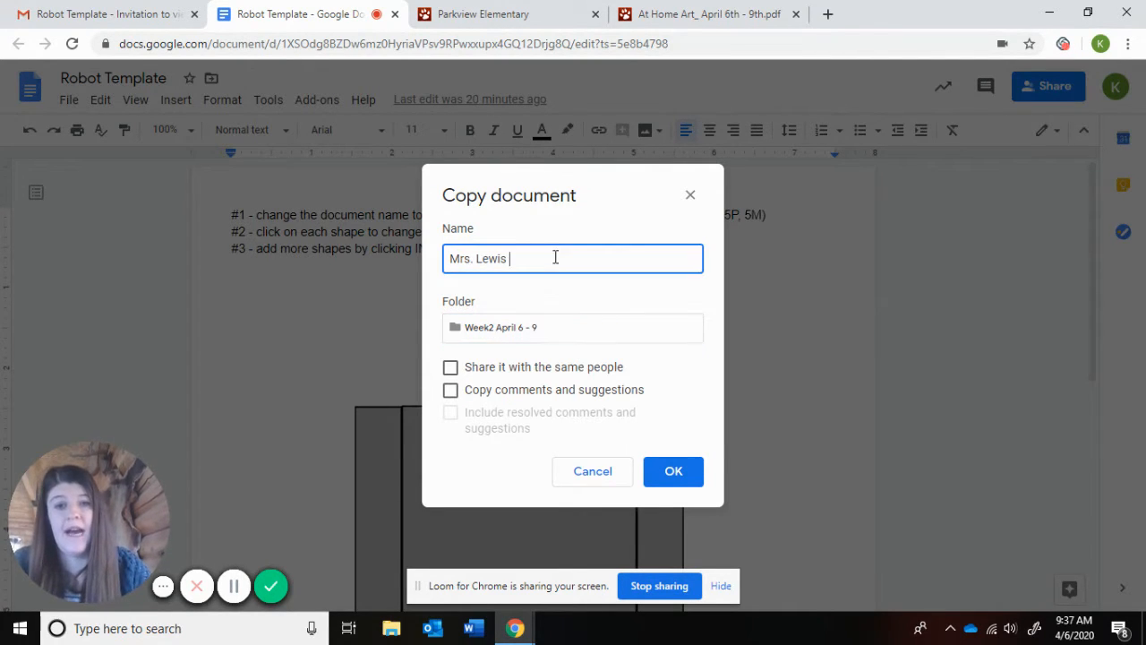
type("5M")
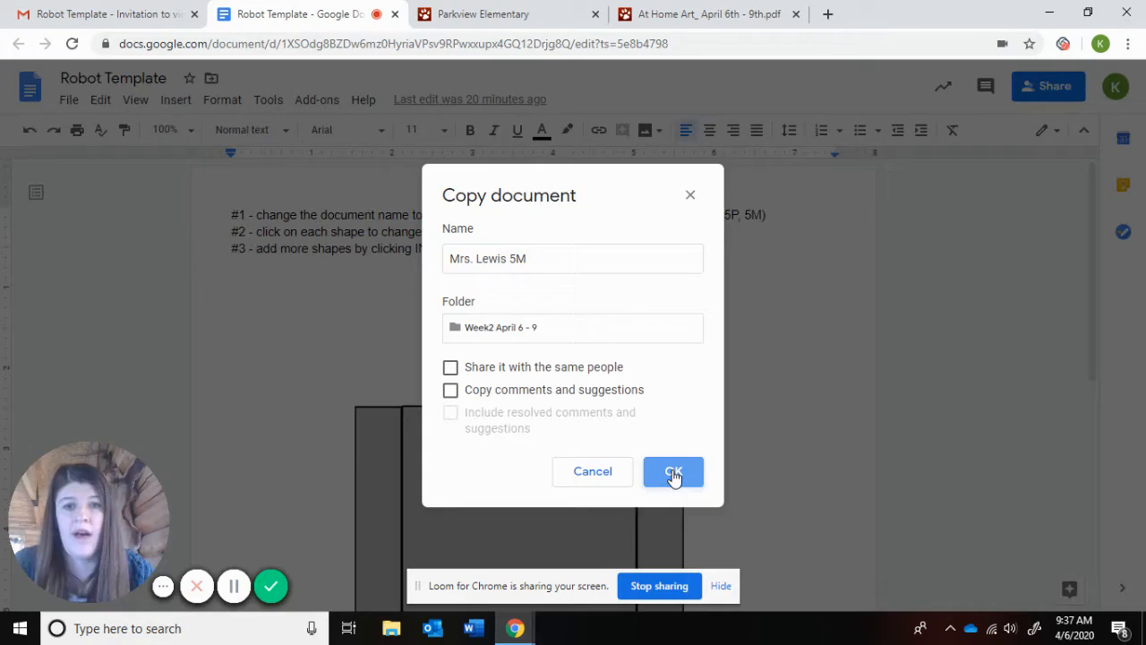
left_click(674, 471)
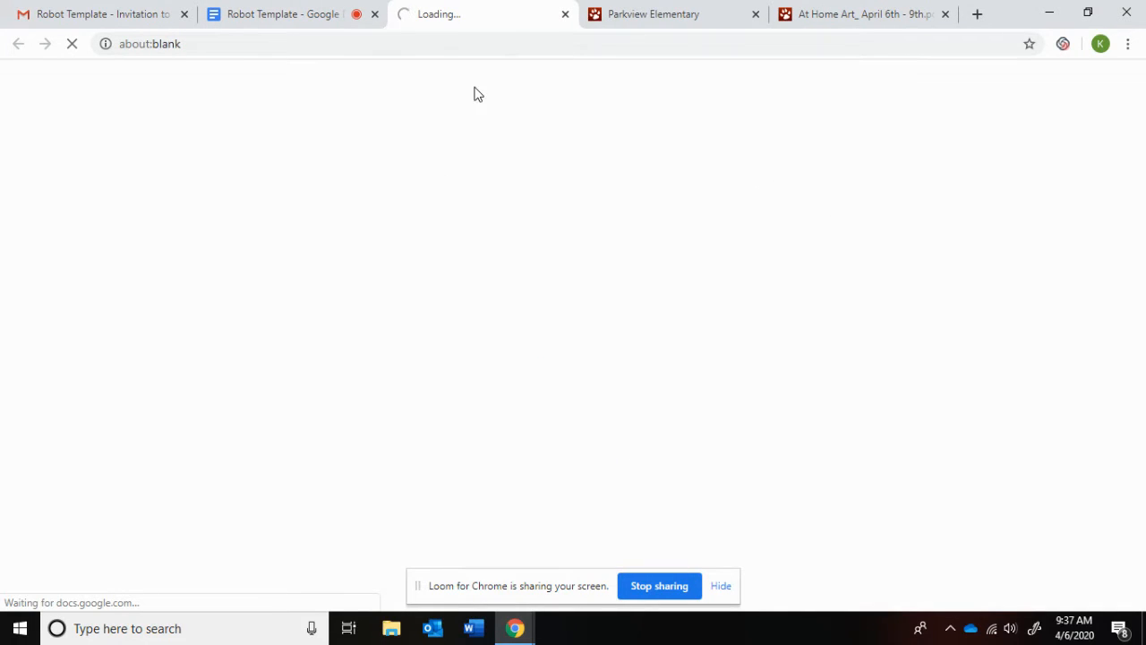
mouse_move(515, 18)
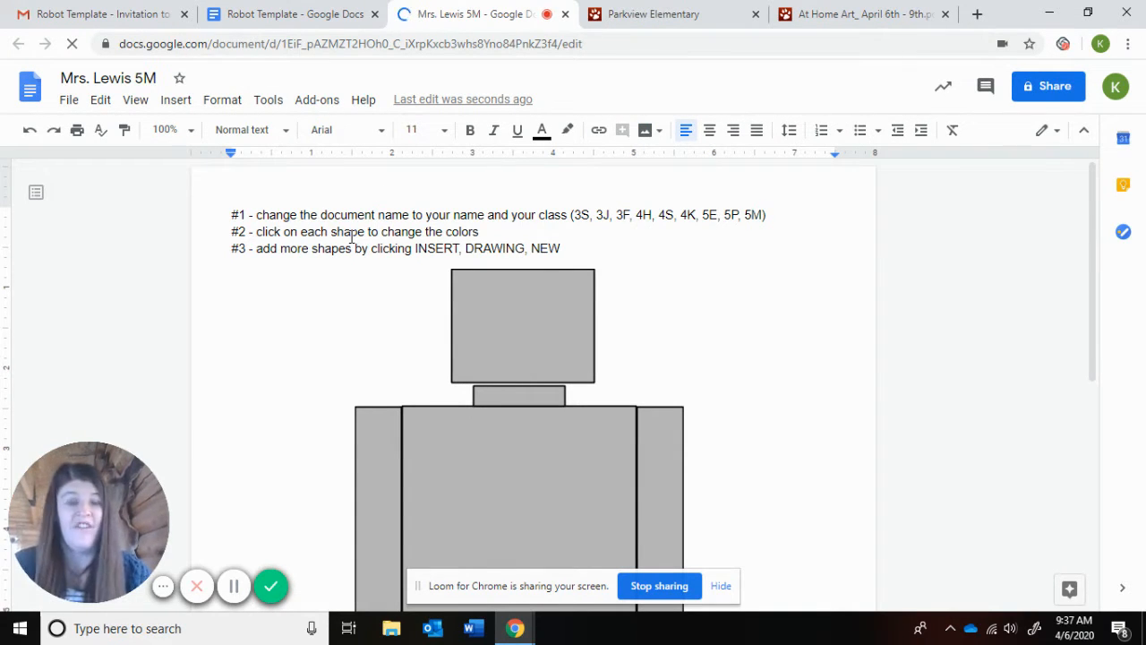
mouse_move(944, 484)
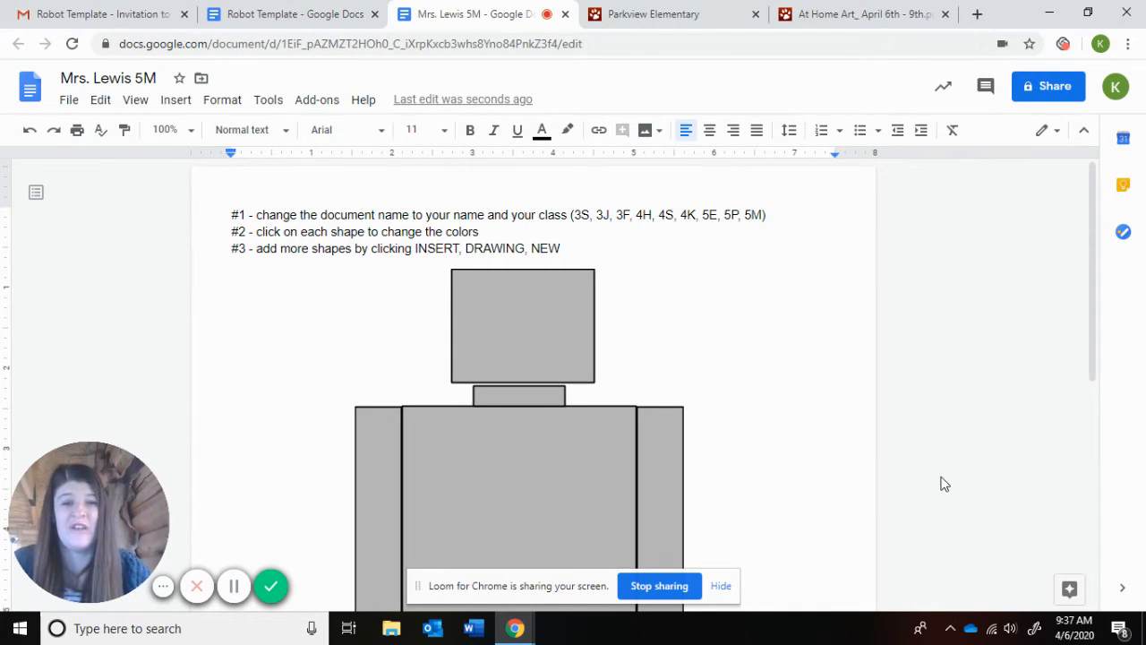
mouse_move(1066, 327)
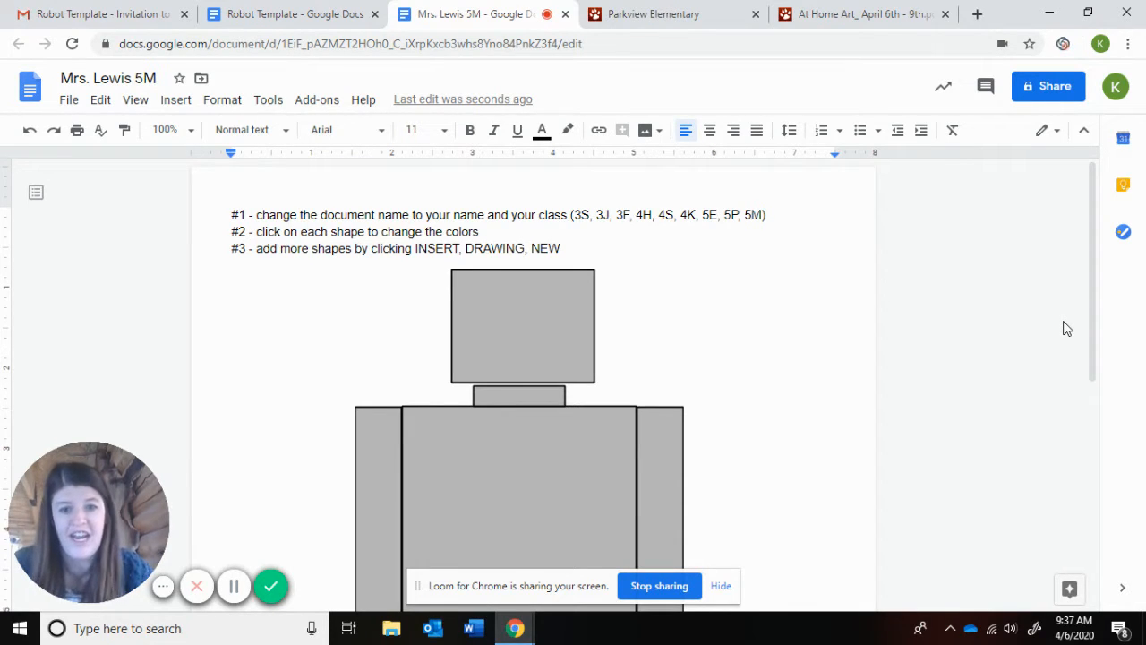
mouse_move(500, 344)
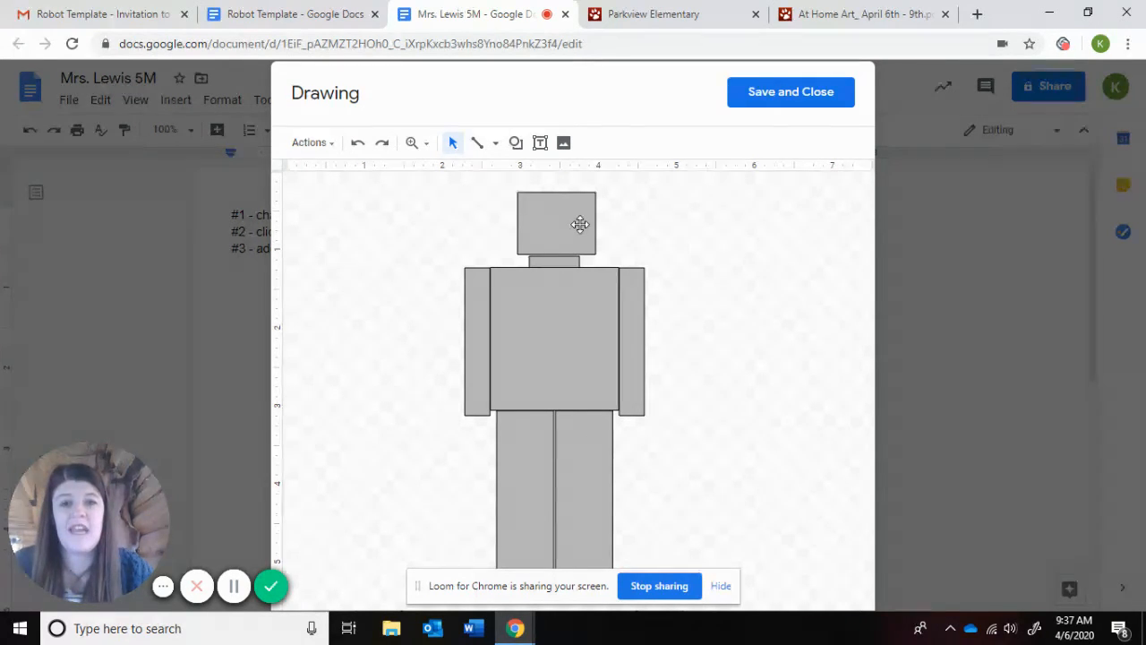
Step: Use Fill color to turn the head shape magenta and the body shape yellow
left_click(557, 224)
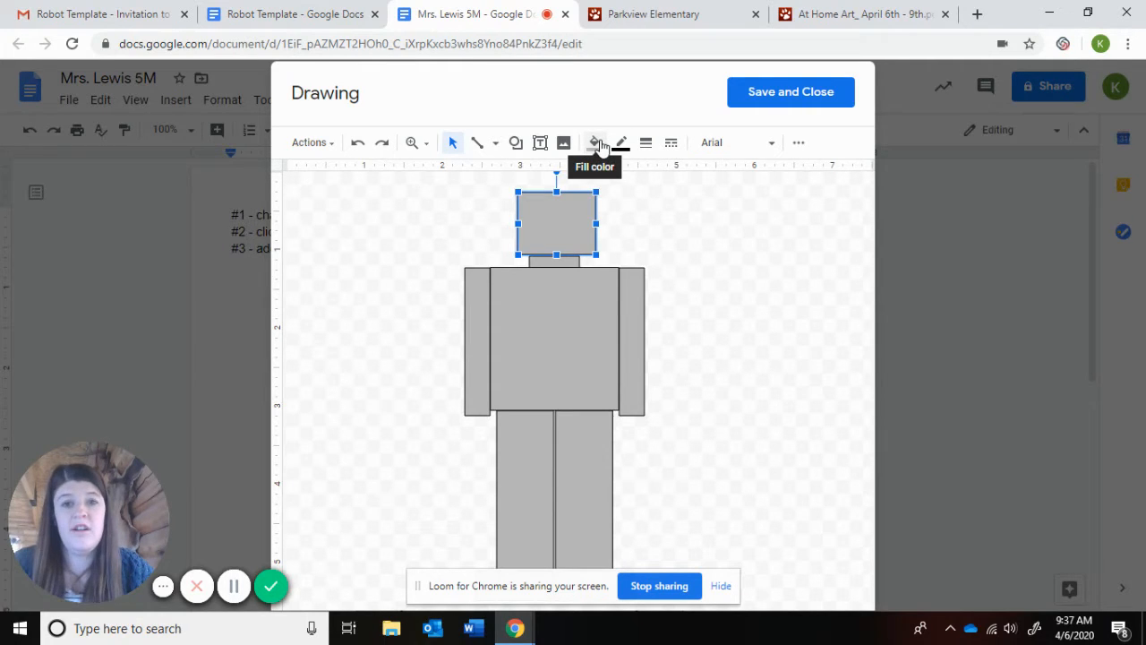
left_click(593, 142)
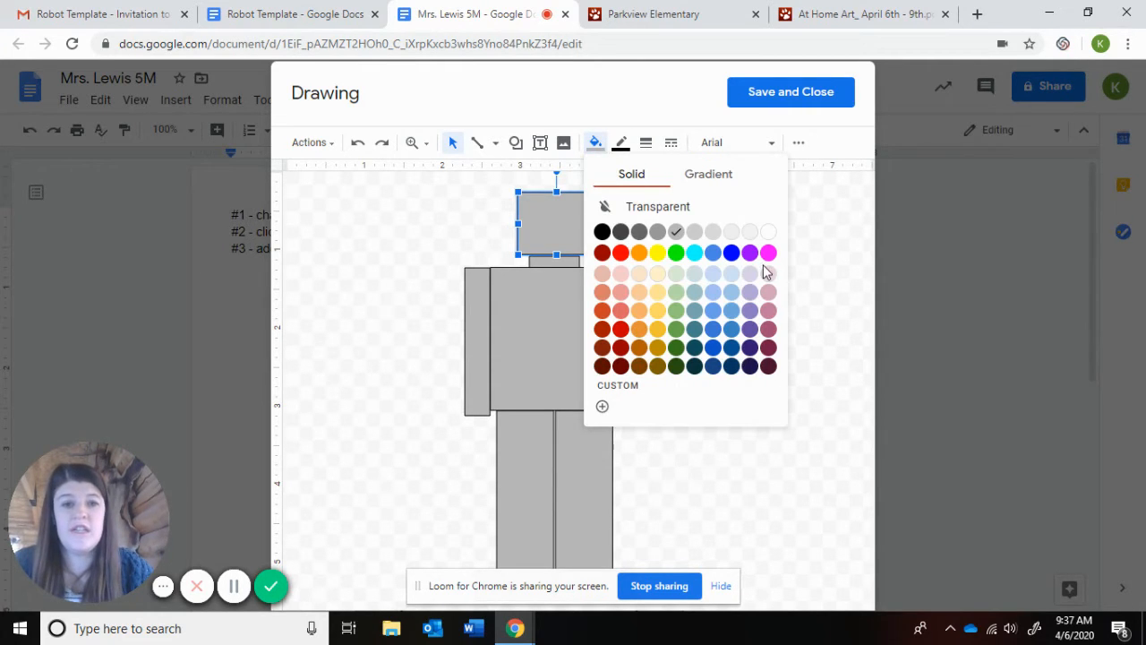
left_click(767, 252)
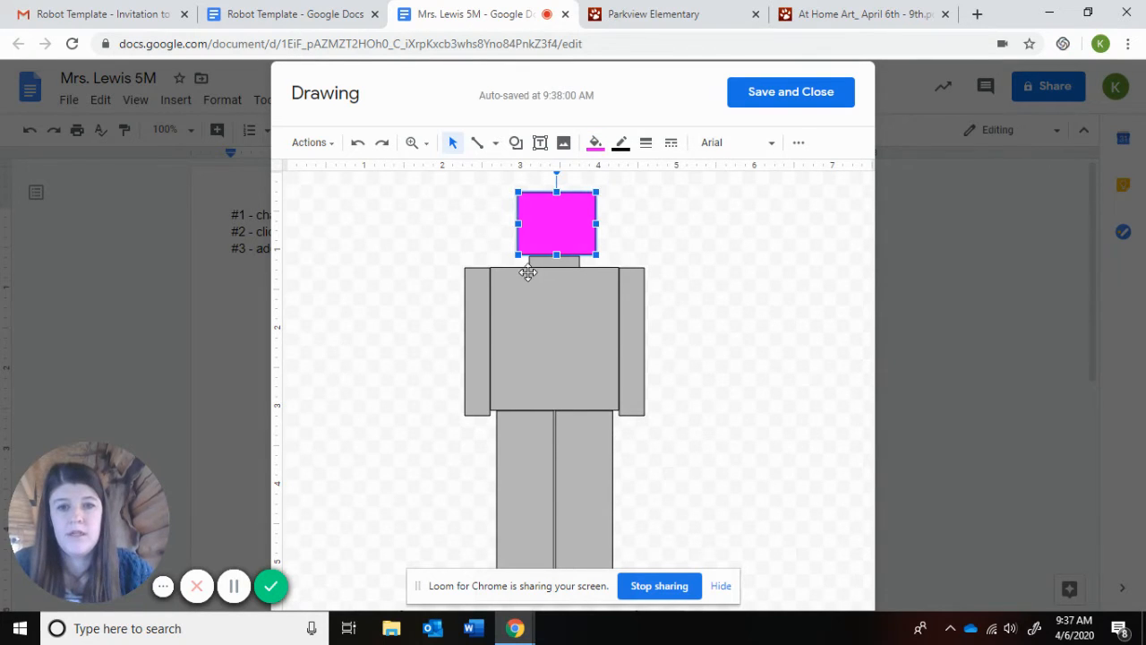
left_click(553, 341)
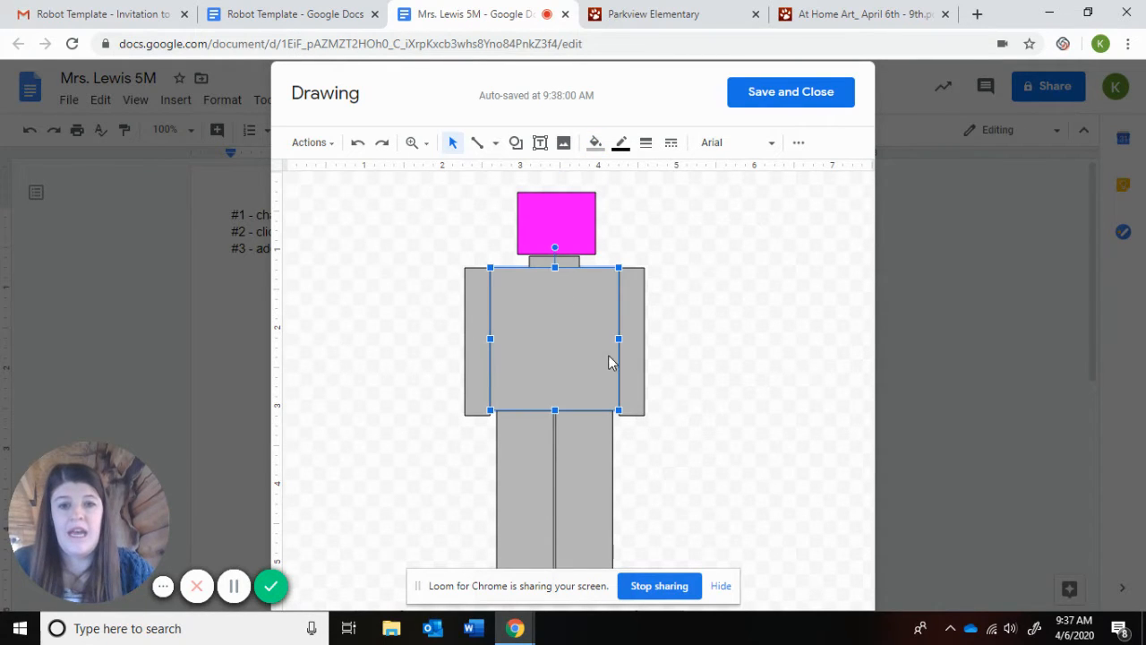
left_click(594, 143)
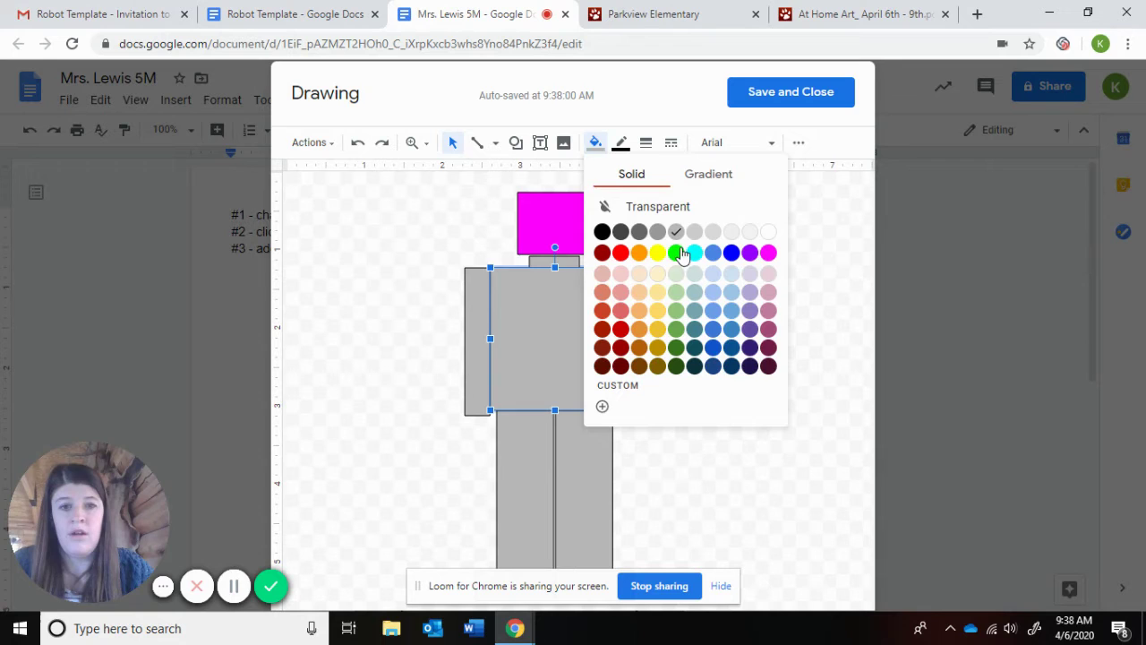
left_click(657, 252)
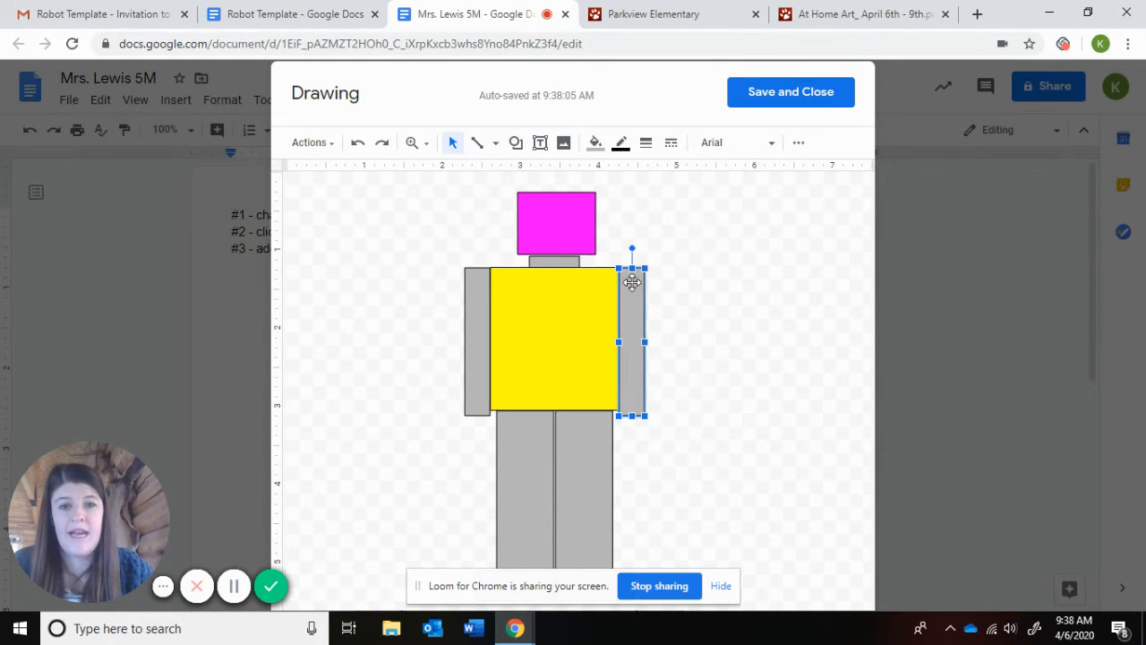
mouse_move(622, 436)
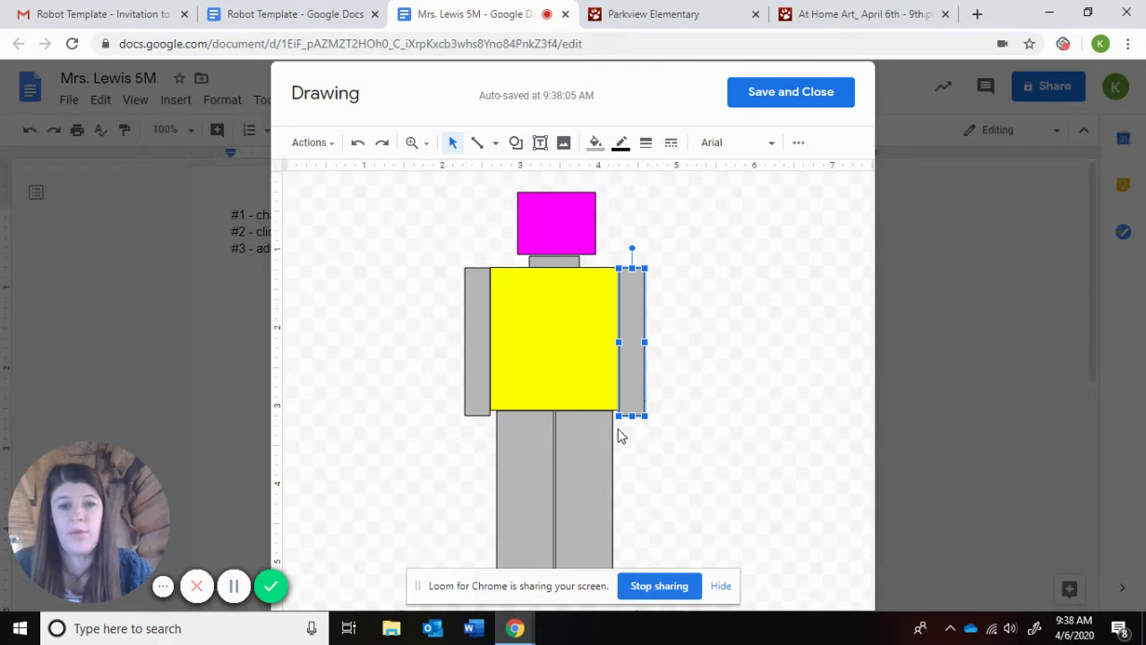
mouse_move(723, 409)
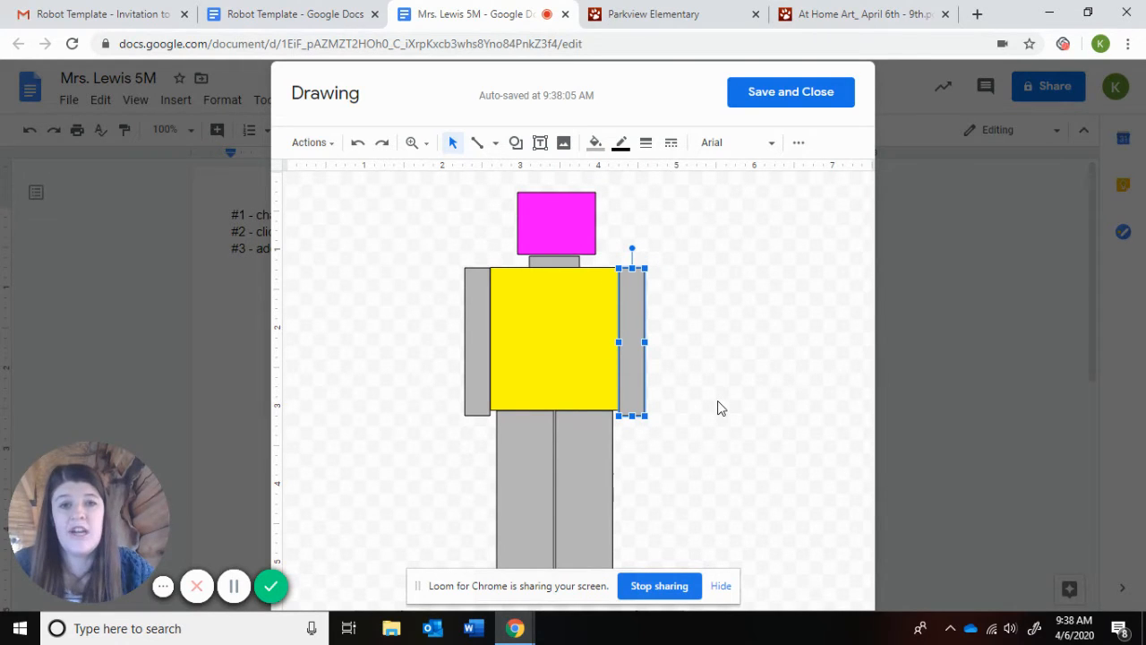
mouse_move(633, 246)
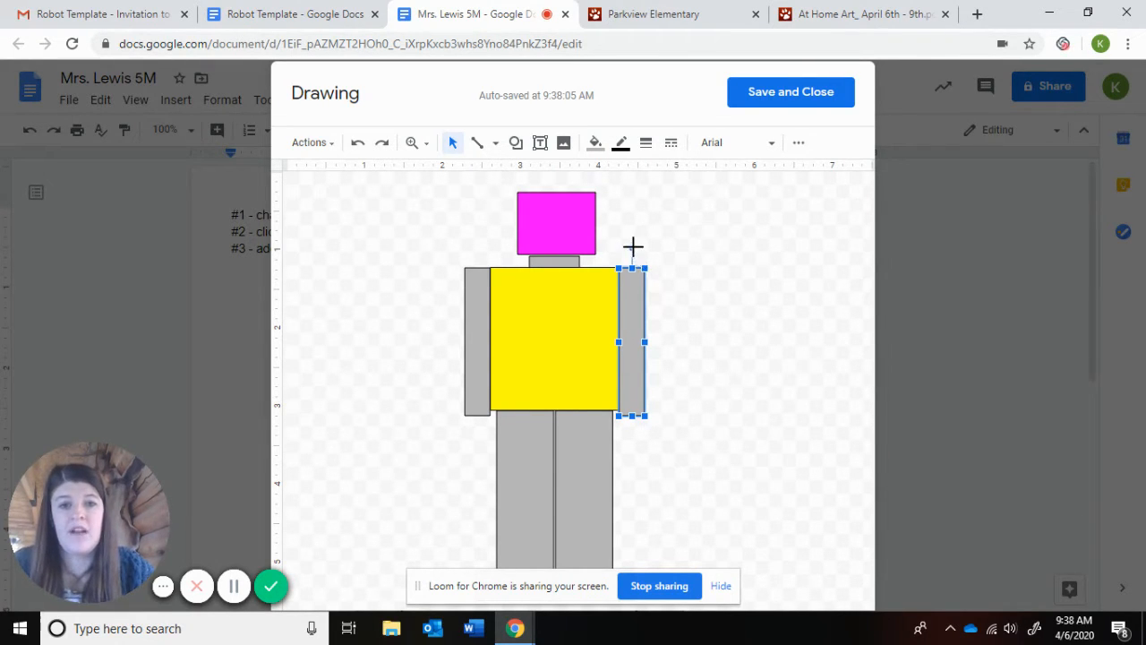
Step: Rotate the right arm diagonally upward and fill both arms red
left_click_drag(633, 247, 607, 258)
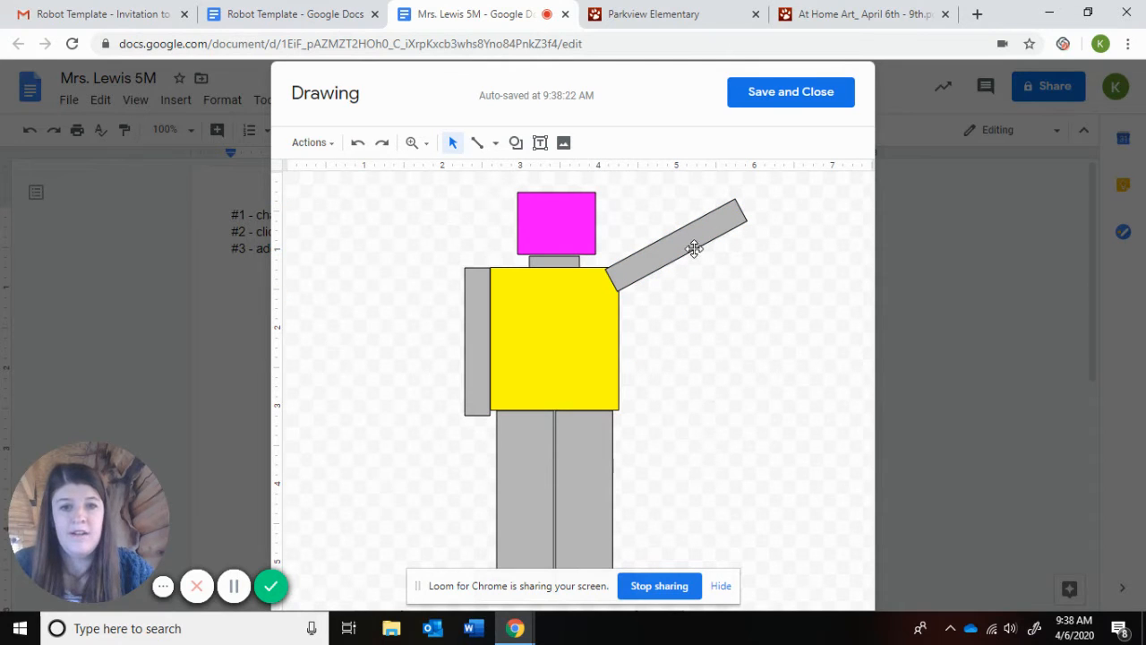
left_click(595, 142)
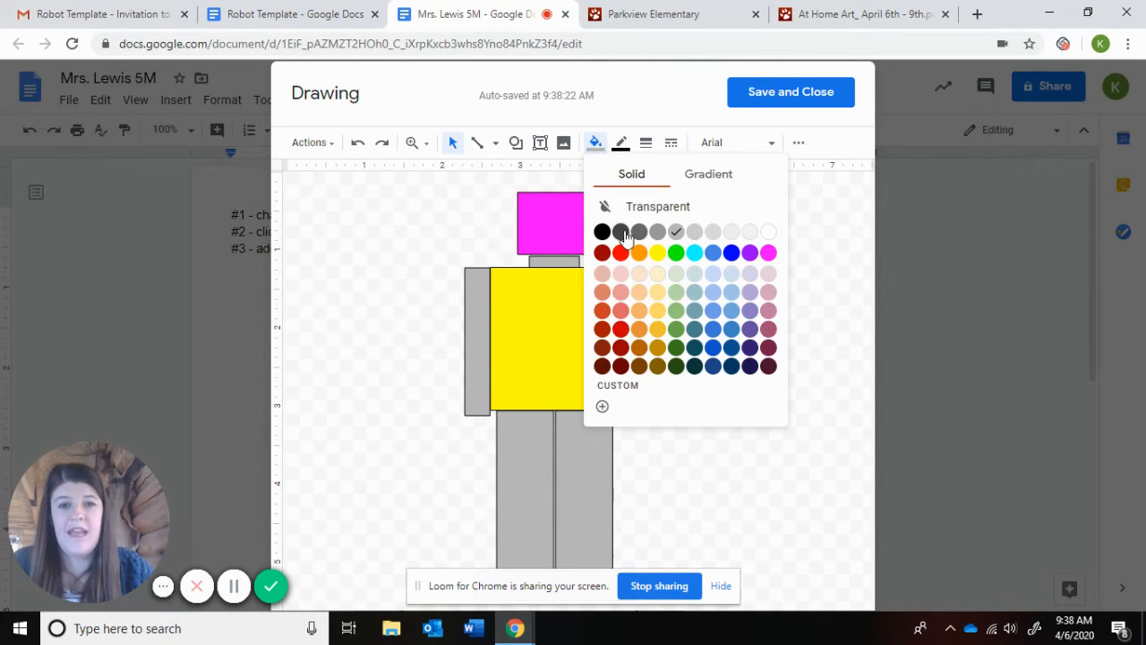
left_click(619, 252)
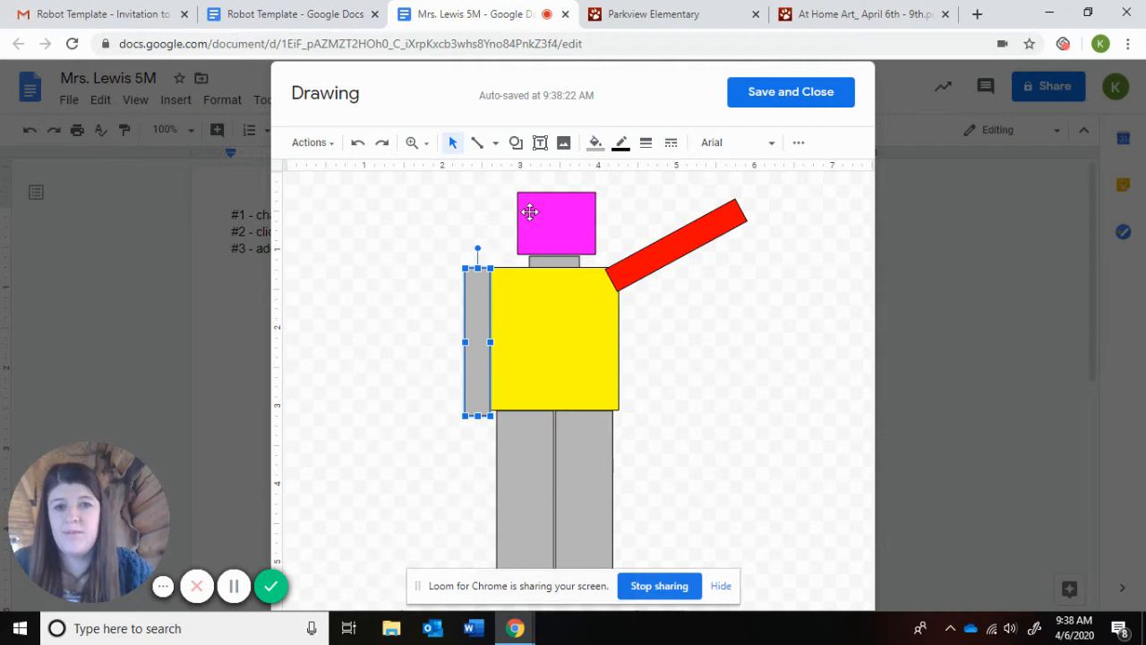
left_click(594, 142)
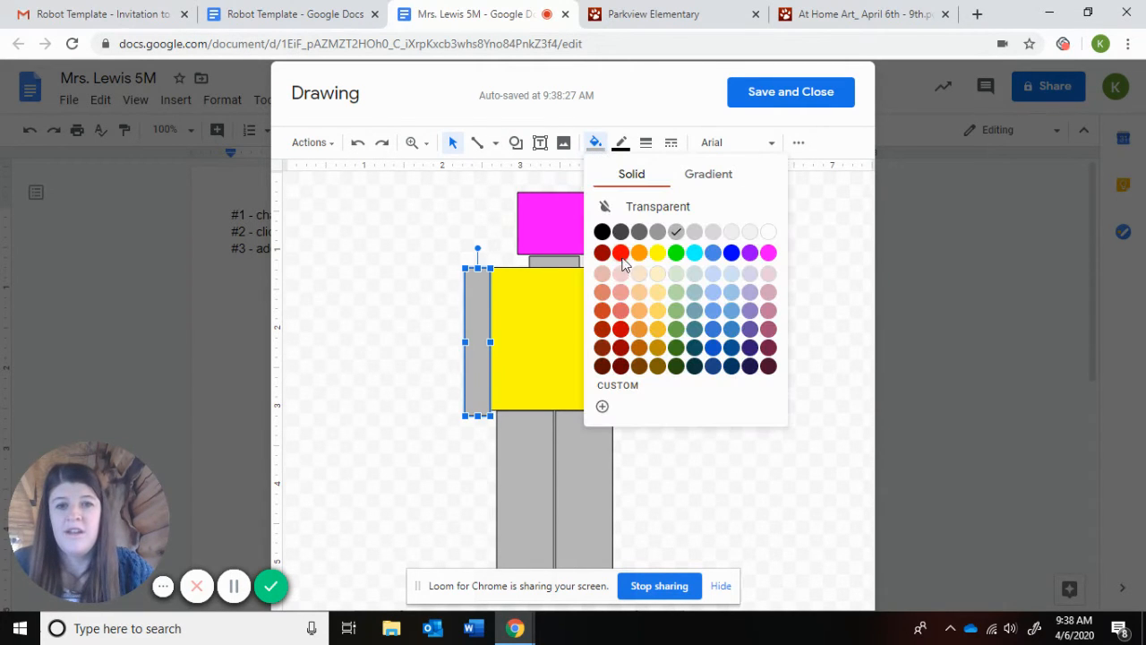
left_click(602, 253)
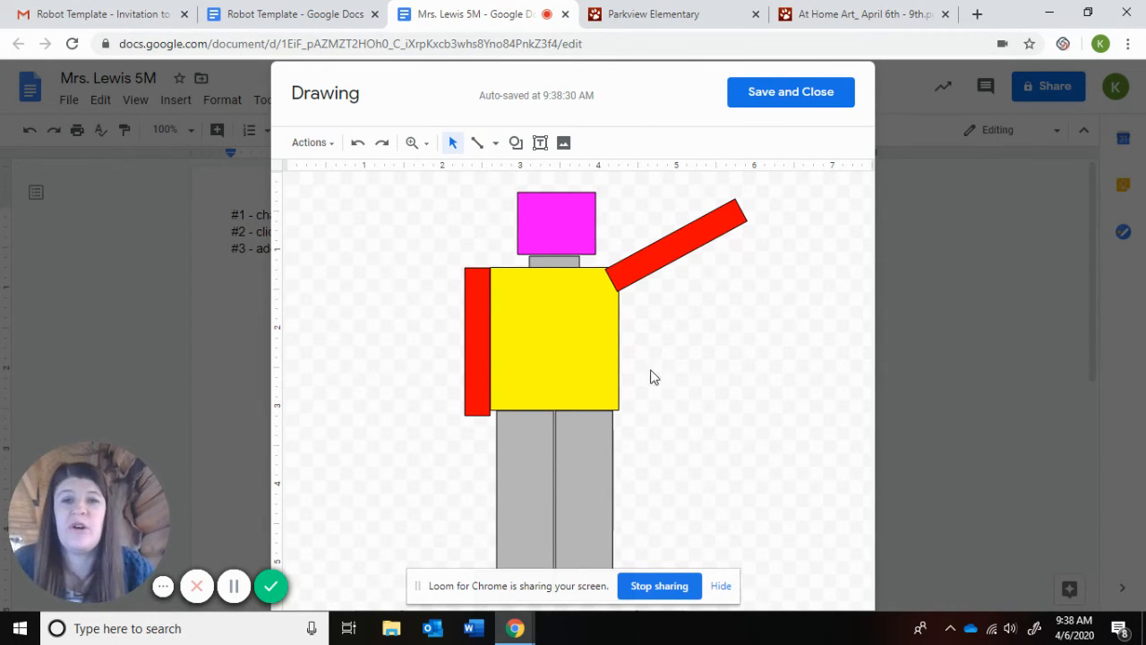
mouse_move(515, 143)
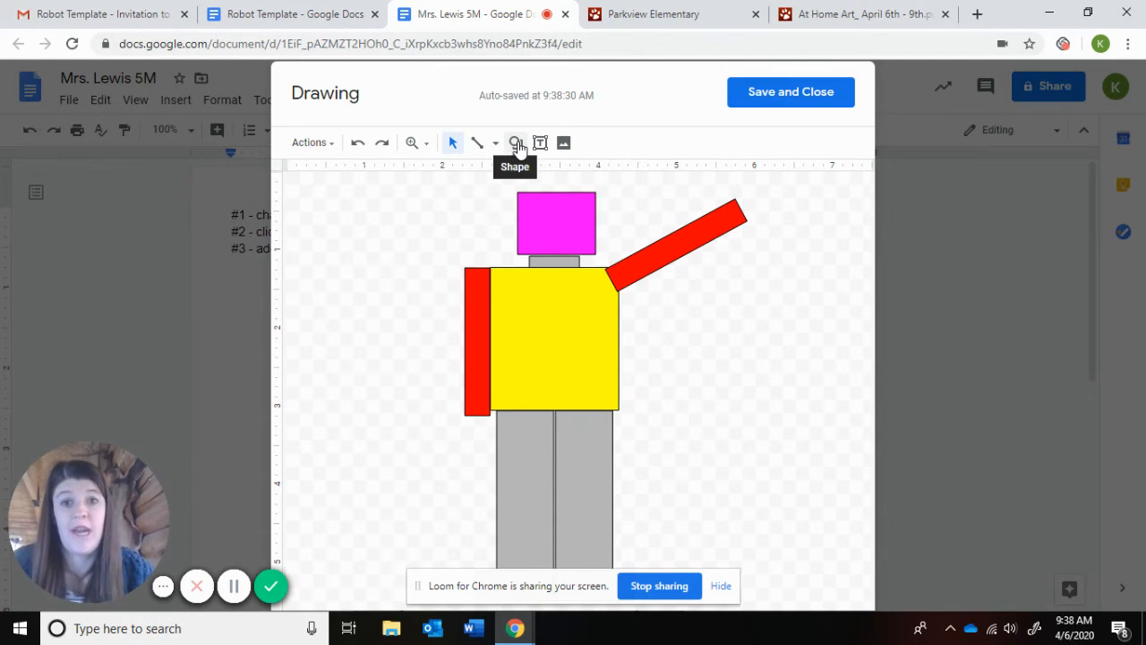
Step: Draw a black oval eye on the head and paste a copy beside it
left_click(515, 142)
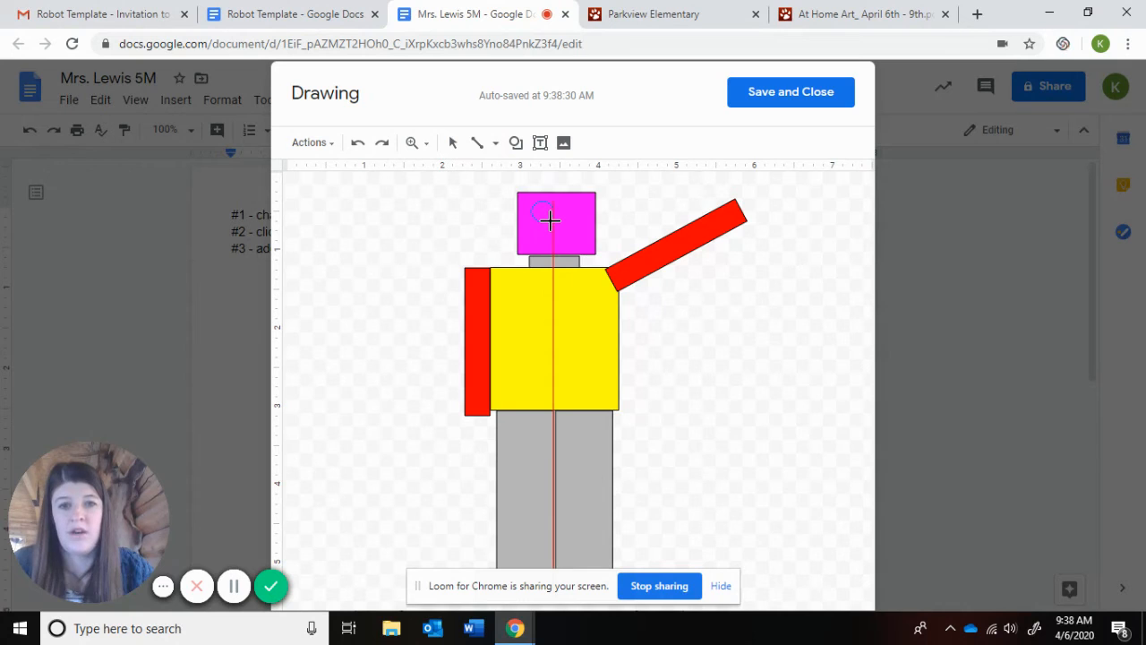
left_click(555, 223)
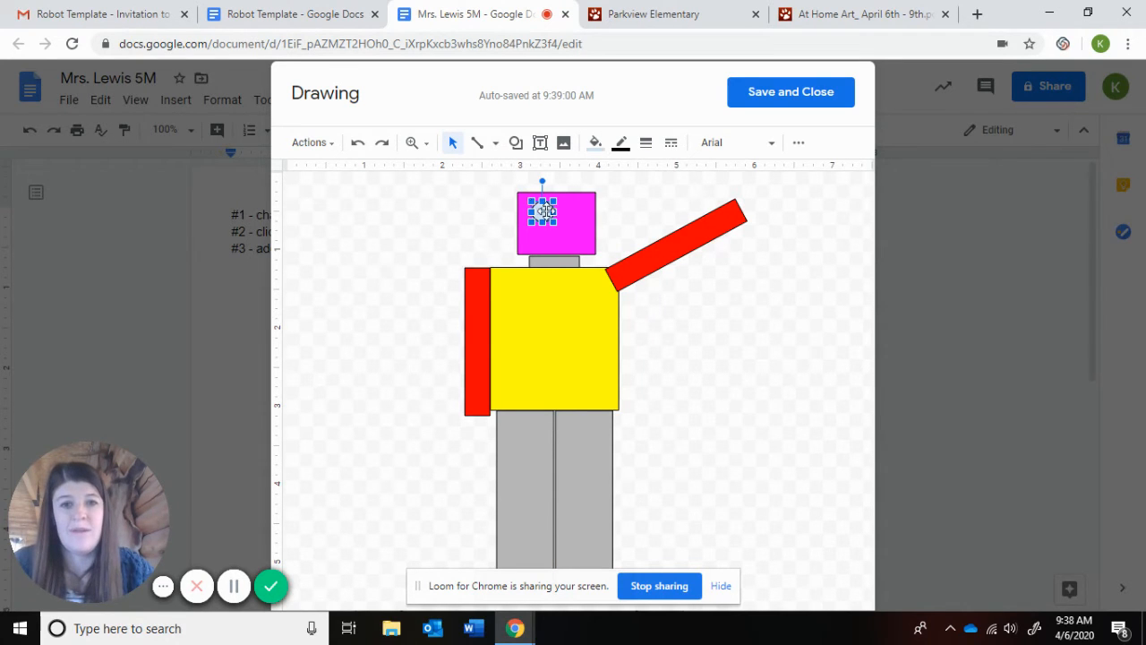
left_click(595, 142)
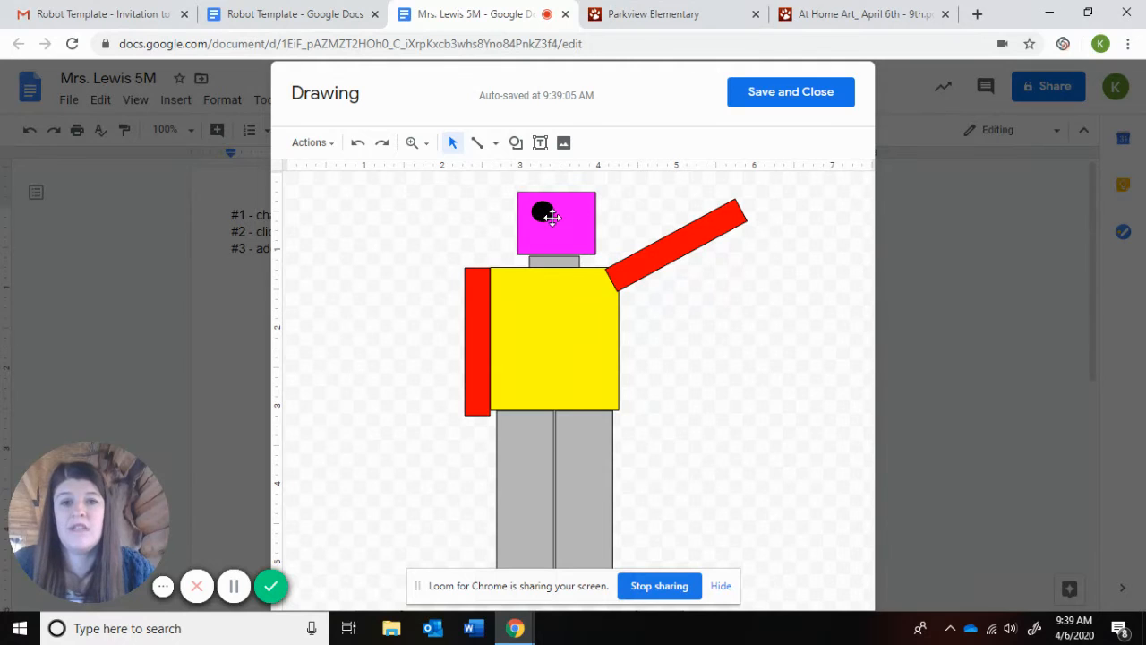
left_click(543, 215)
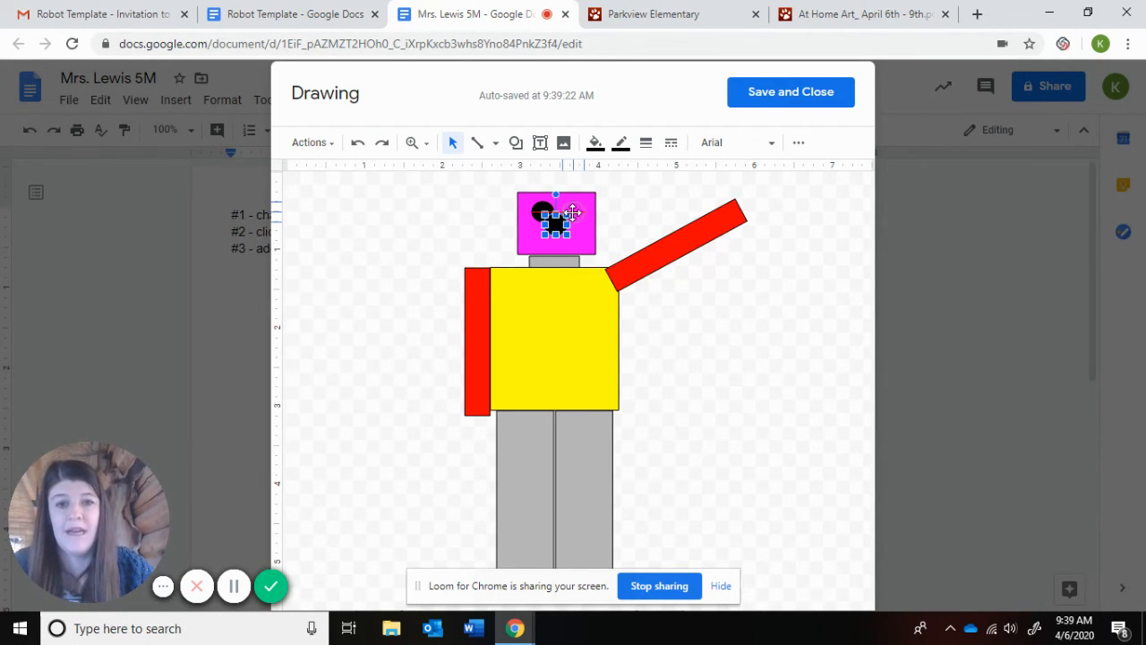
left_click(729, 367)
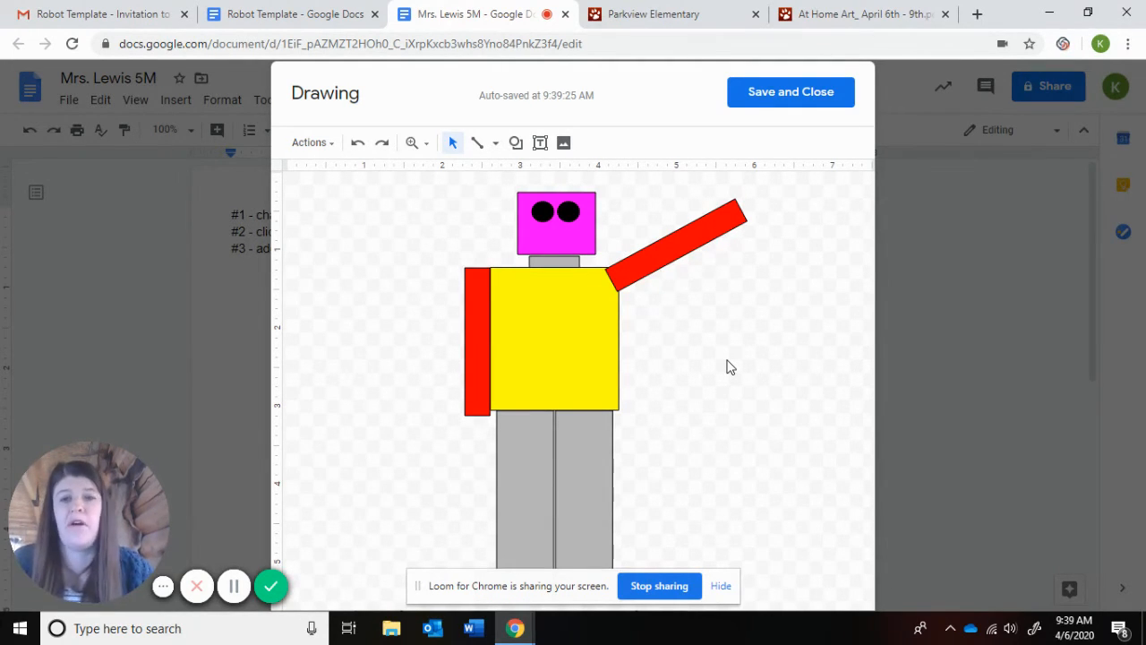
Step: Add a white rectangle mouth below the eyes with a thick black outline
left_click(516, 142)
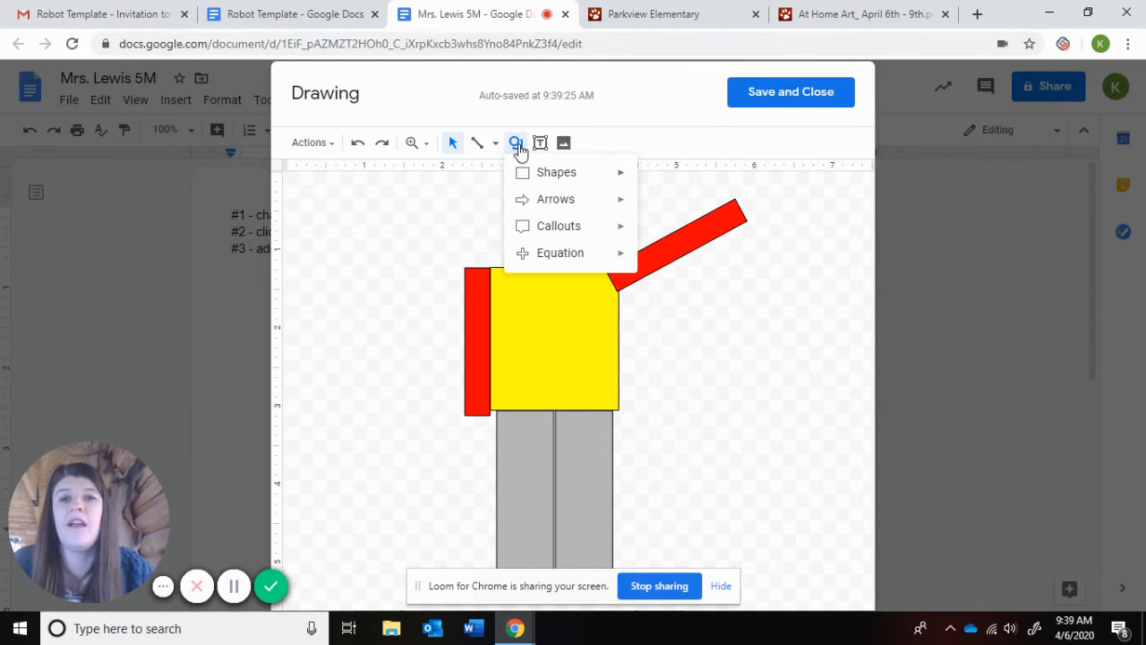
left_click(556, 172)
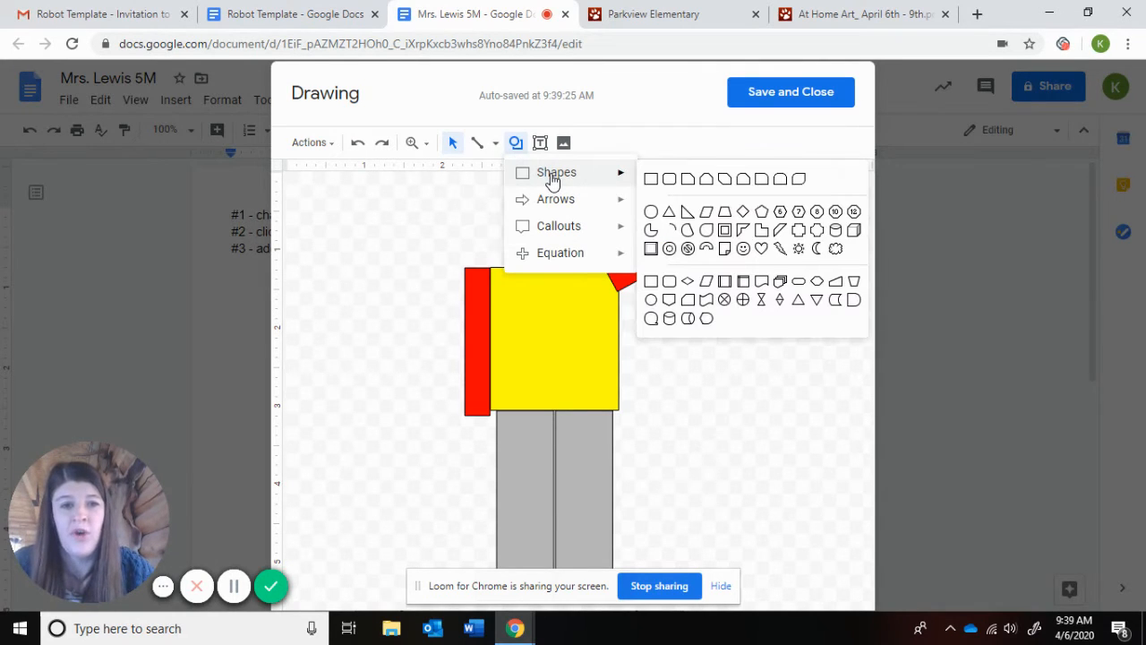
mouse_move(651, 180)
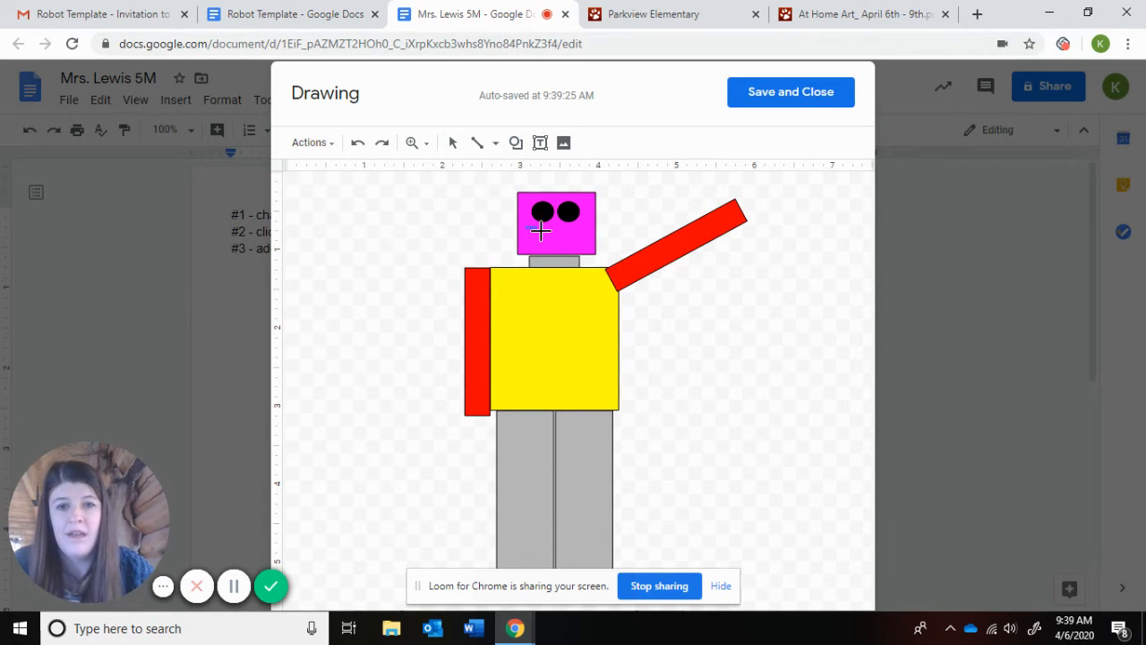
left_click(556, 224)
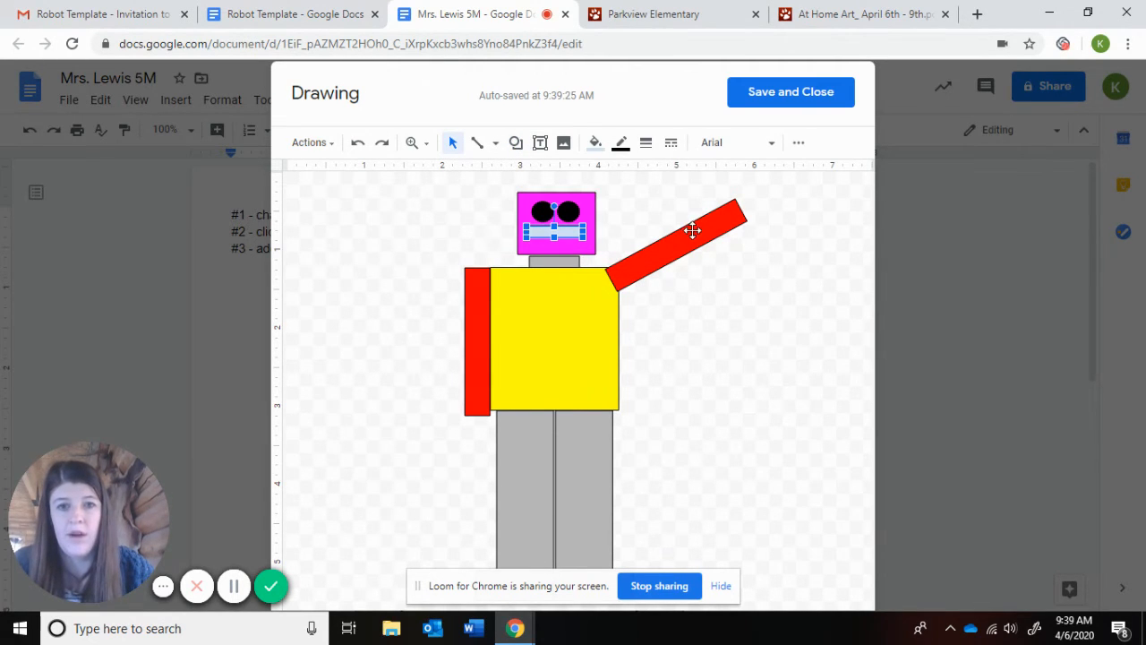
left_click(594, 142)
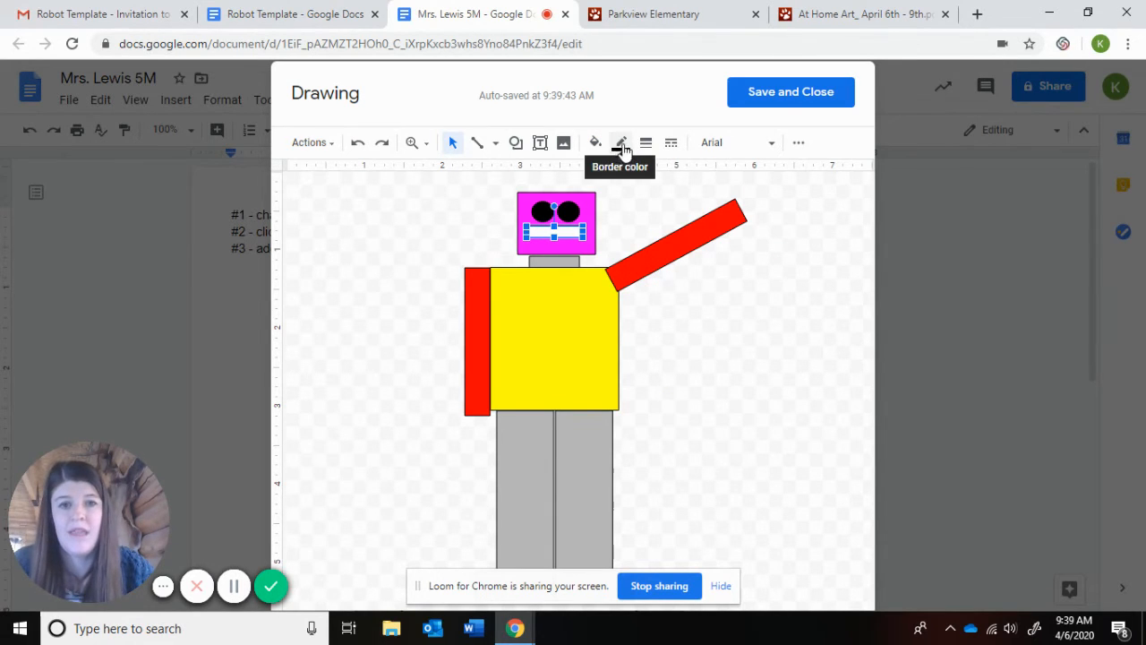
left_click(620, 142)
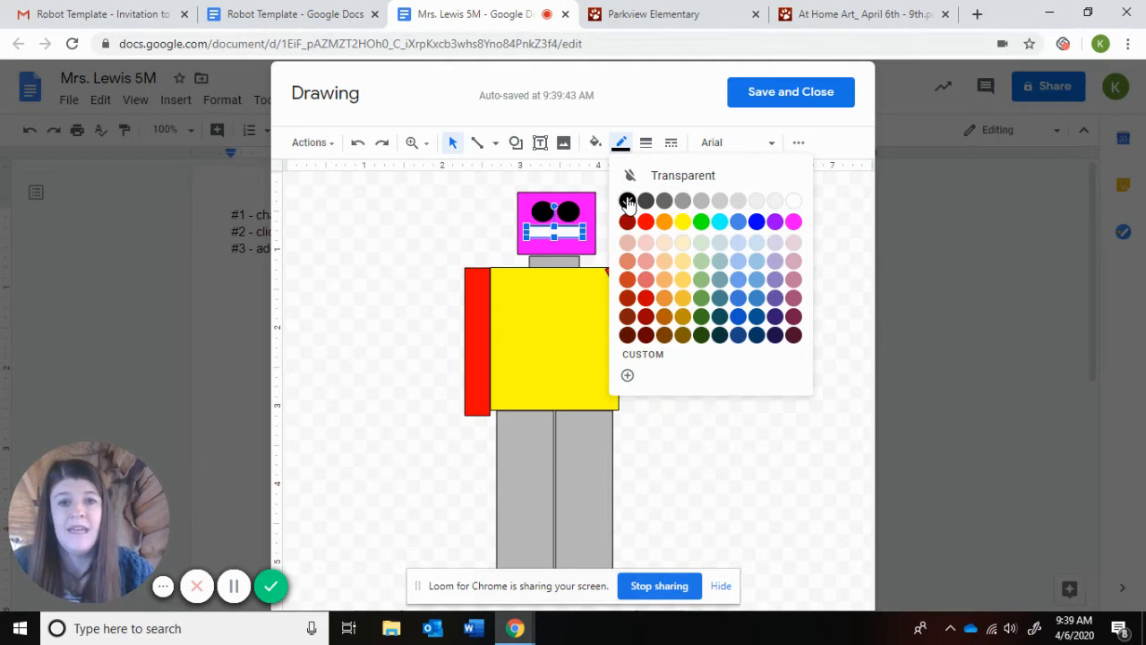
mouse_move(645, 142)
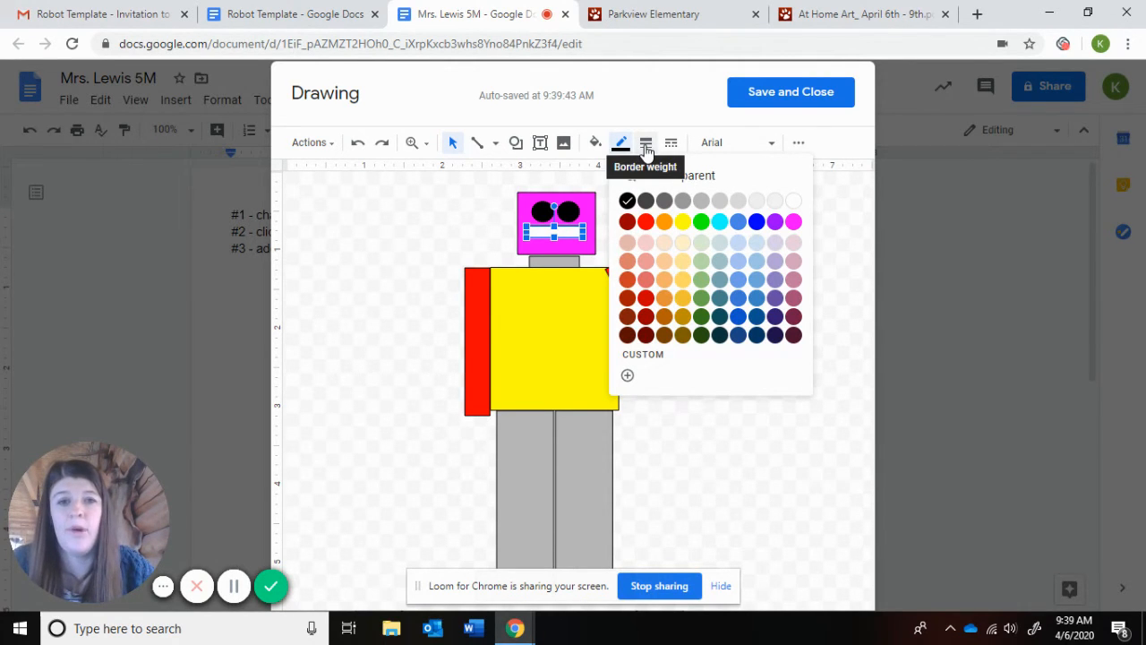
left_click(645, 142)
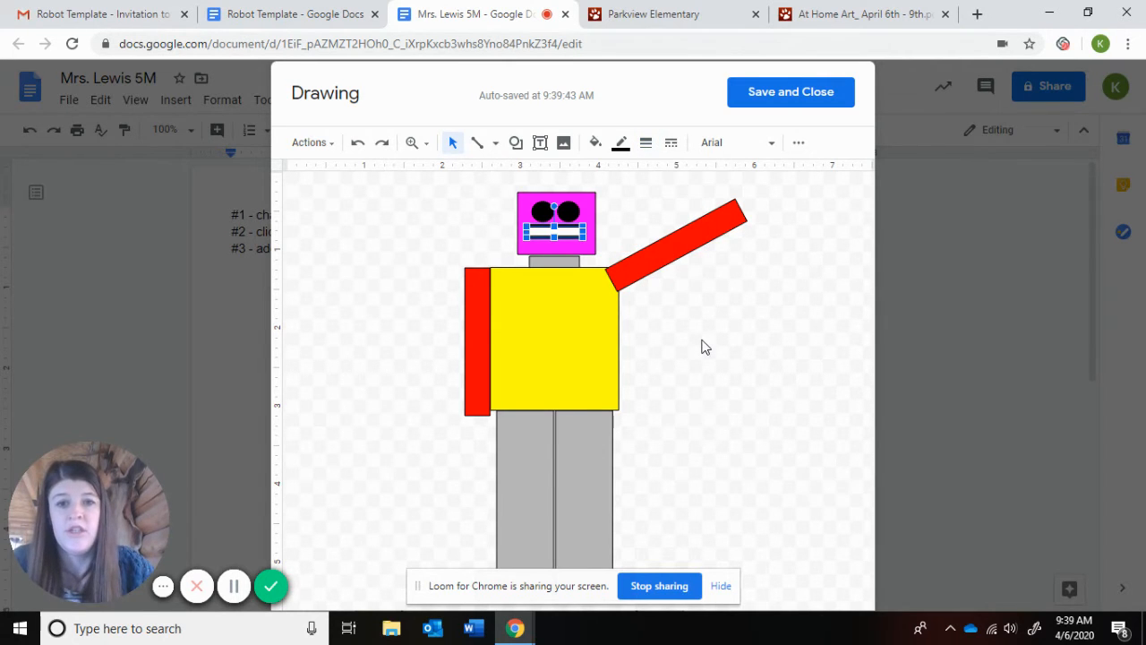
left_click(555, 237)
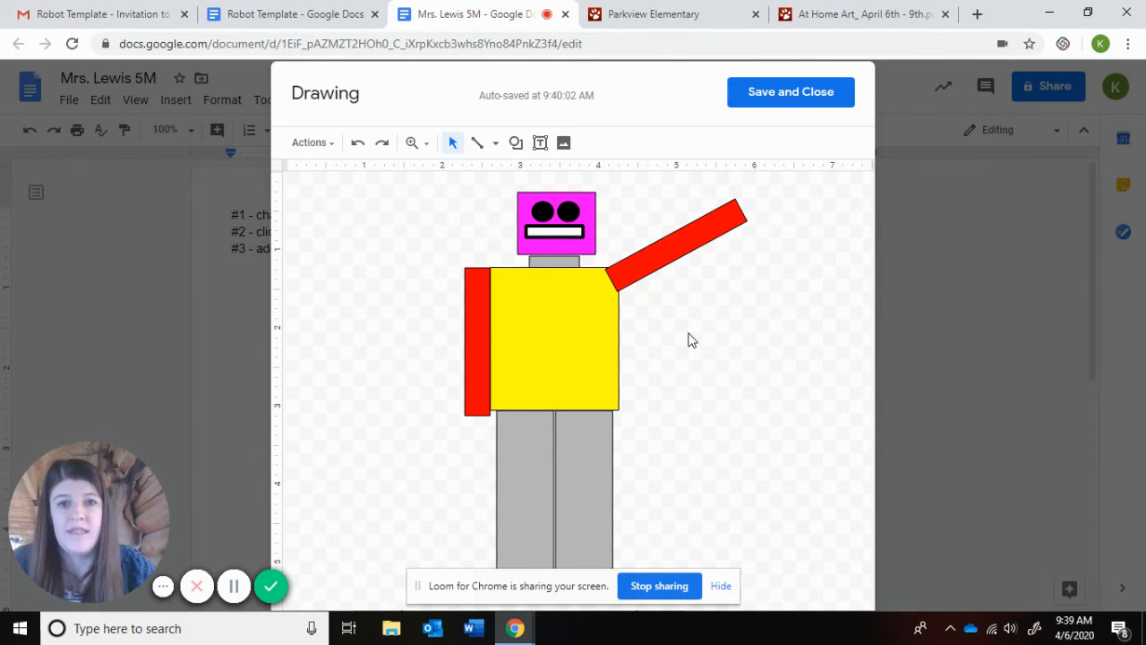
mouse_move(553, 292)
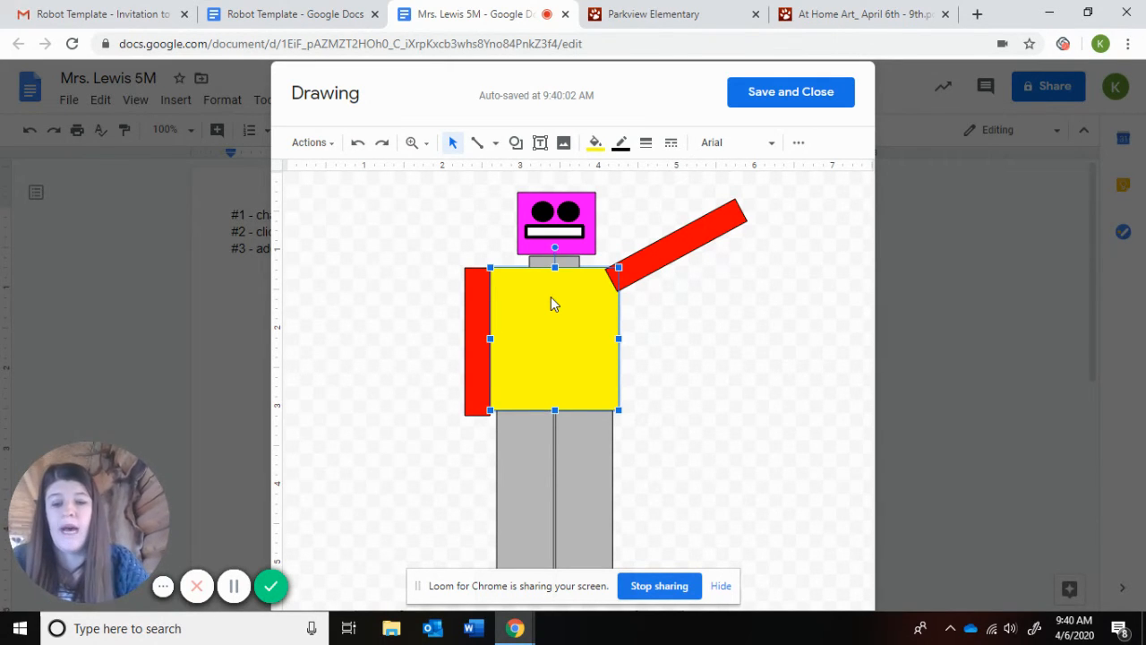
Step: Type 'Robot Joe' on the yellow body and set it in Pacifico font
type("Robot")
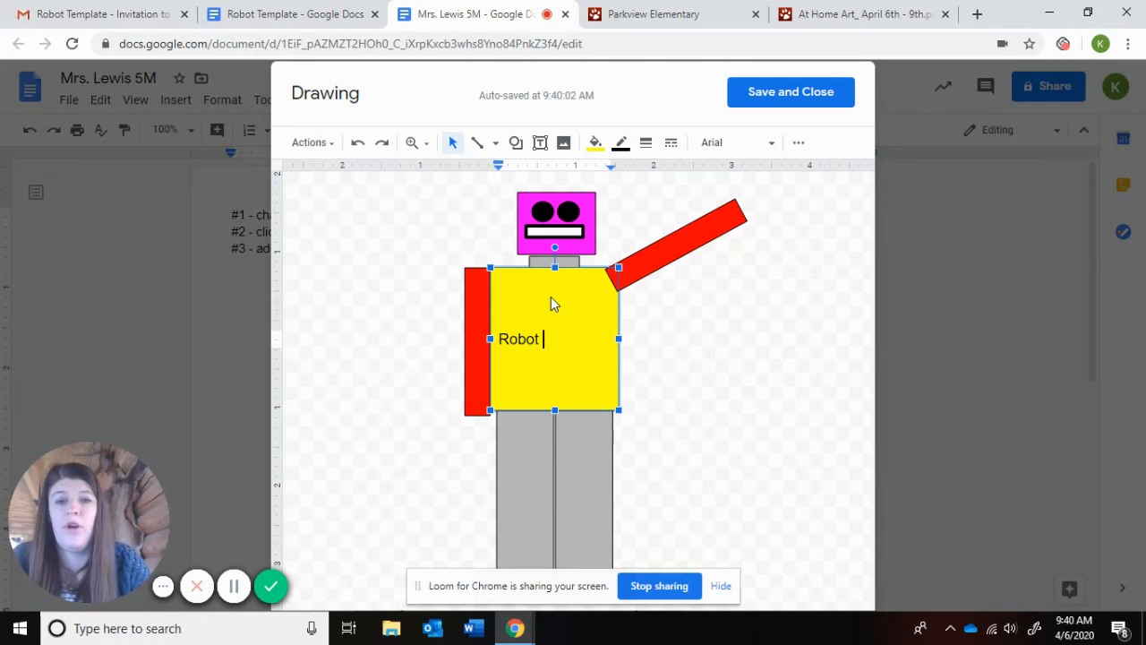
type("Joe")
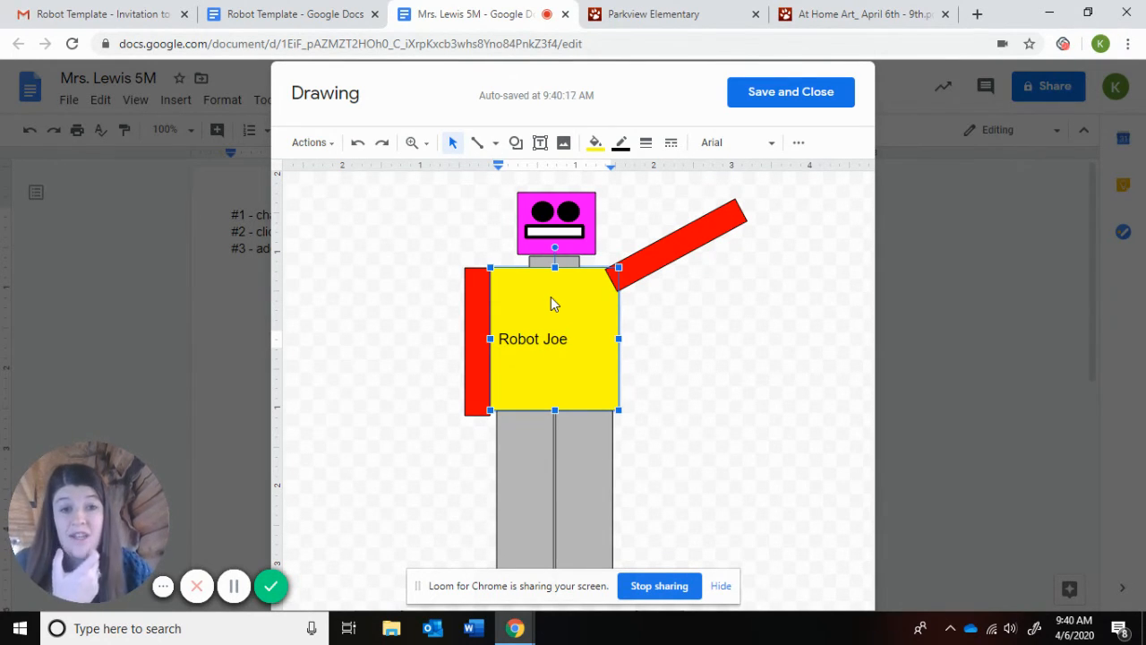
mouse_move(652, 176)
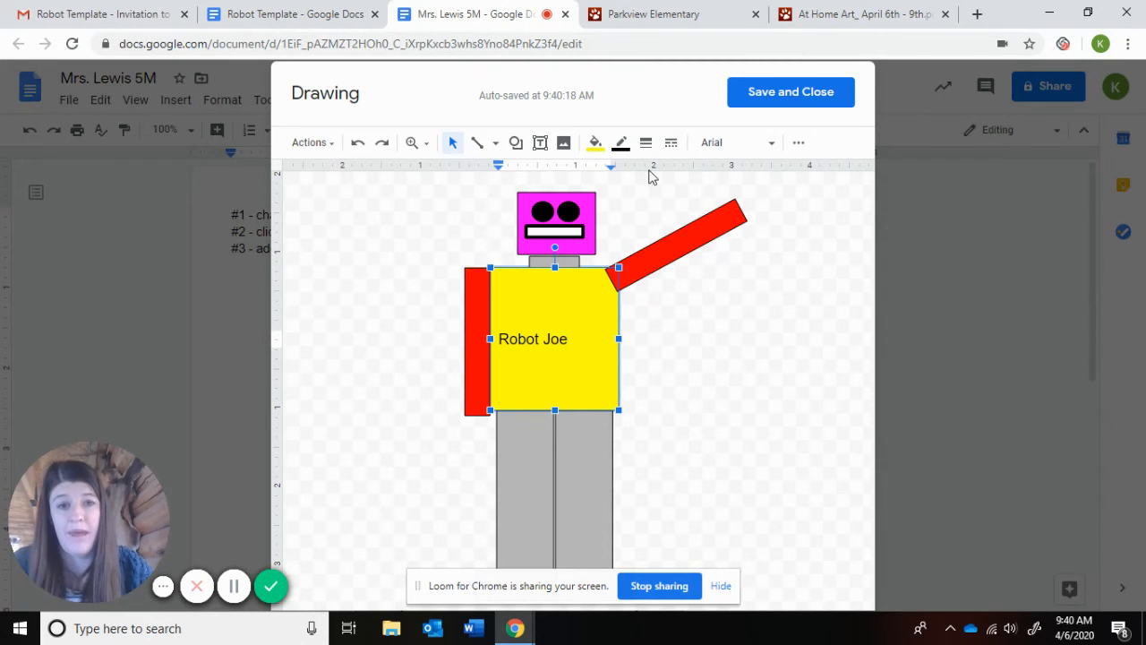
left_click(729, 142)
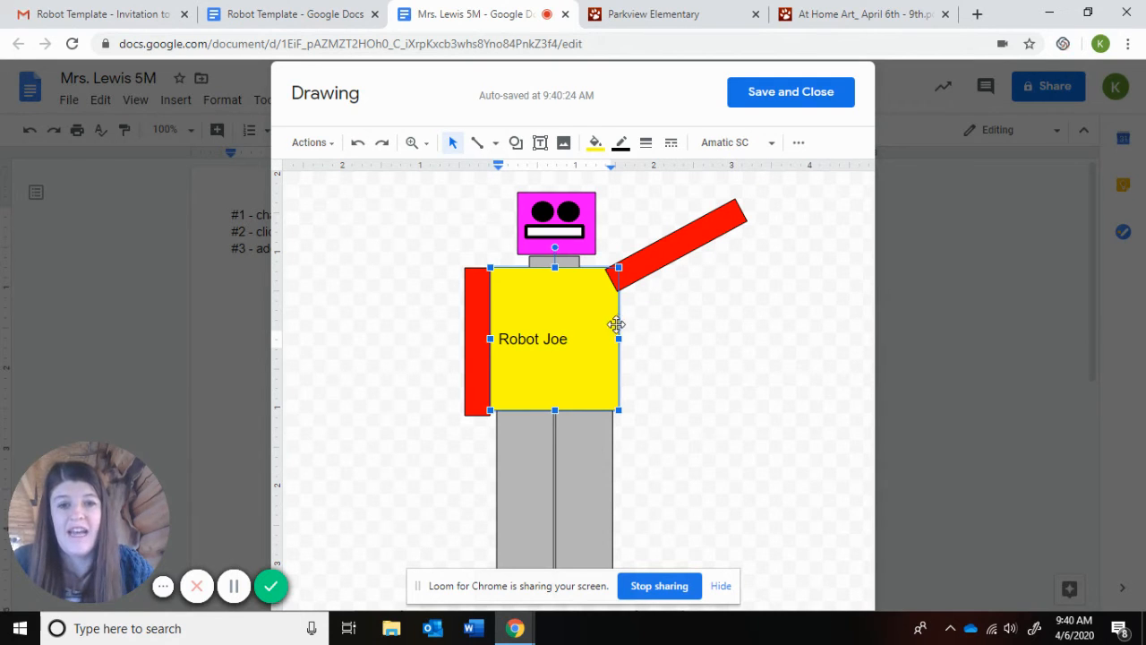
mouse_move(619, 319)
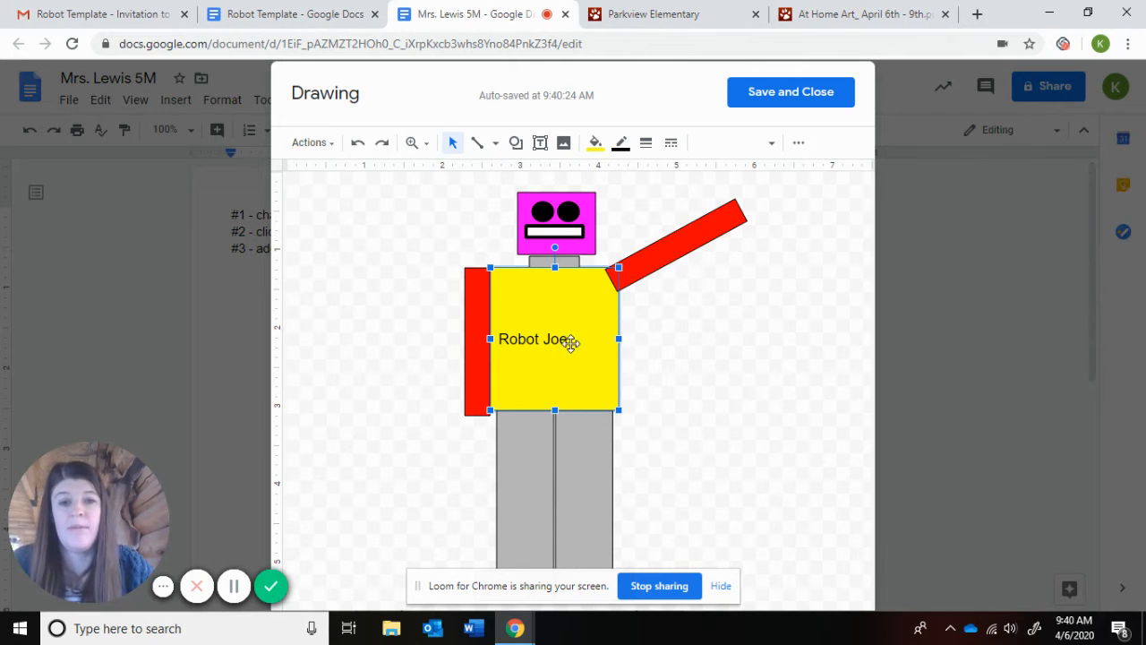
double_click(532, 338)
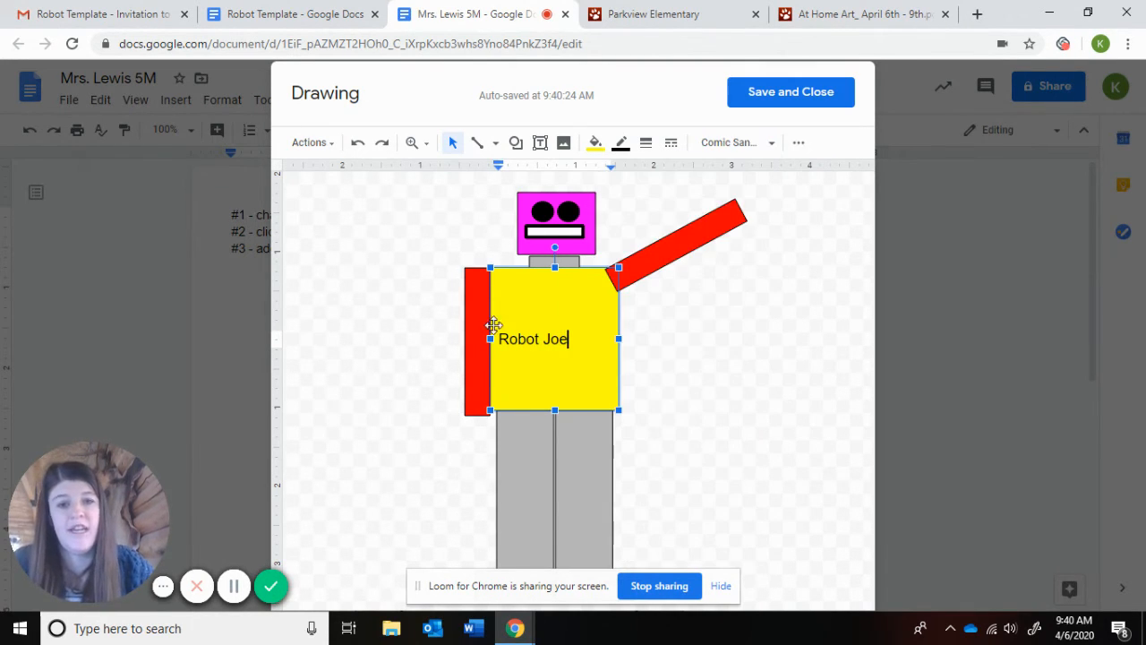
mouse_move(620, 311)
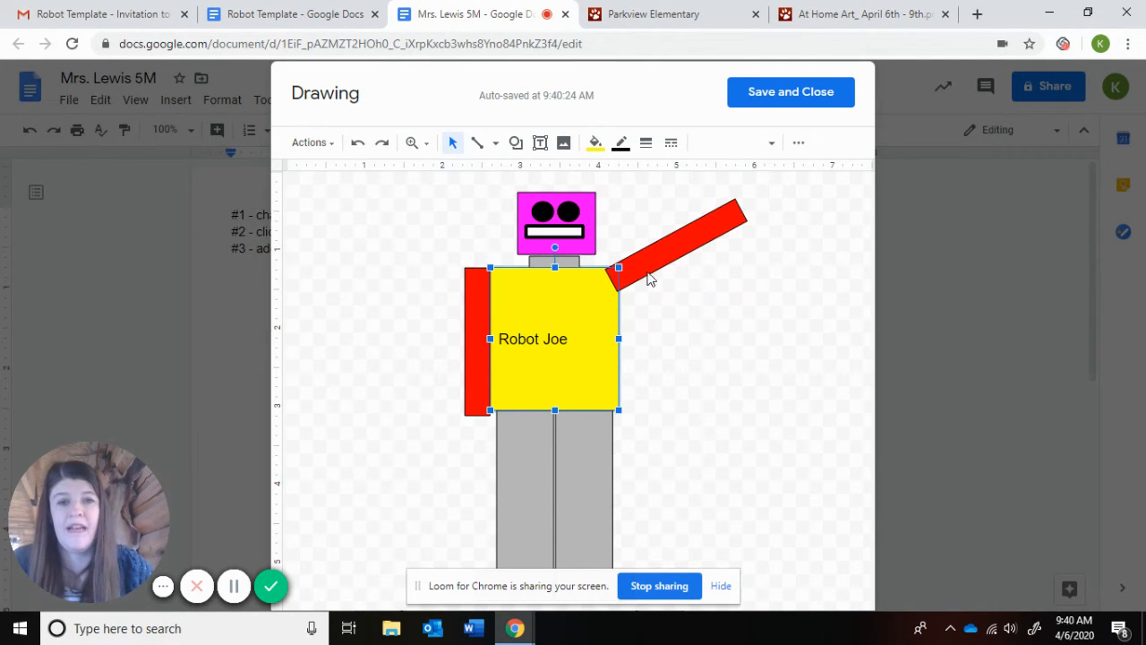
left_click(732, 142)
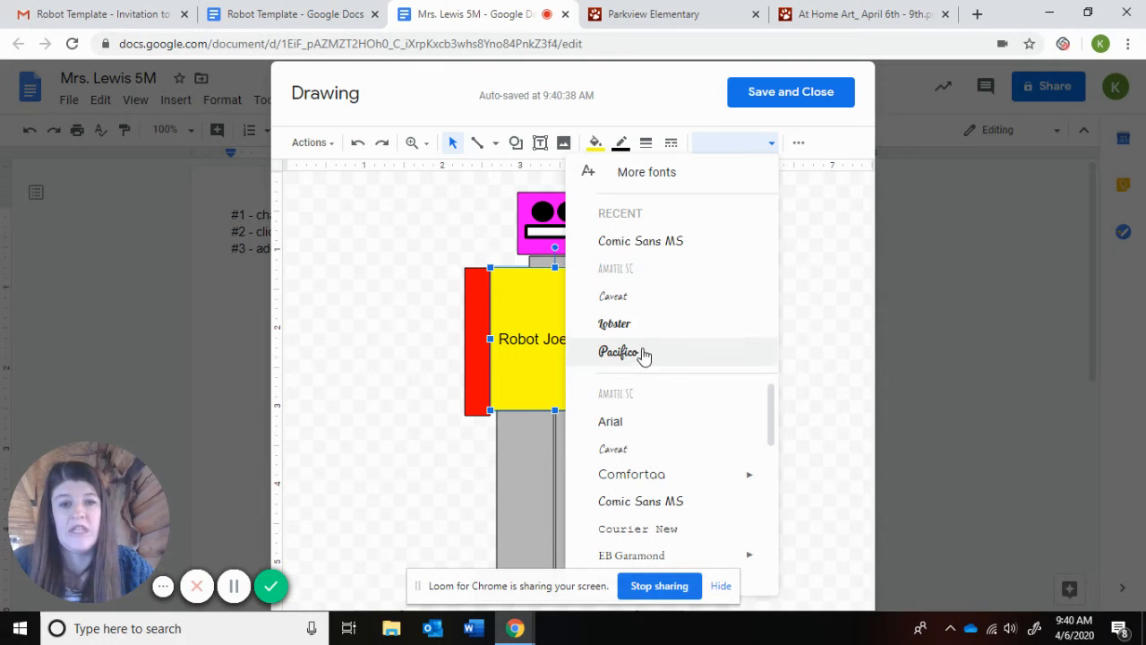
left_click(617, 352)
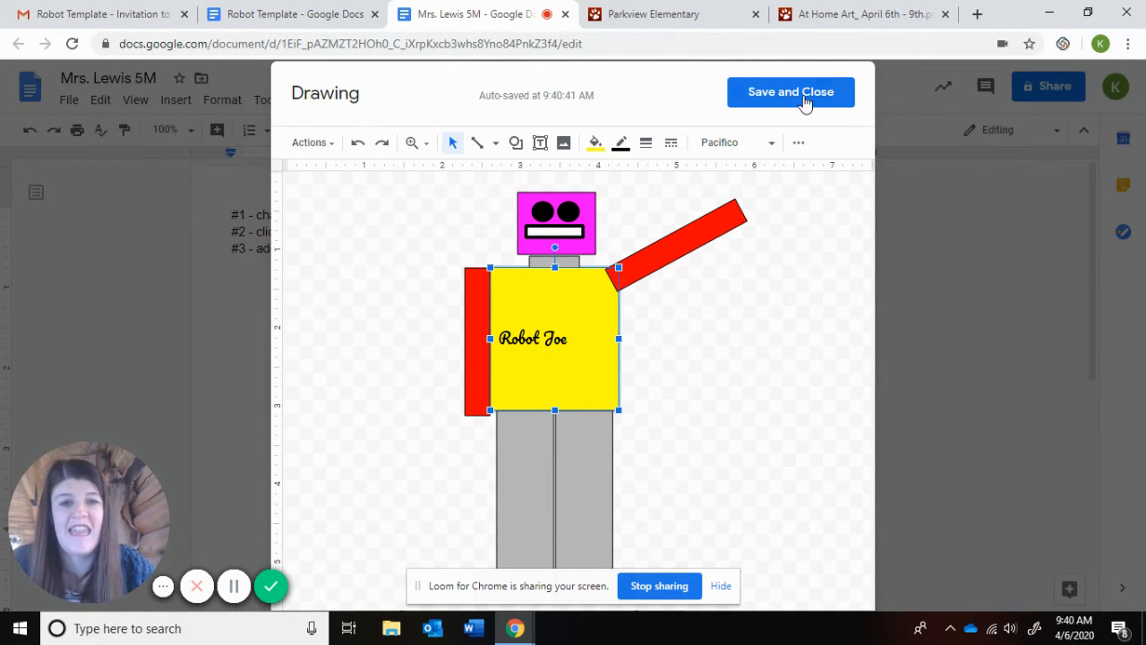
mouse_move(797, 143)
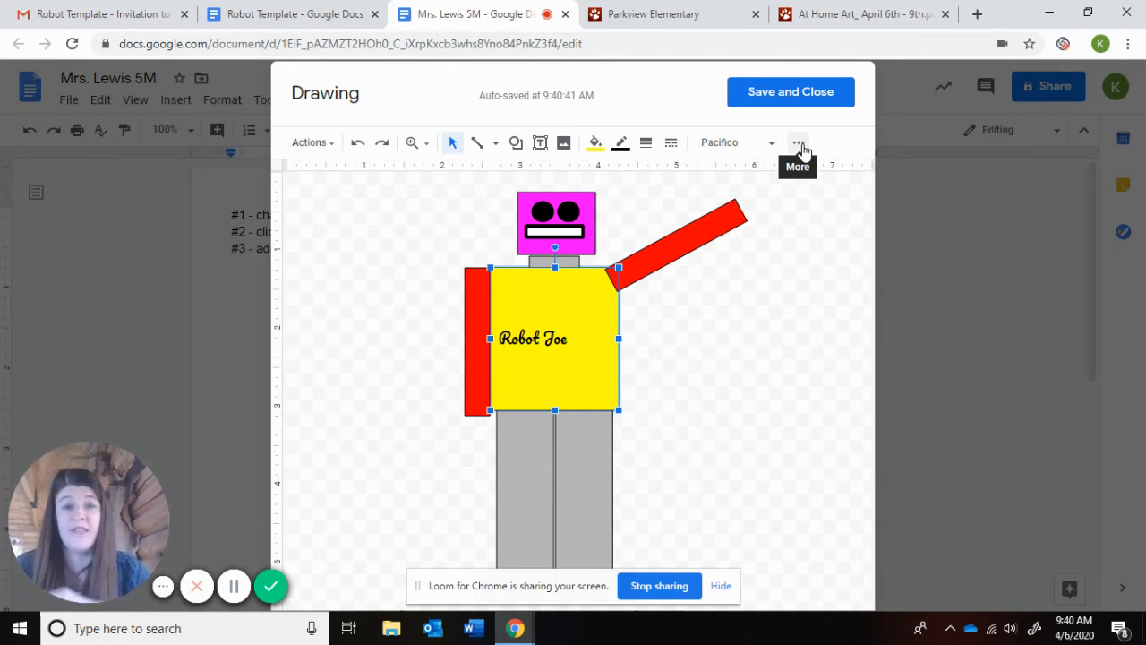
Step: Enlarge the Robot Joe label font to size 18, then larger still
left_click(797, 143)
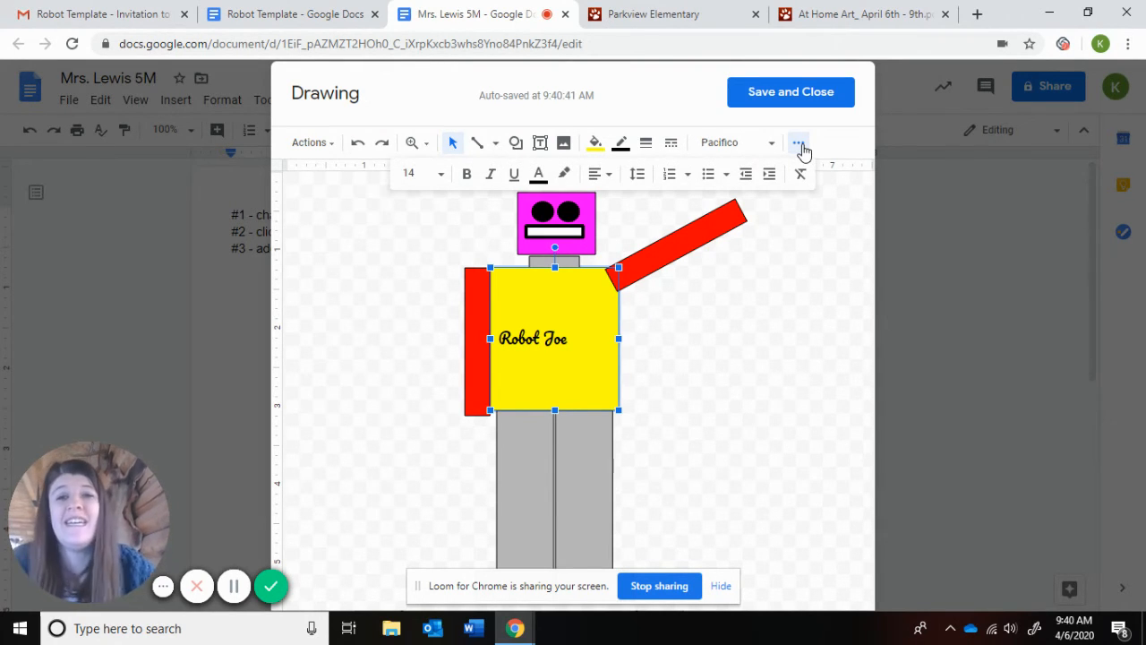
left_click(414, 172)
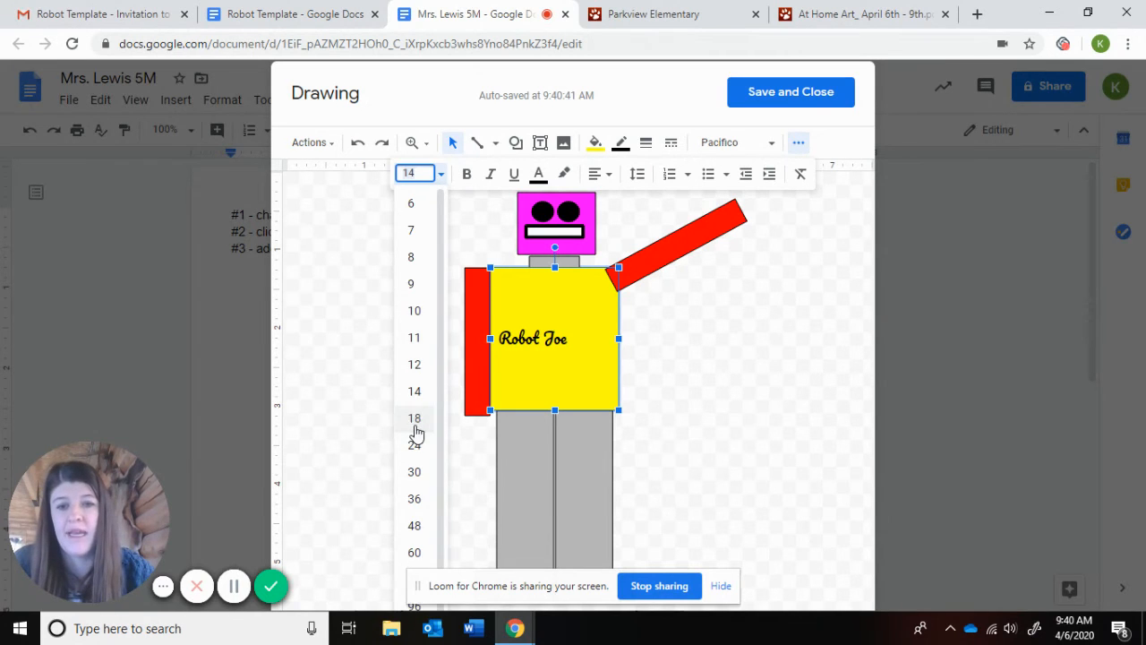
left_click(414, 418)
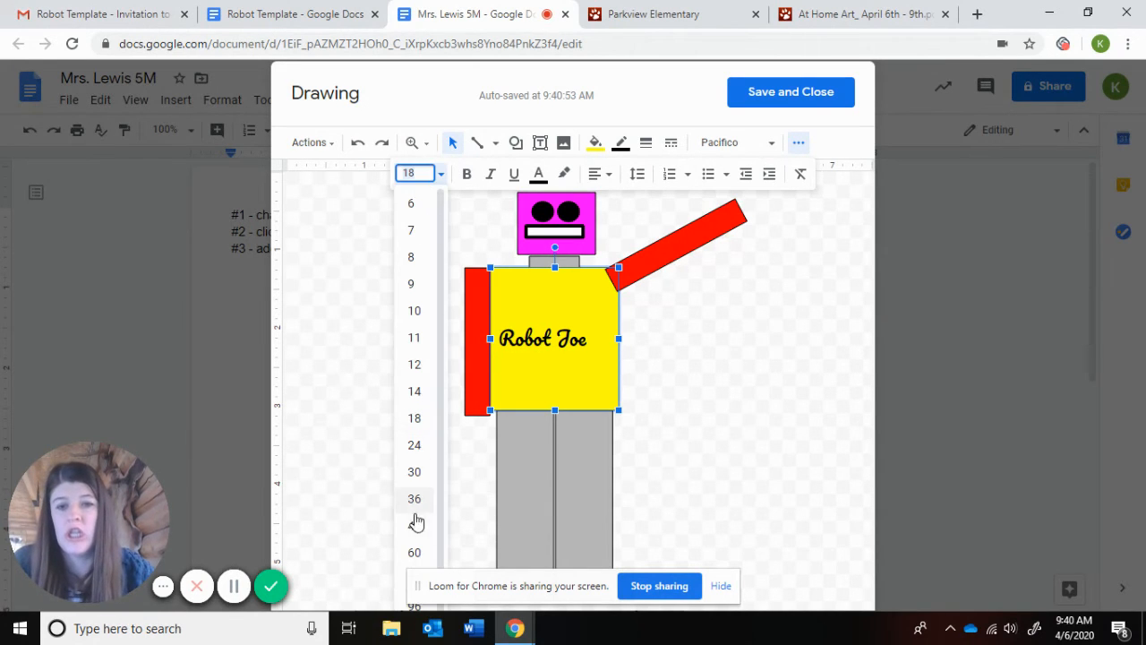
left_click(415, 552)
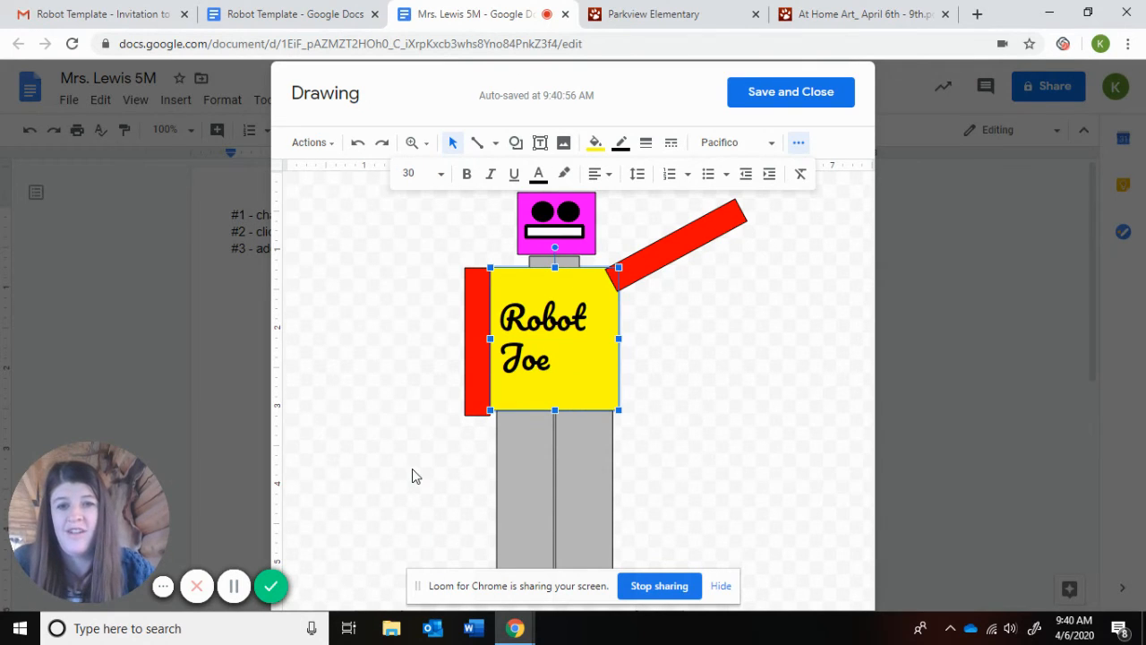
Step: Centre the Robot Joe text and colour it blue
left_click(598, 174)
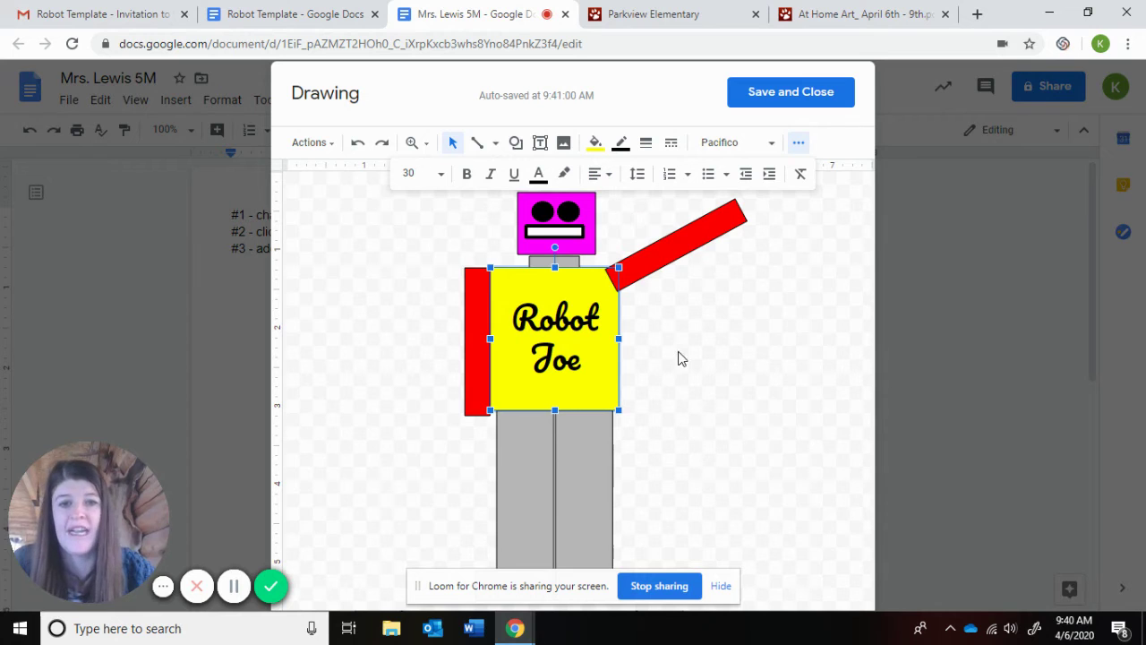
mouse_move(538, 173)
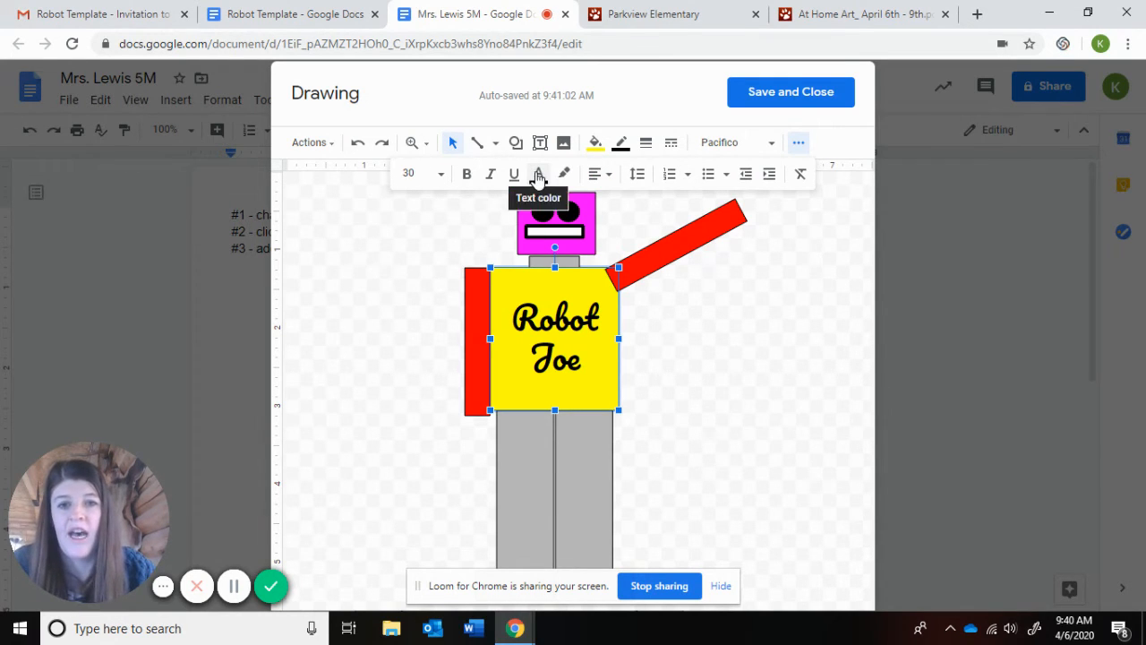
left_click(538, 174)
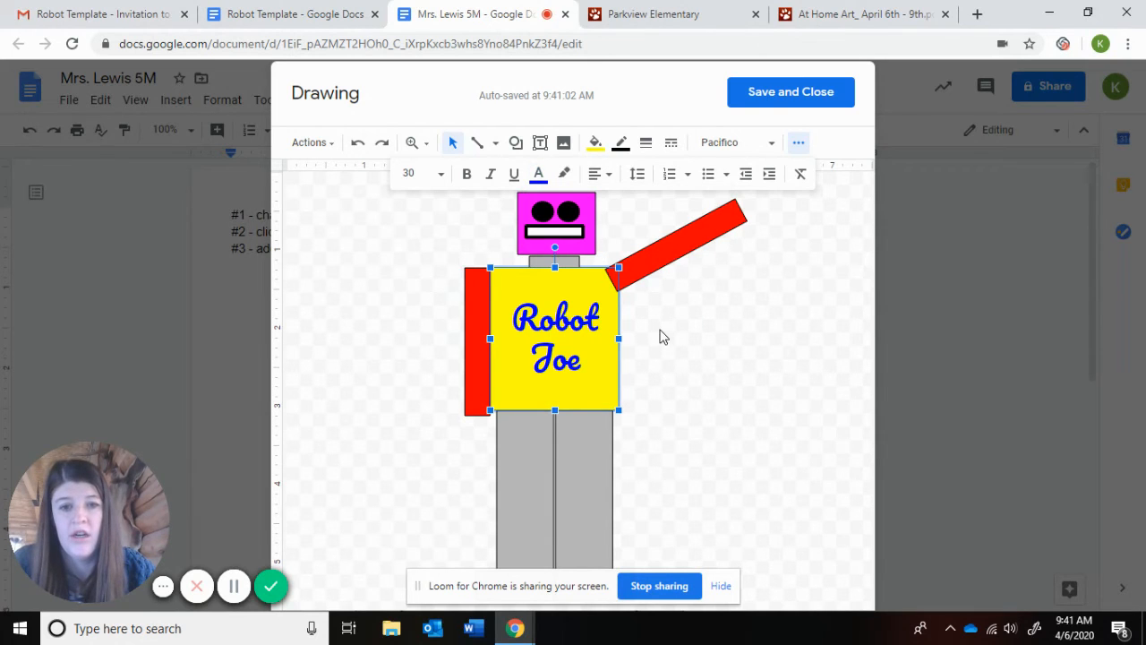
left_click(663, 338)
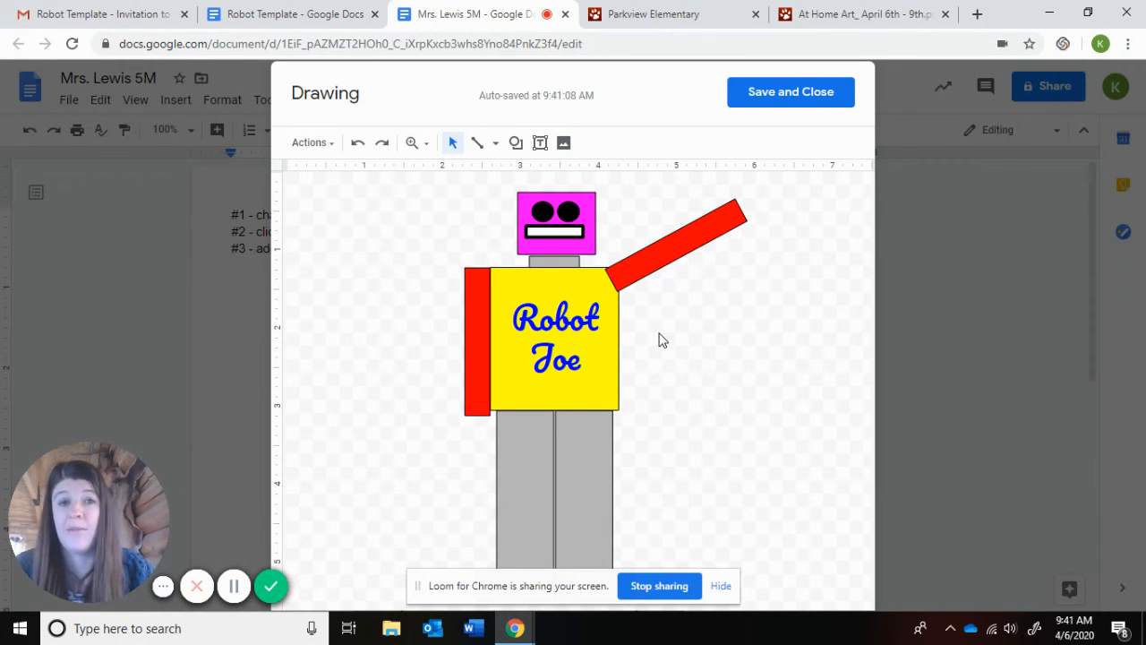
left_click(555, 339)
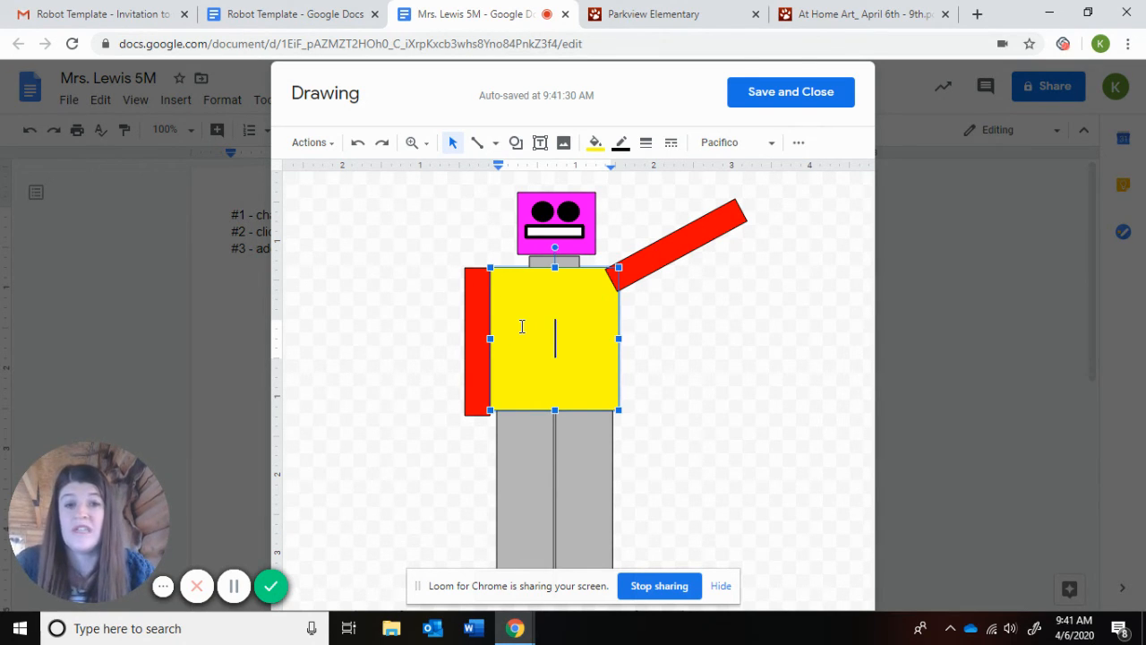
type("Robot Joe")
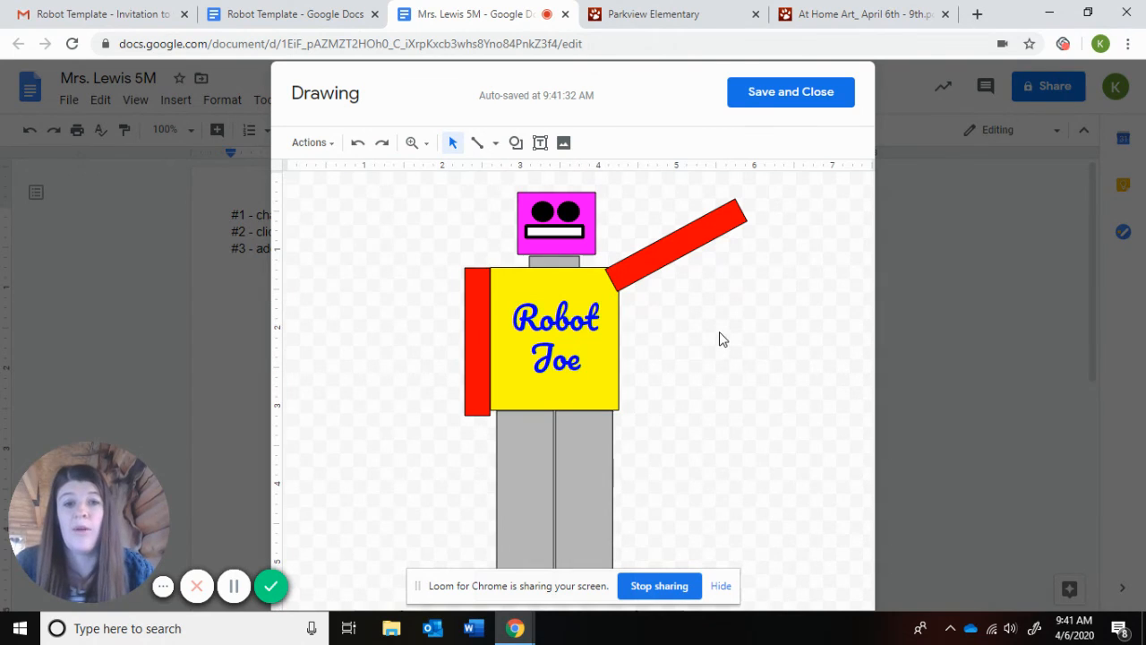
Step: Replace the slanted arm with a red-filled arrow moved up to the shoulder
left_click(671, 242)
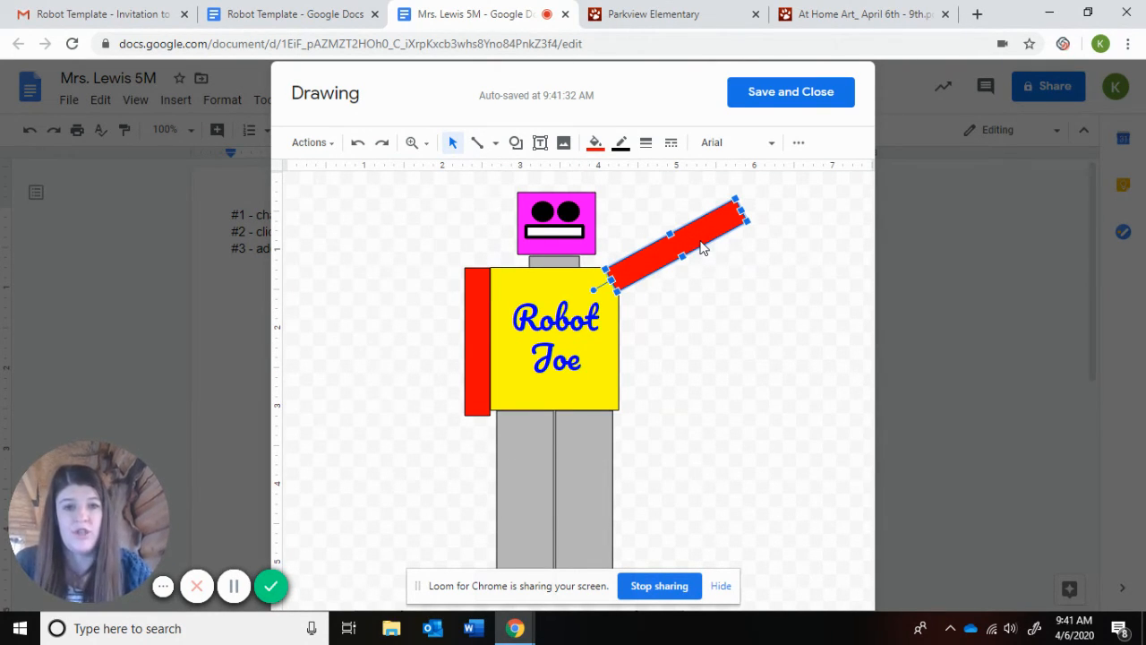
key("Delete")
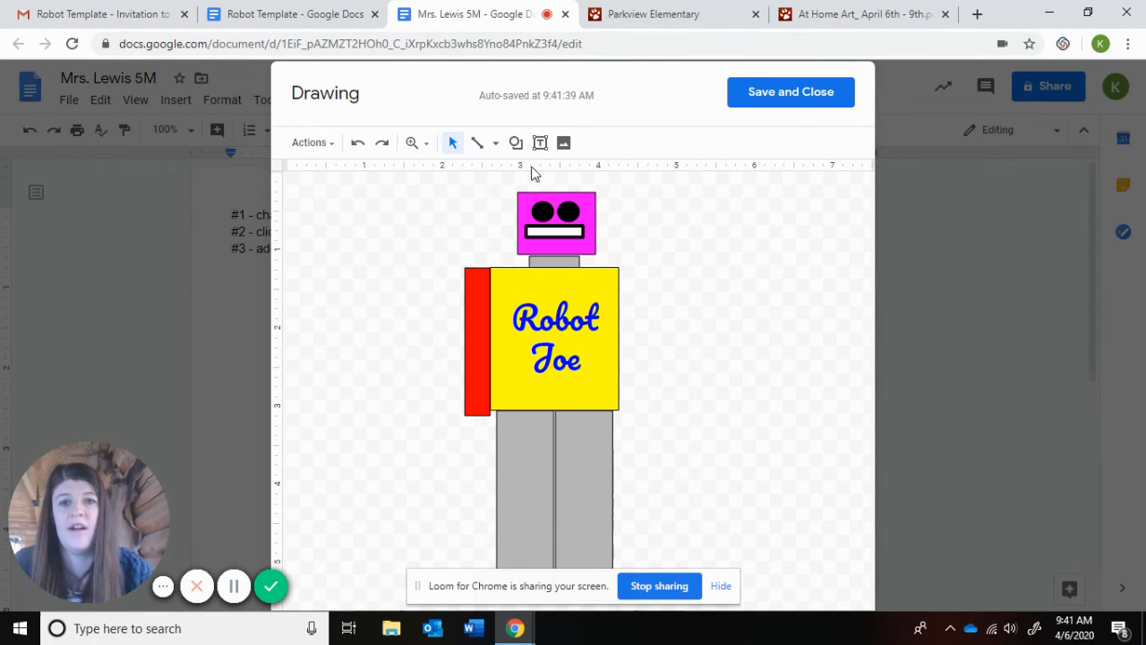
left_click(516, 142)
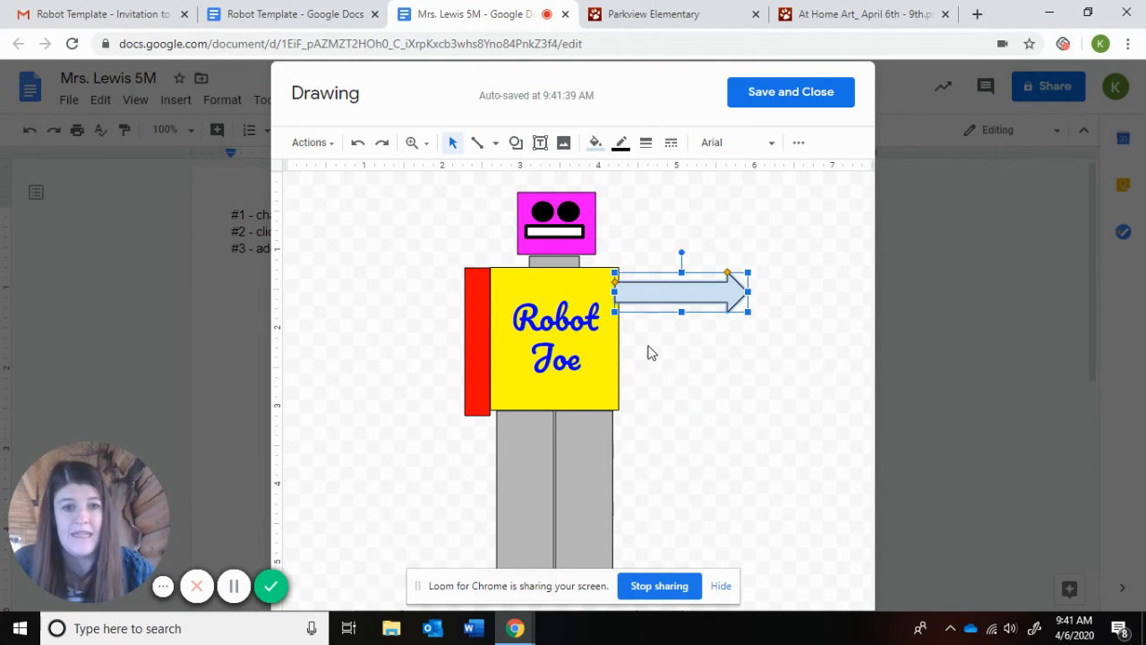
left_click(595, 142)
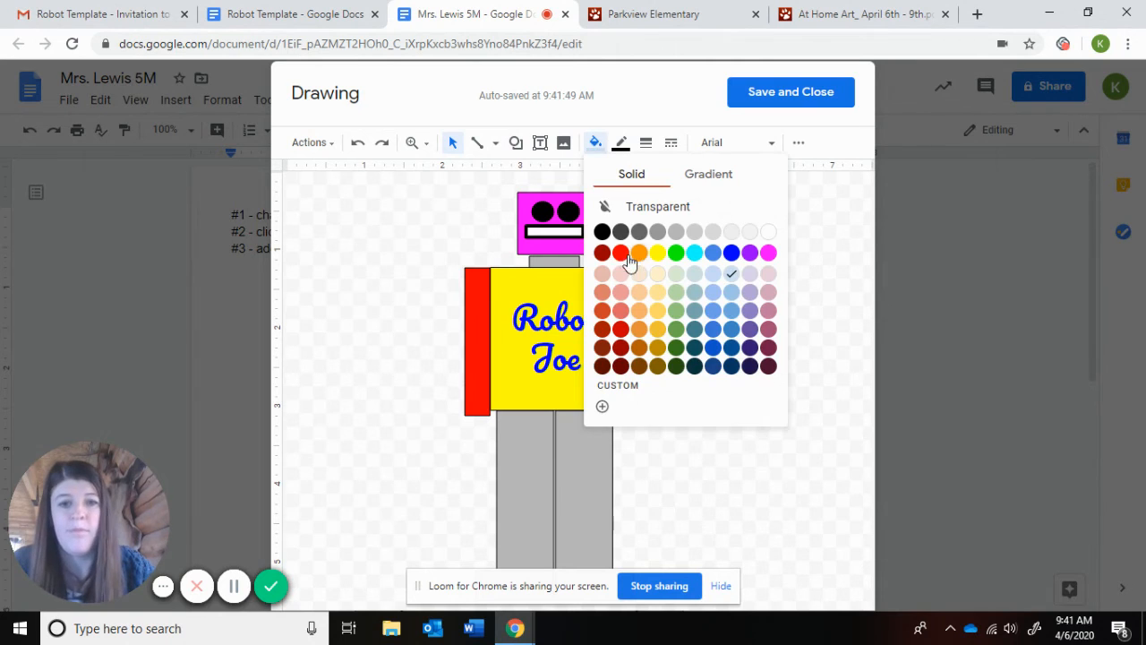
left_click(620, 253)
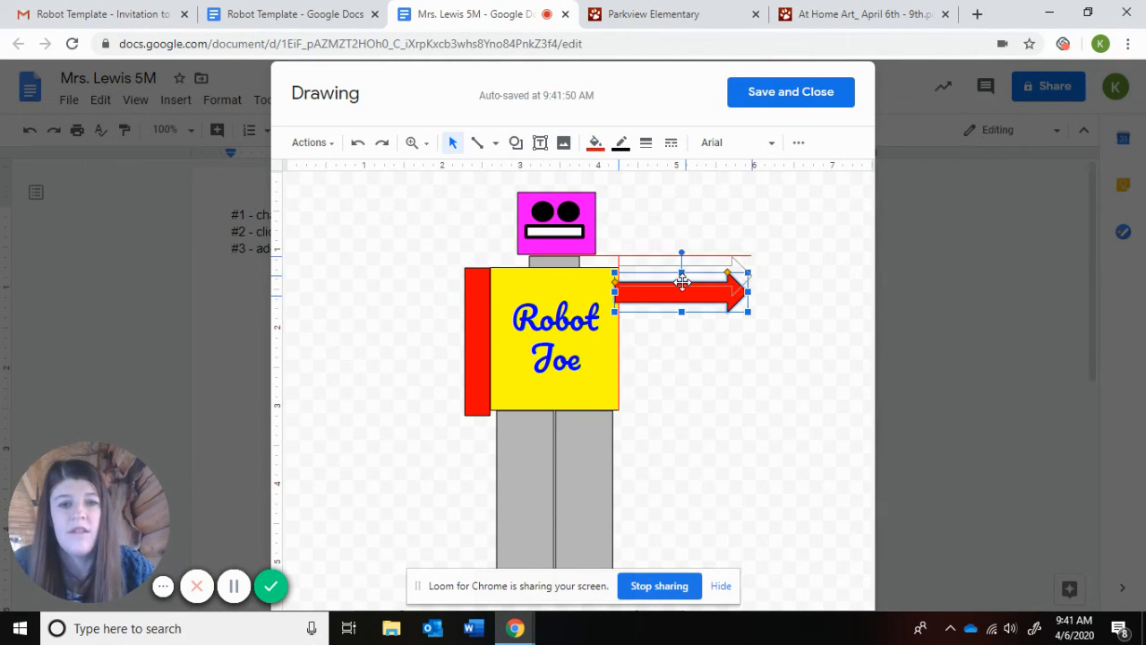
left_click_drag(683, 283, 683, 278)
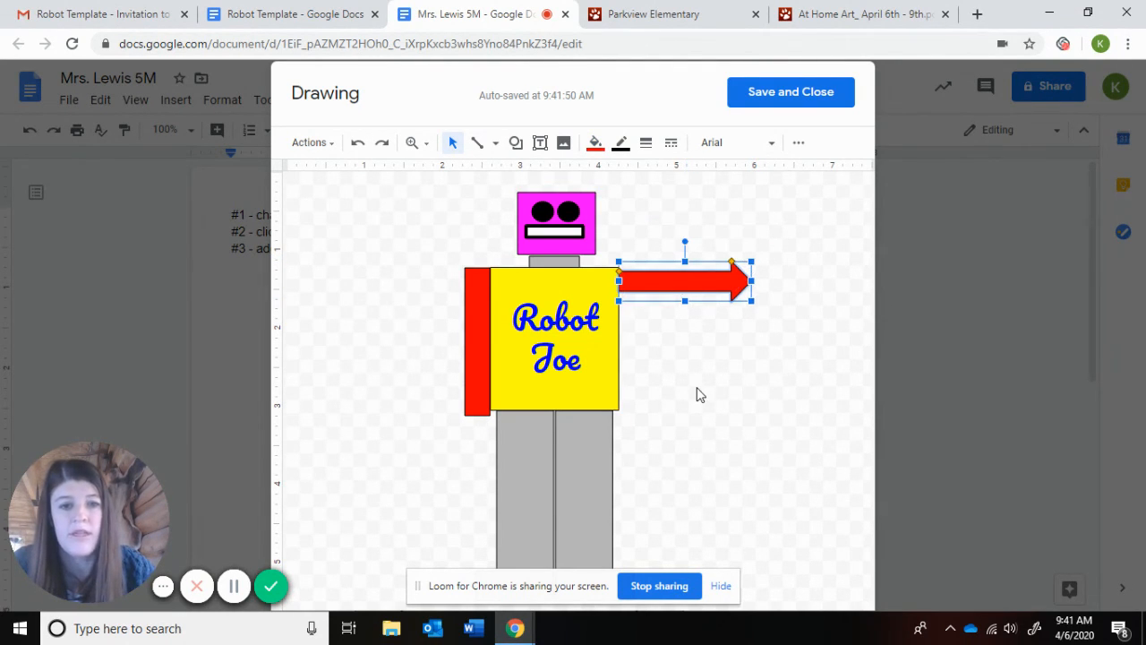
left_click(700, 395)
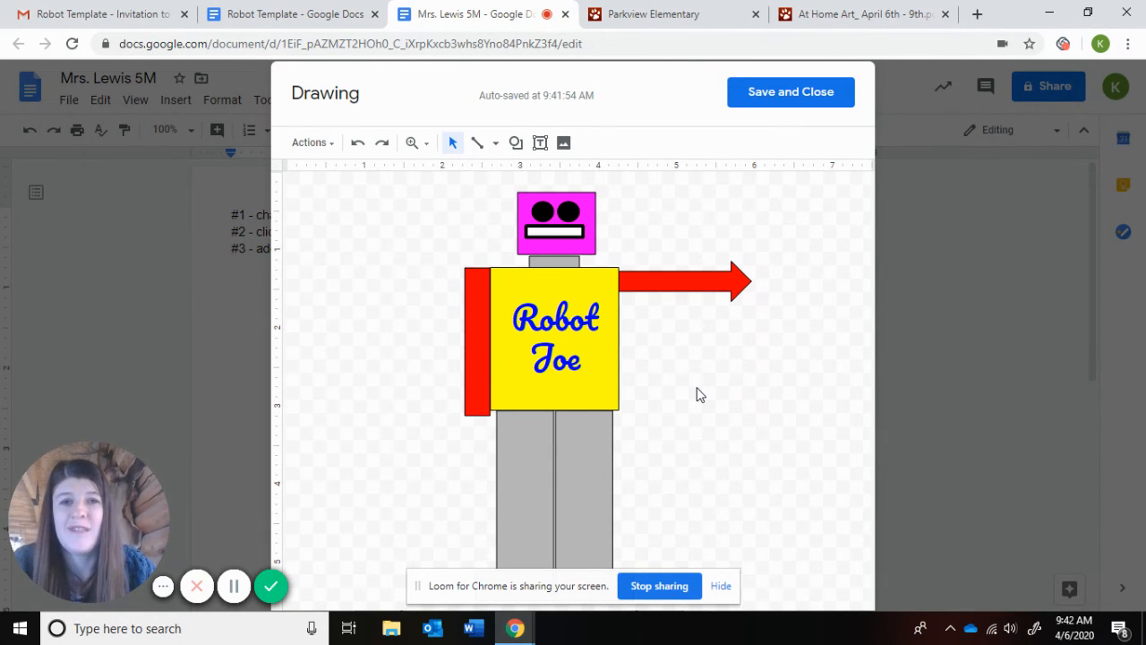
mouse_move(790, 91)
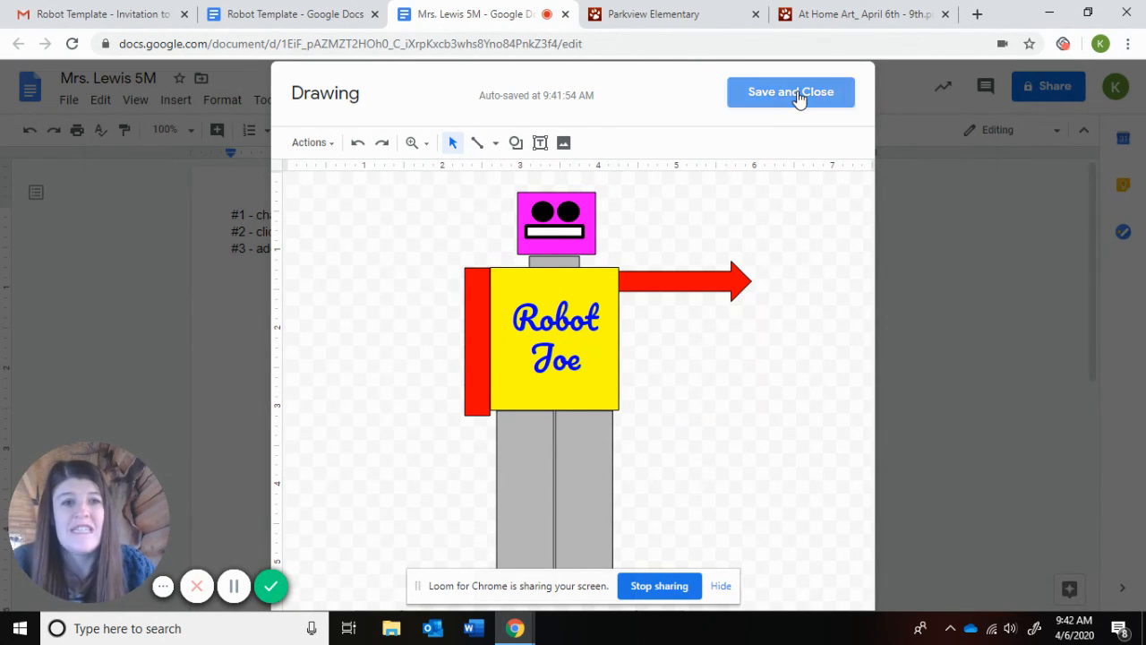
Step: Save the robot drawing into the document and open the sharing dialog
left_click(789, 91)
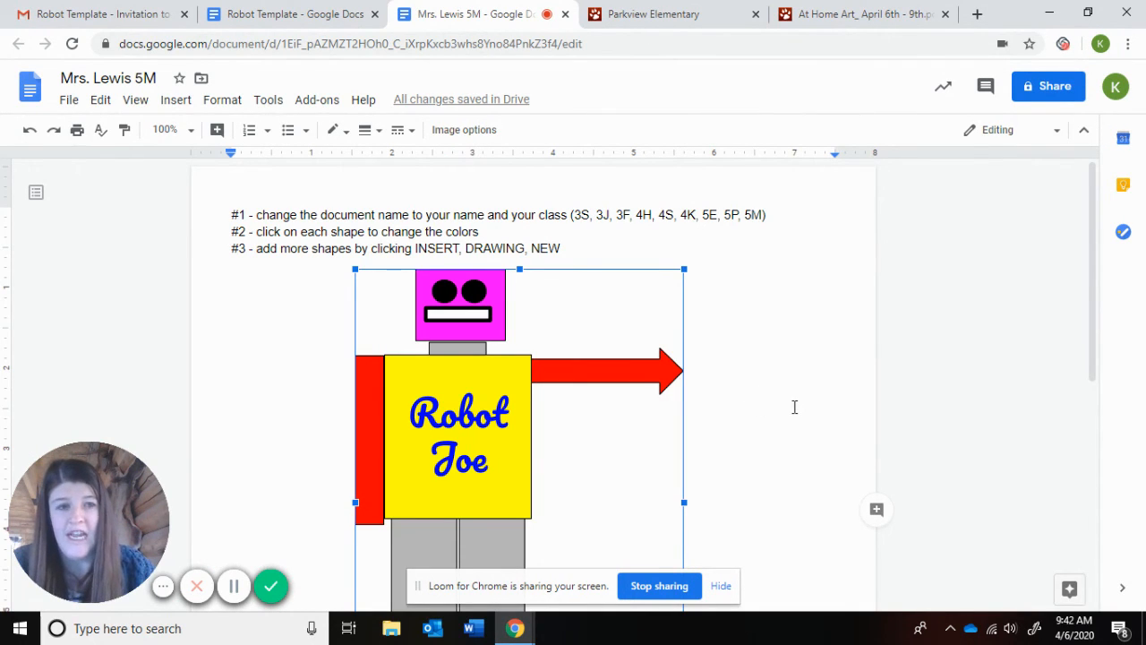
left_click(1048, 86)
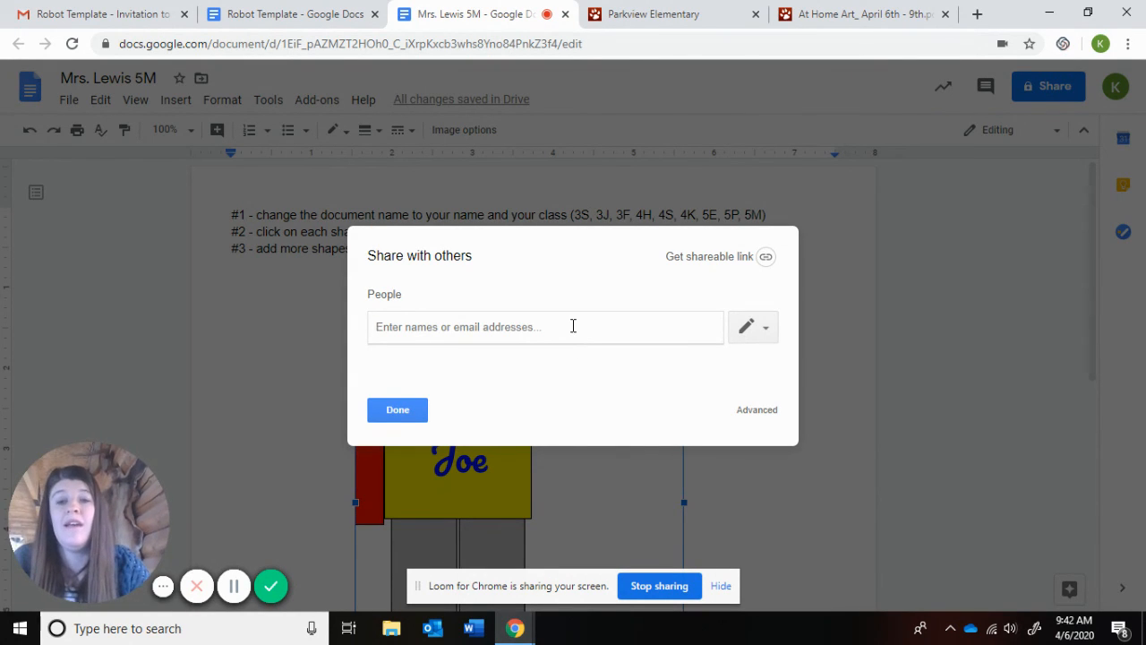
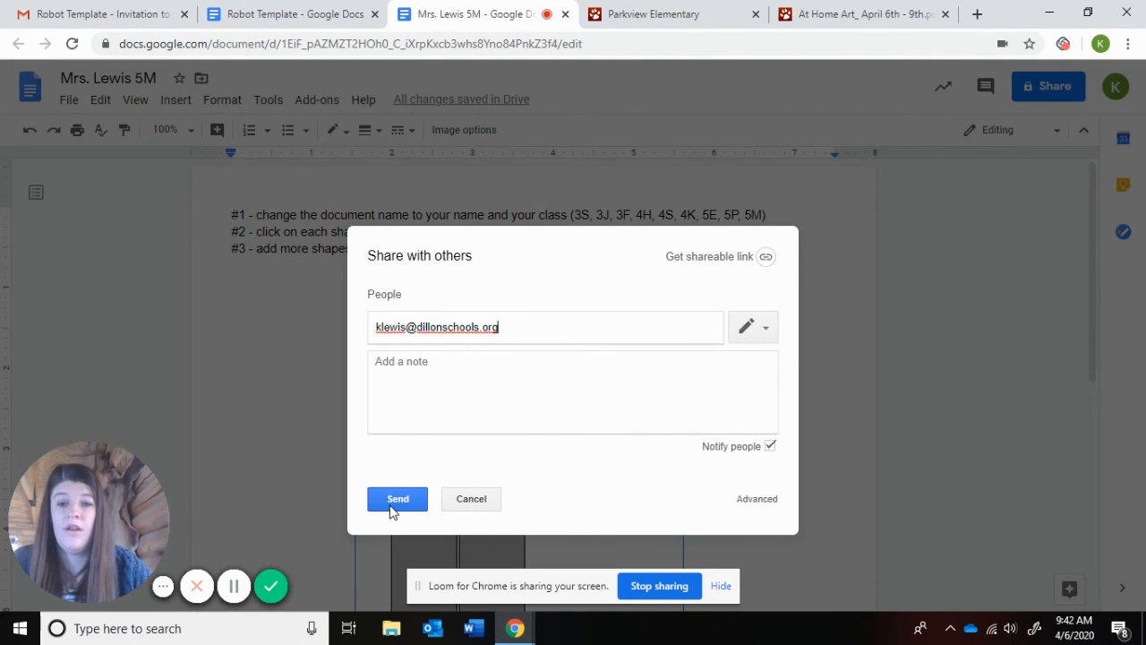
left_click(397, 499)
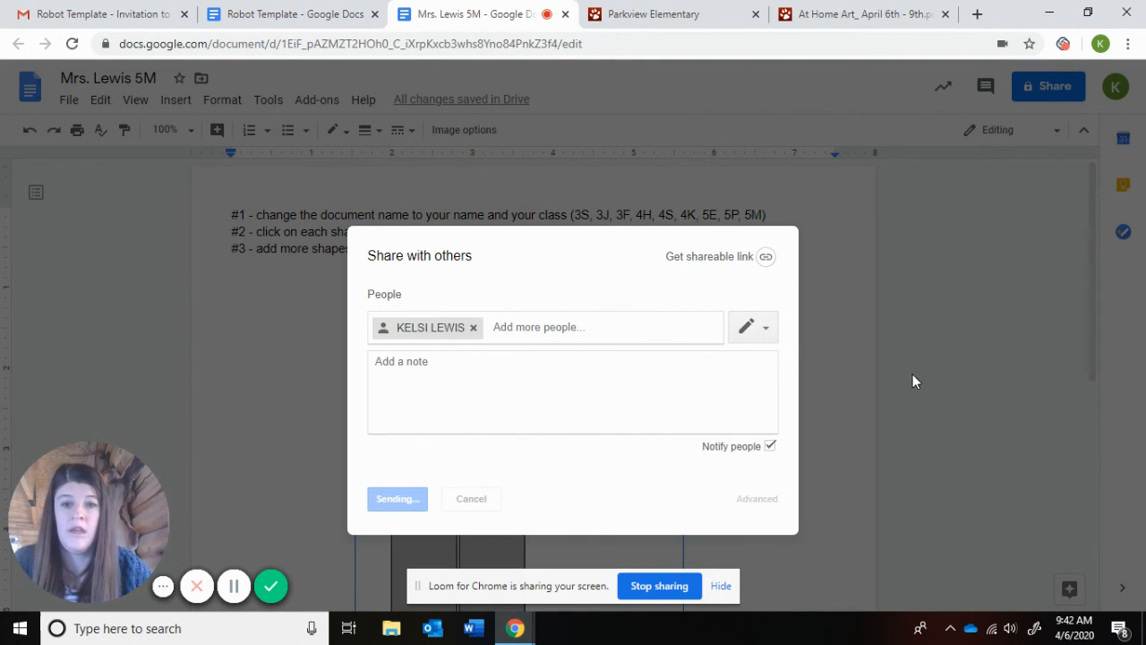
left_click(397, 499)
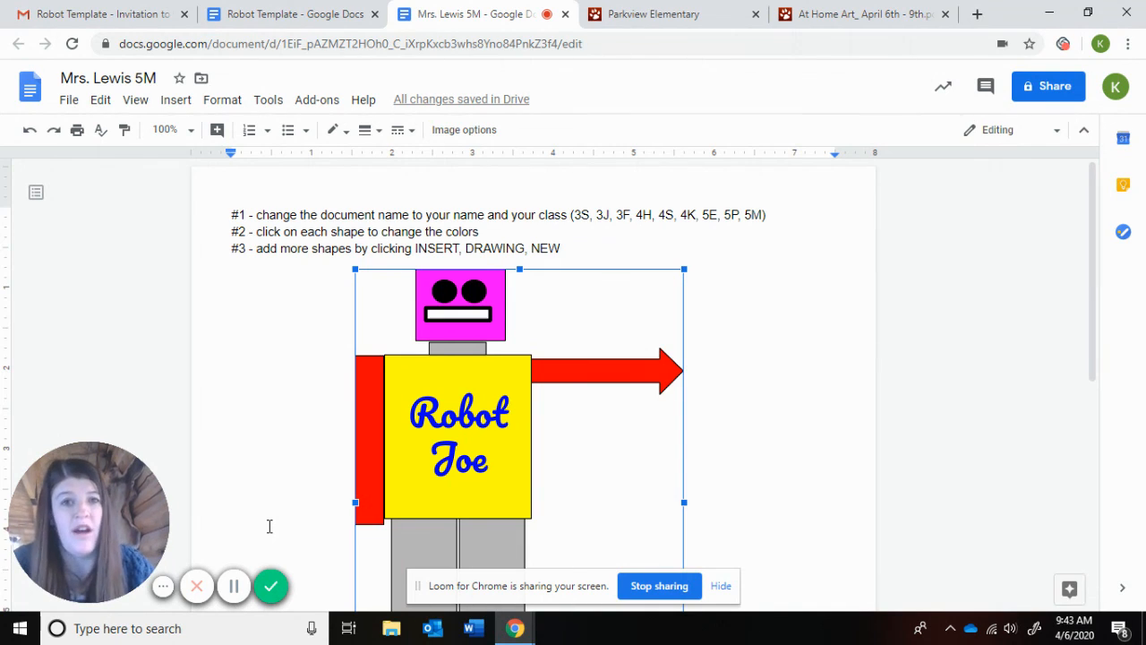
mouse_move(233, 585)
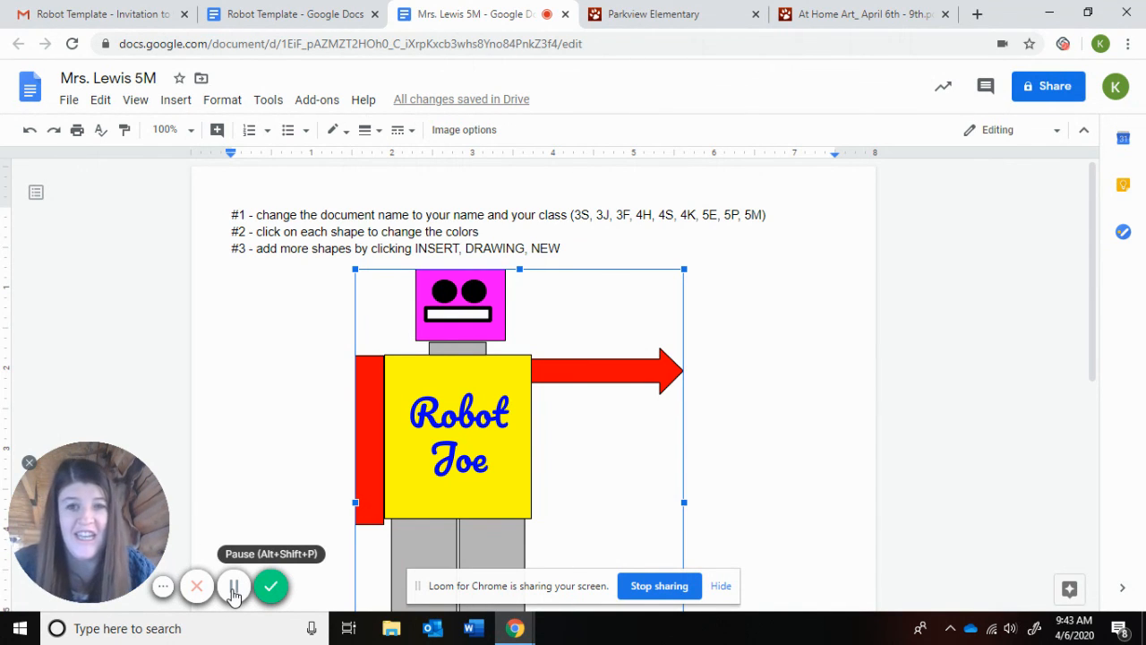